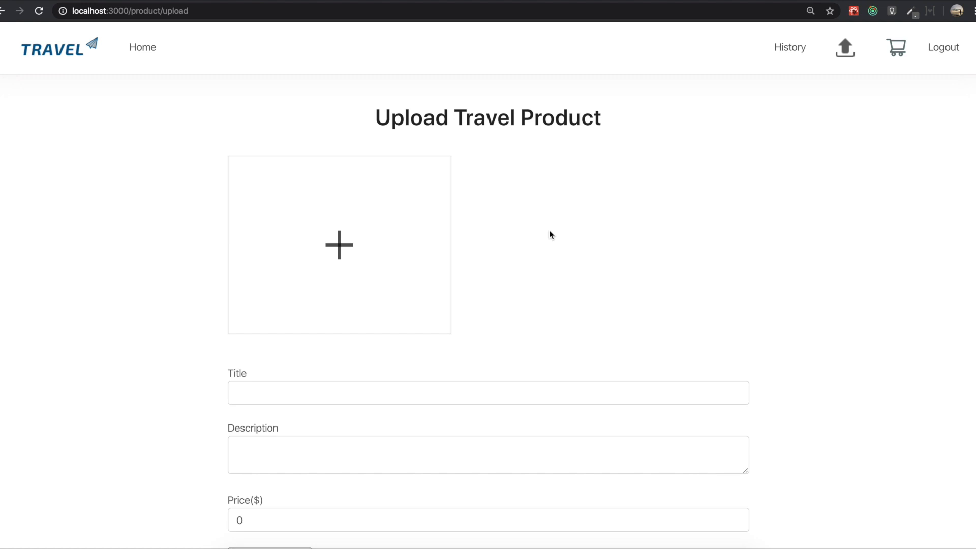
mouse_move(381, 122)
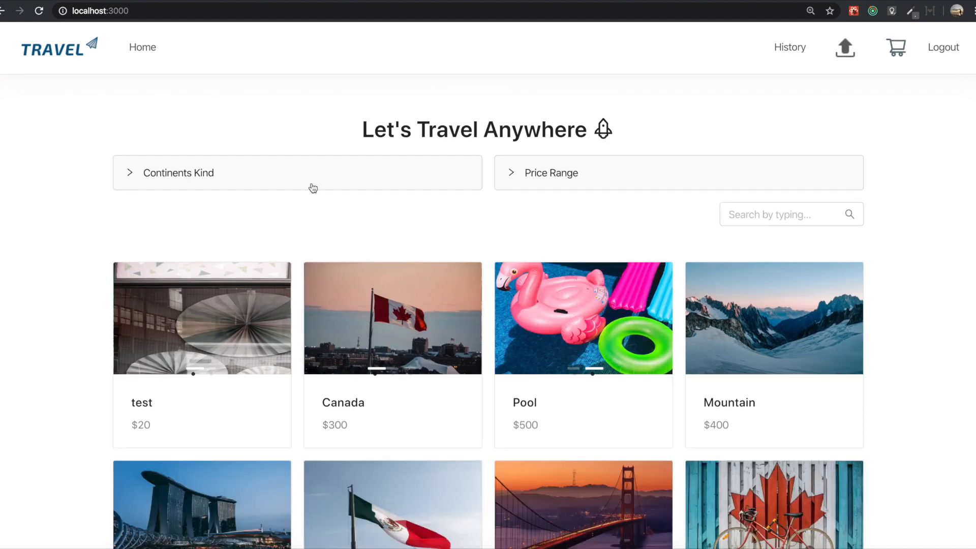
Step: Submit the empty product upload form in the app and dismiss the fill-all-fields warning
click(179, 173)
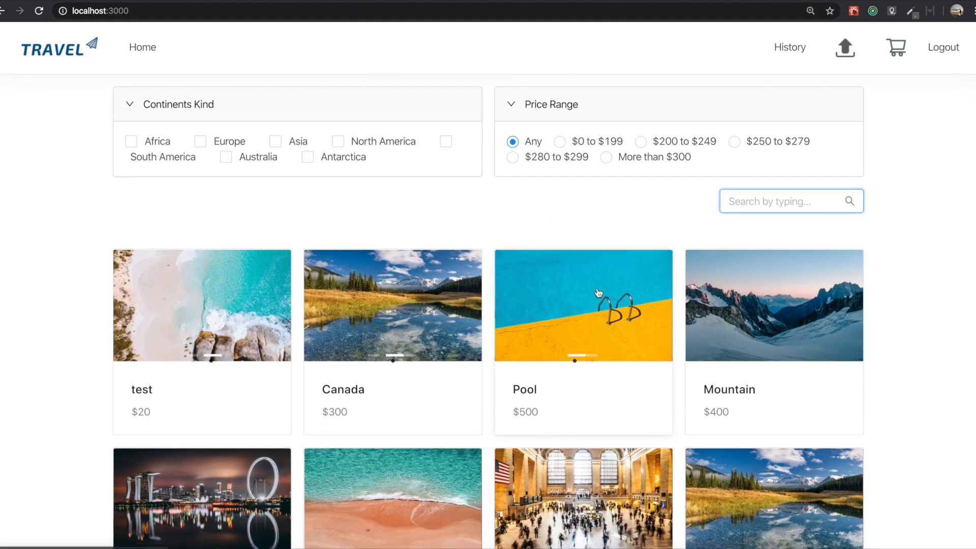
scroll(down, 3)
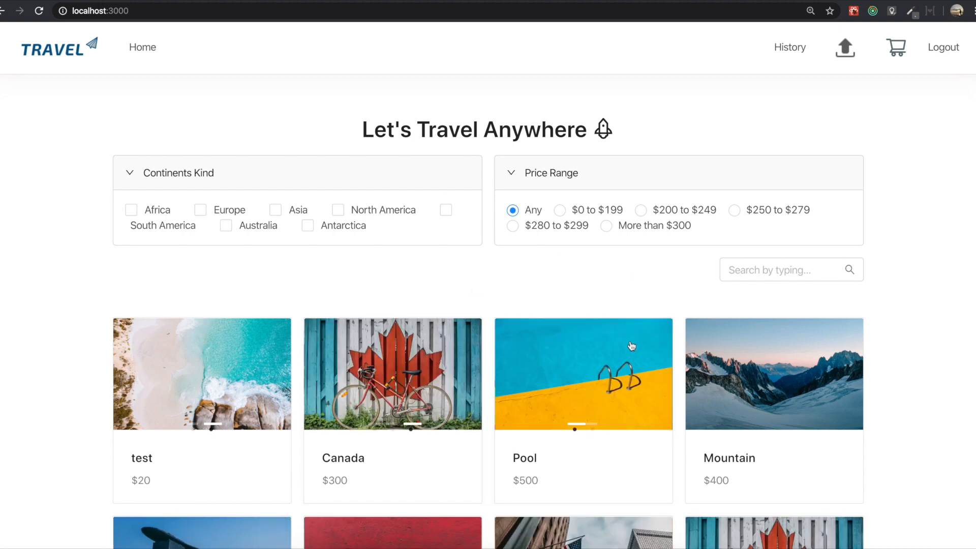
click(845, 49)
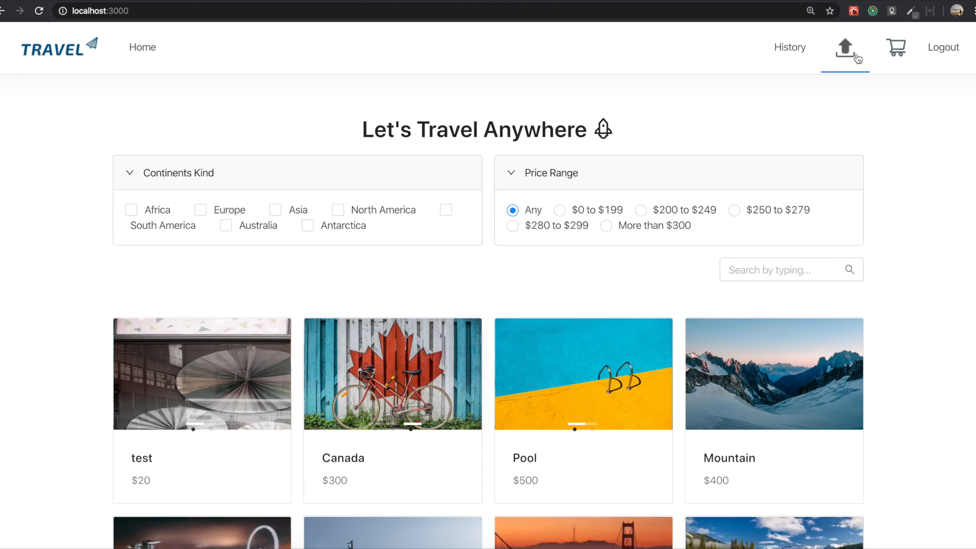
click(844, 46)
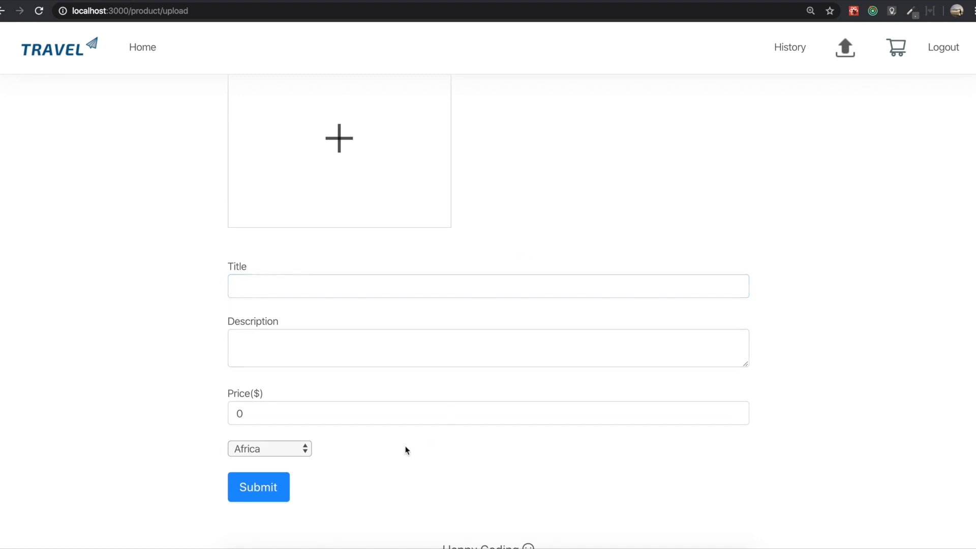
click(258, 488)
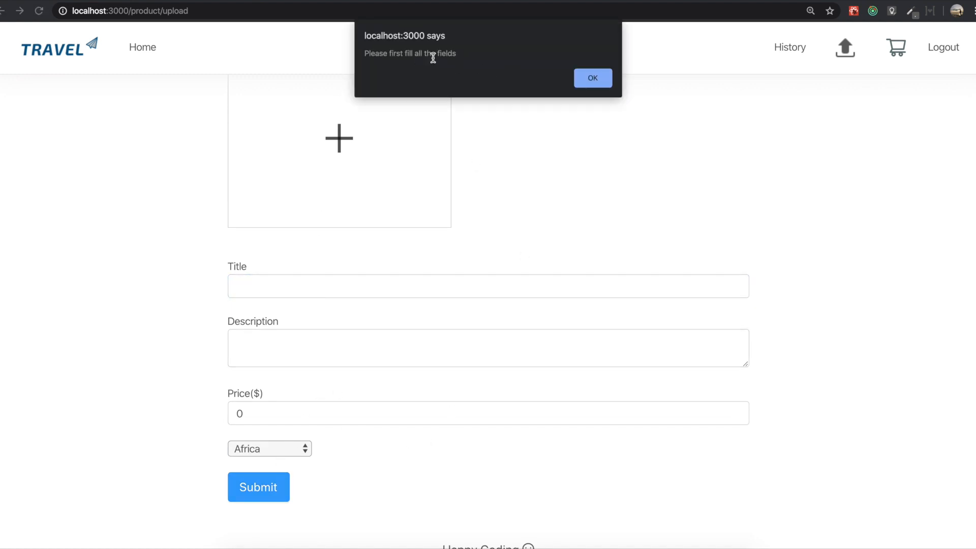
click(593, 78)
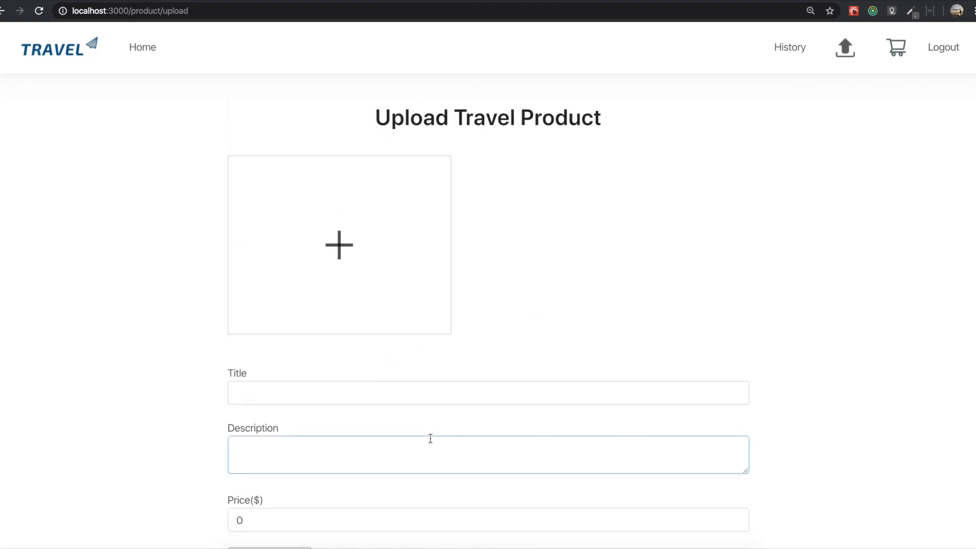
mouse_move(431, 369)
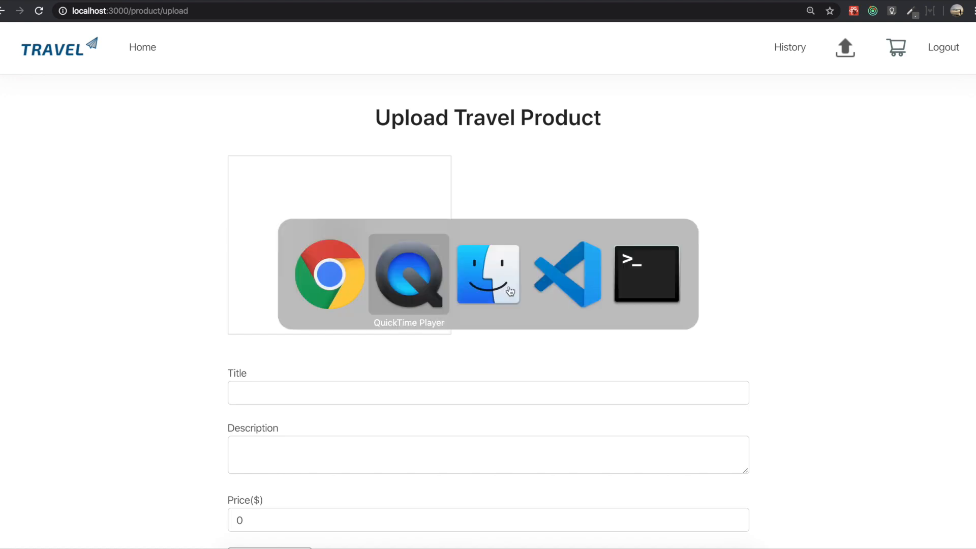
Step: In onSubmit, check for missing title, description, price, continent or images and return alert('fill all the fields')
click(567, 274)
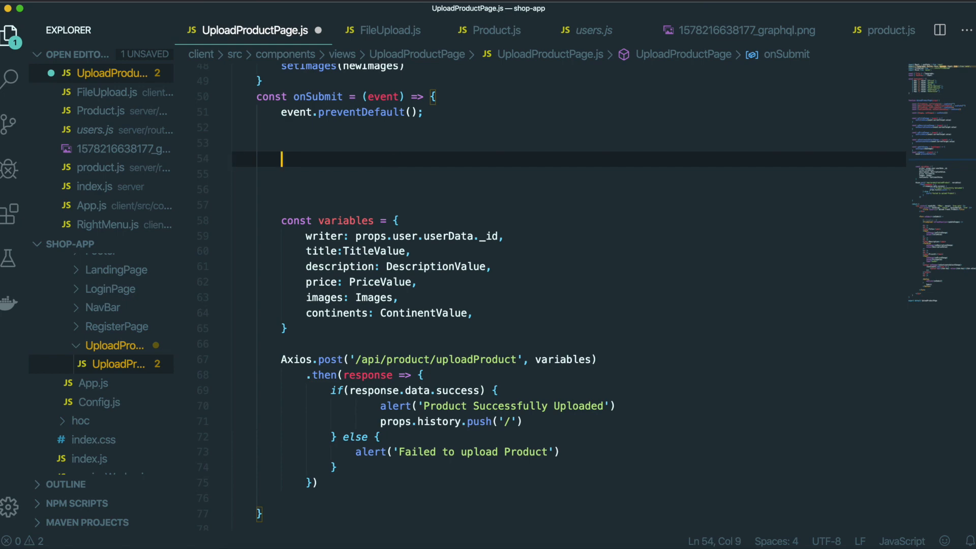
text(if())
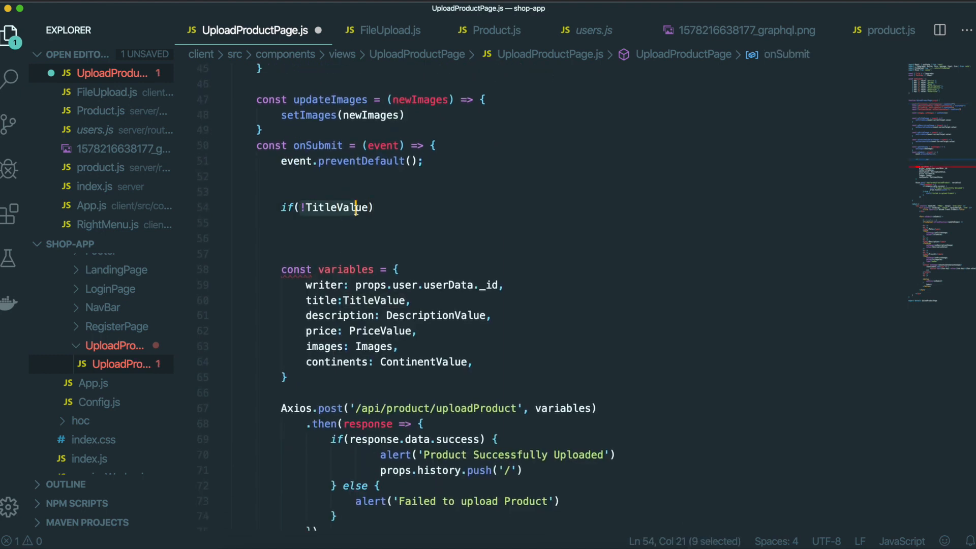
text(||)
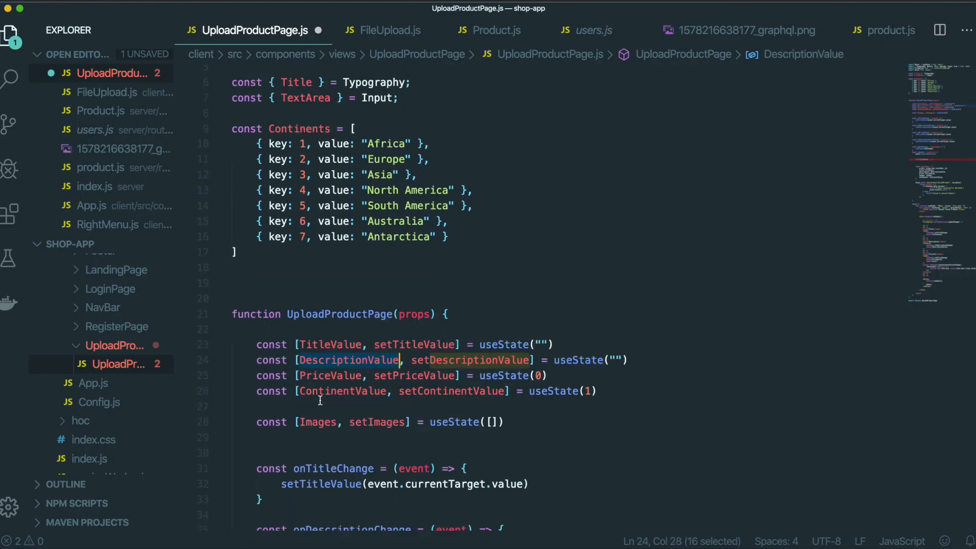
scroll(down, 3)
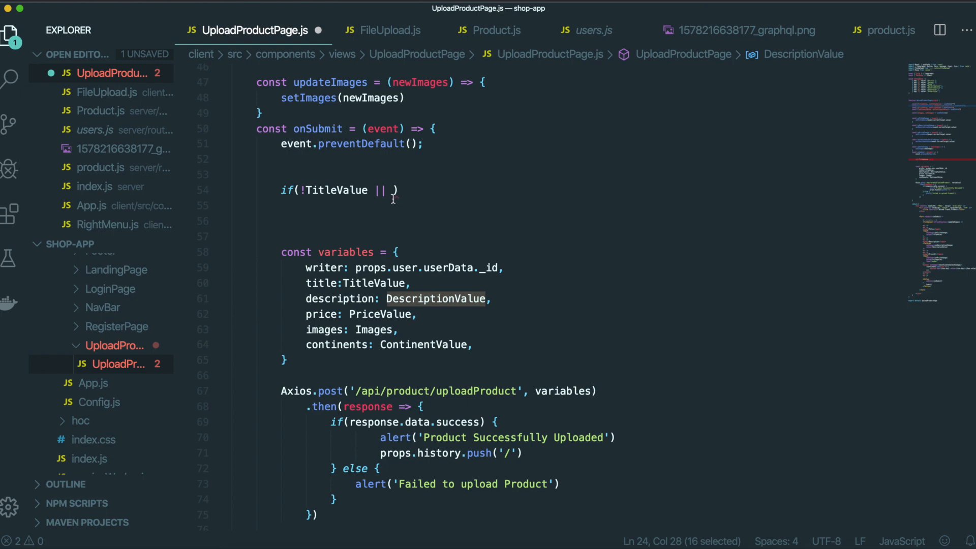
text(!DescriptionValue)
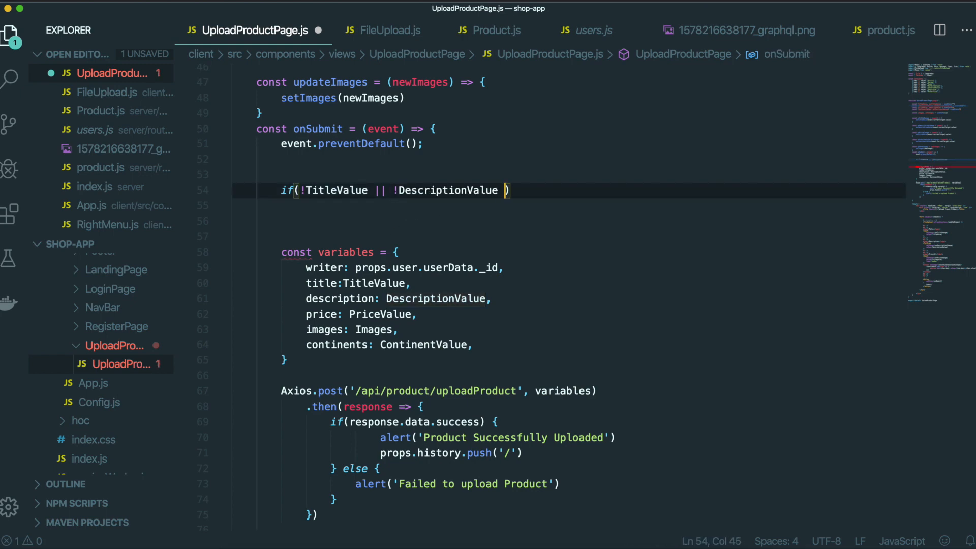
scroll(up, 3)
text(|| !PriceValue ||)
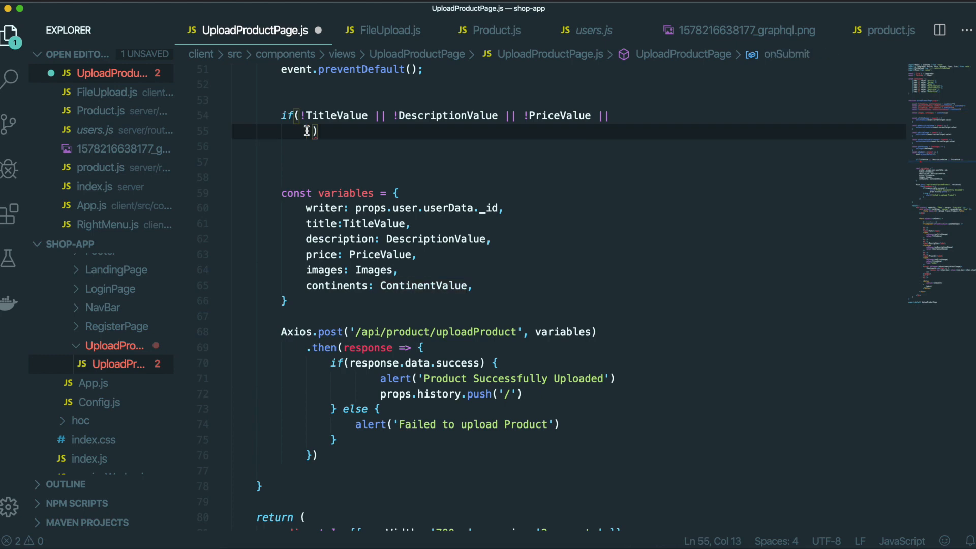
text(!ContinentValue || !Images)
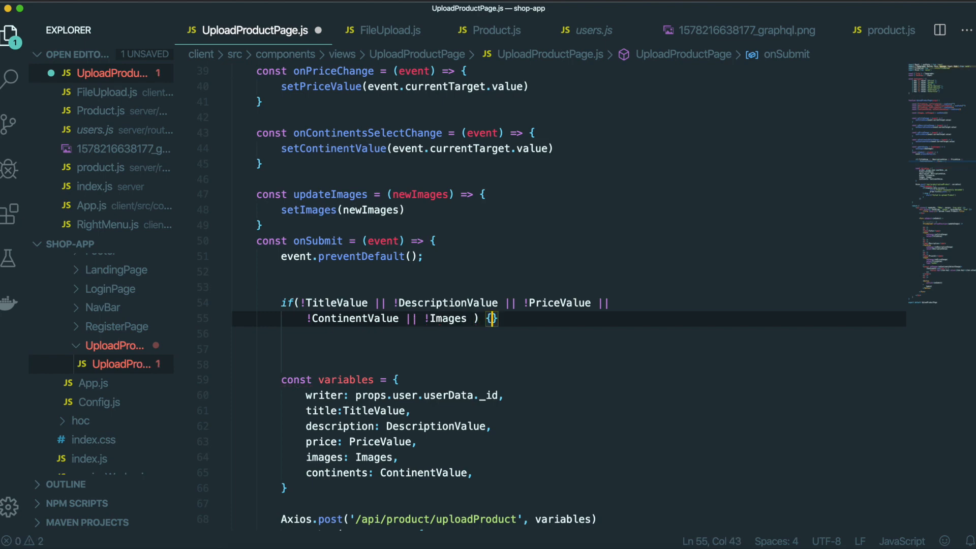
text(return a)
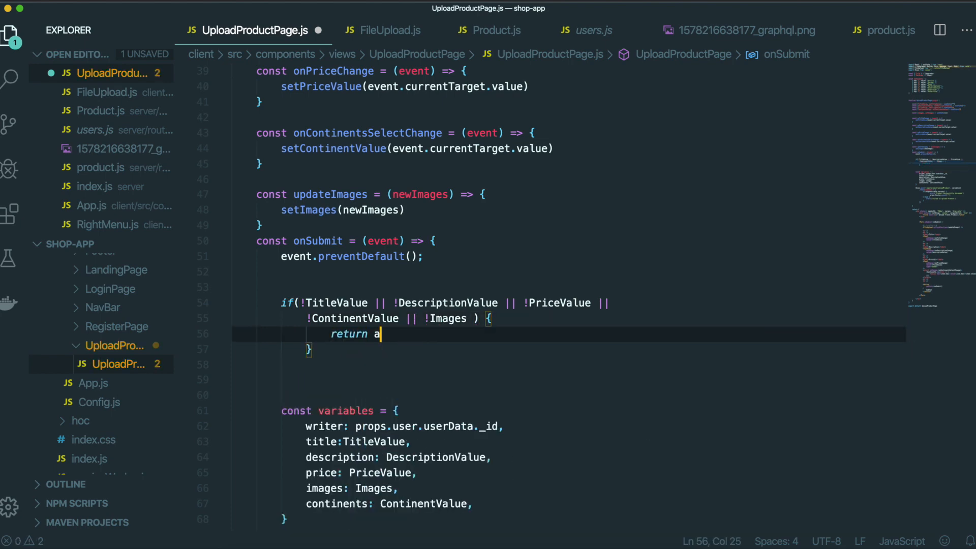
text(lert('f'))
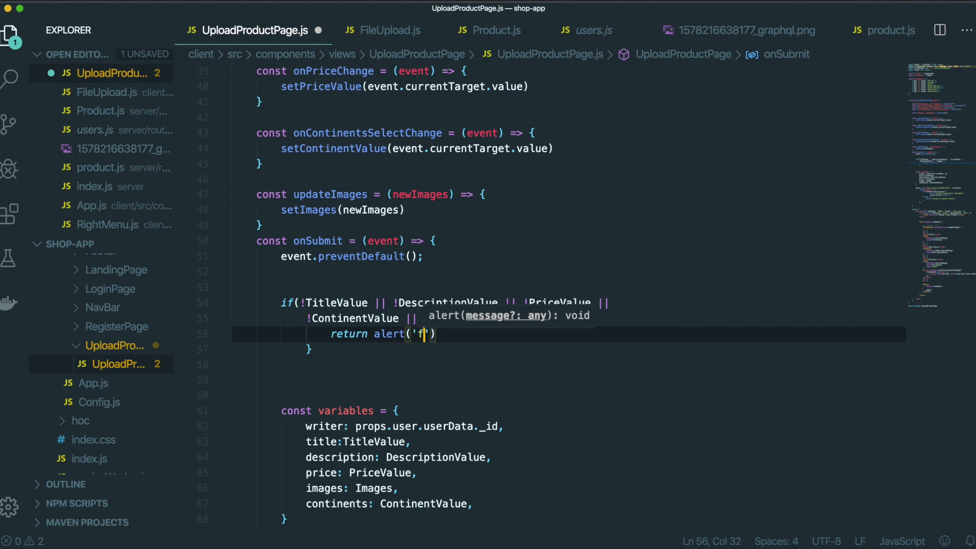
text(ill allthe)
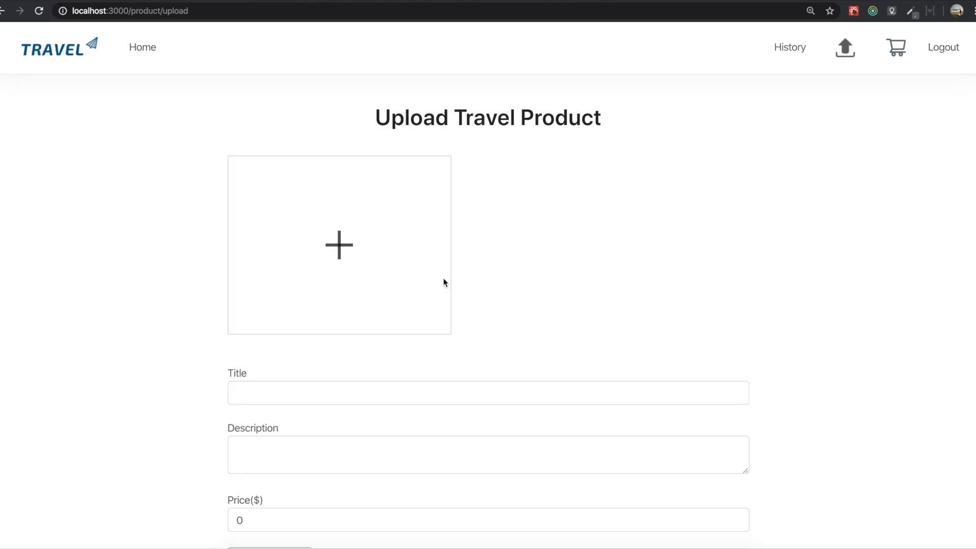
Step: Walk through the draw.io landing-page flow diagram, selecting the Fetch All Product Datas step
click(142, 47)
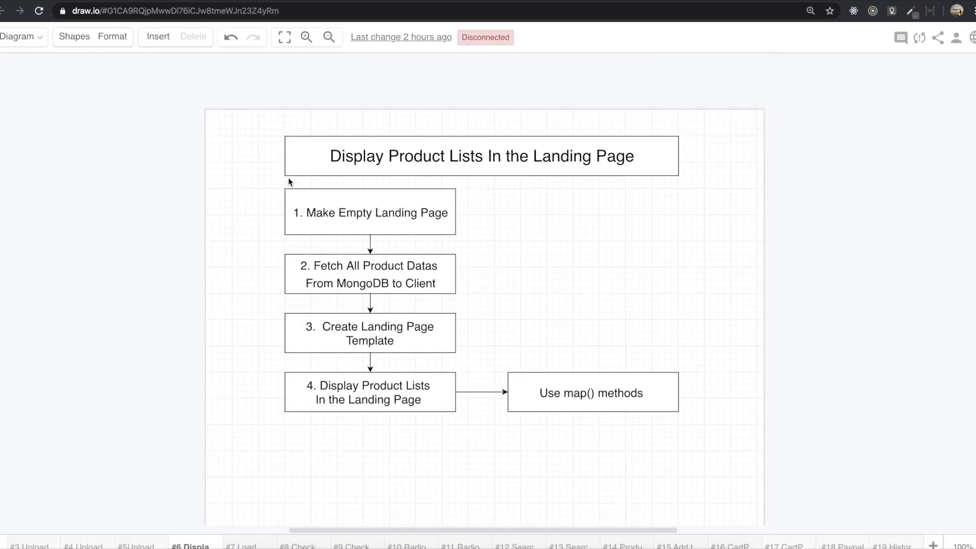
click(370, 213)
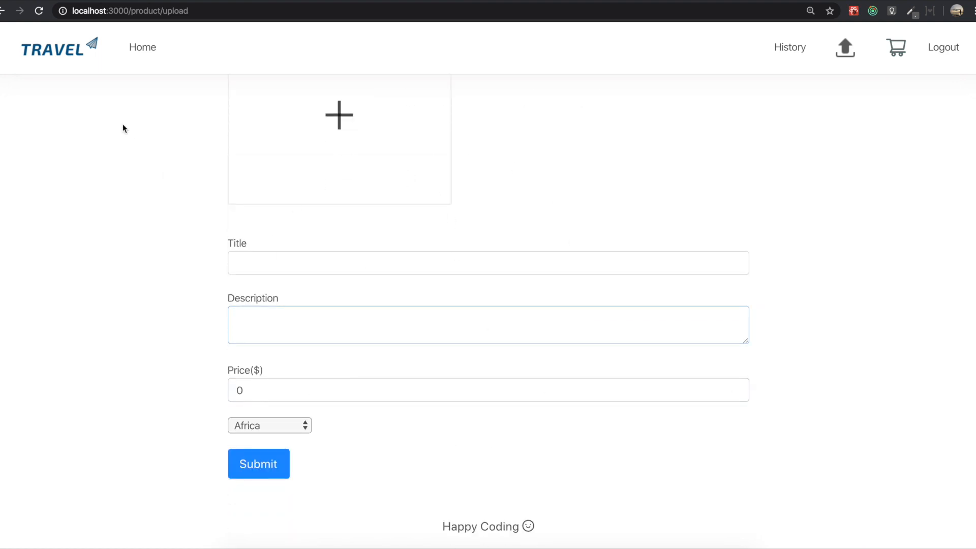
click(143, 47)
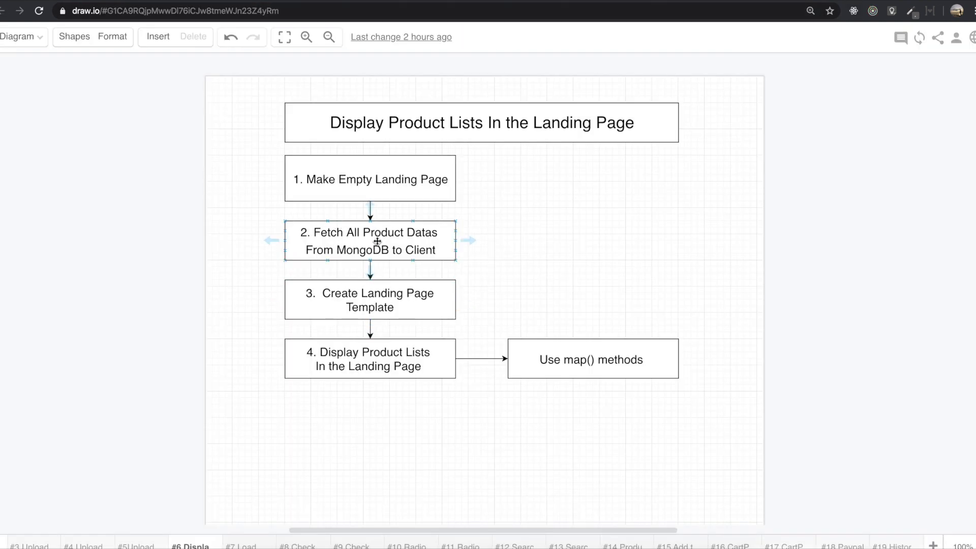
click(370, 300)
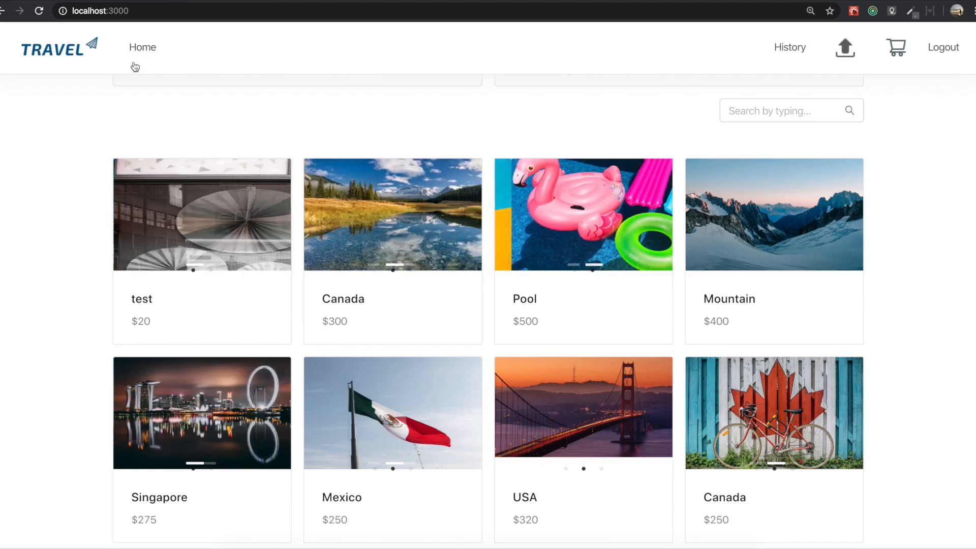
mouse_move(300, 245)
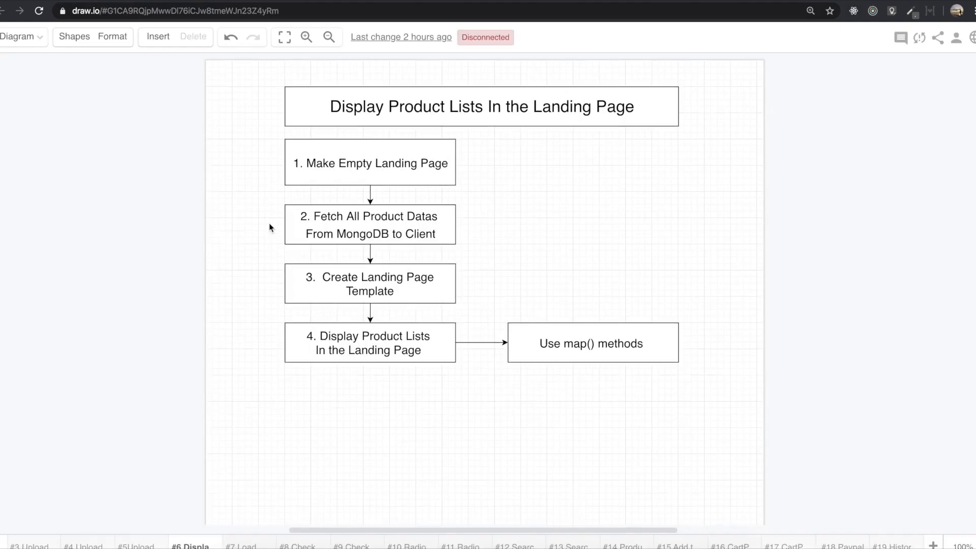
click(341, 352)
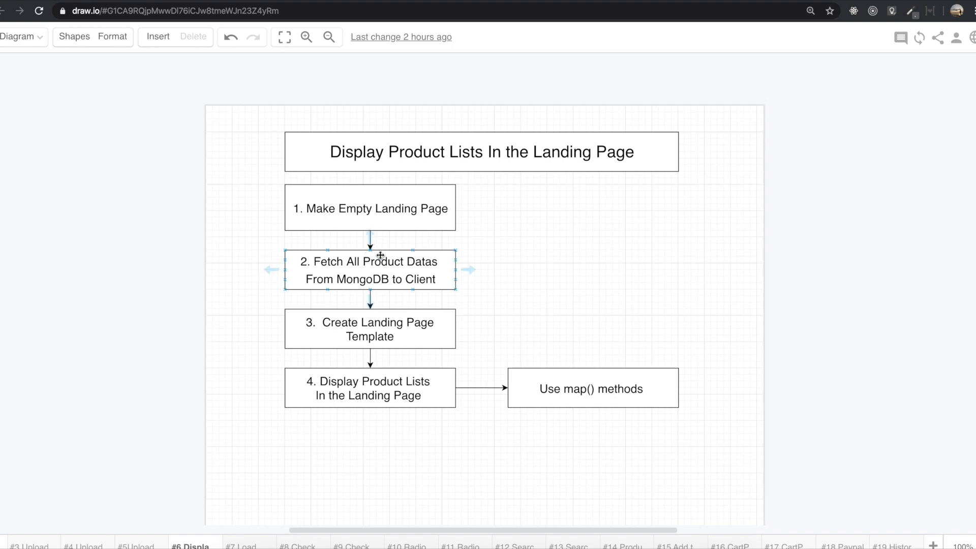
click(370, 208)
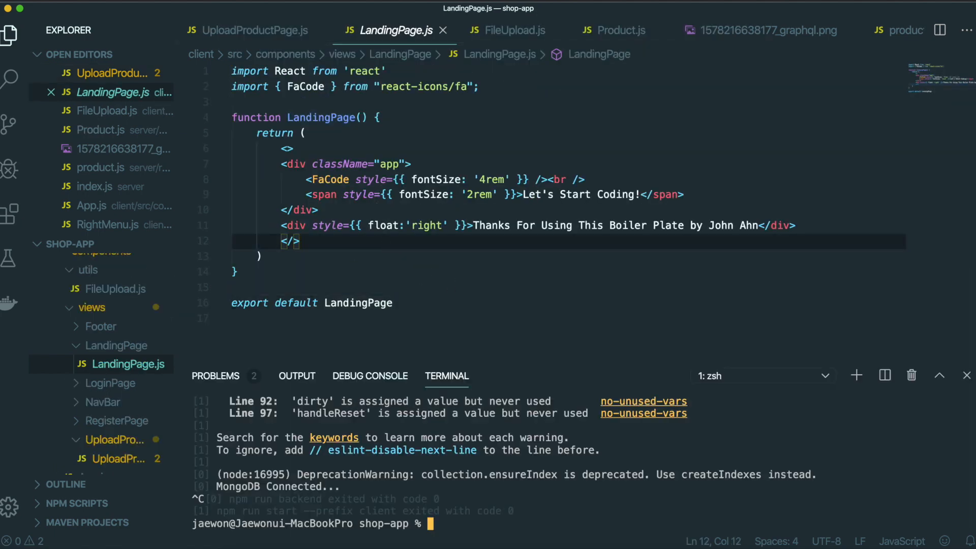
mouse_move(397, 303)
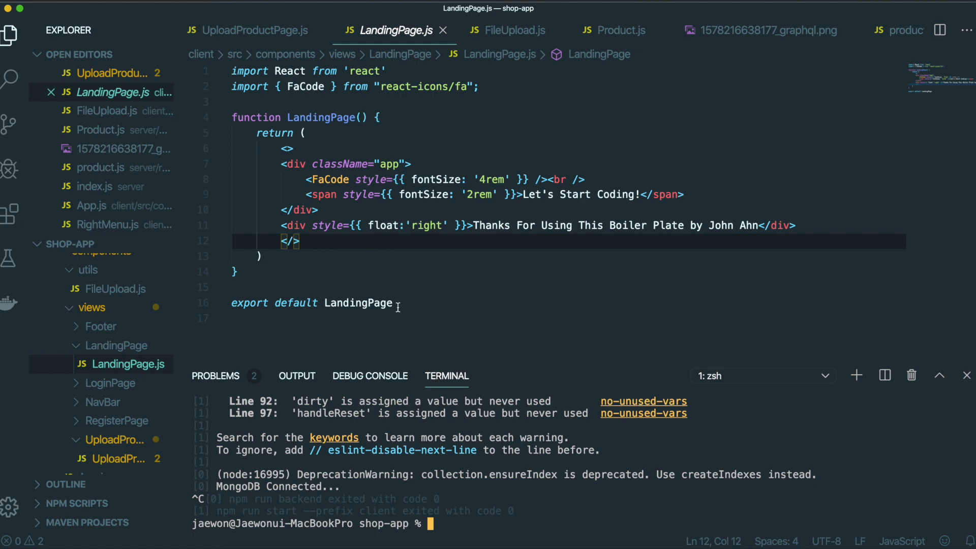
Step: Start the app with npm in the terminal and delete the boilerplate JSX in LandingPage.js
text(npm)
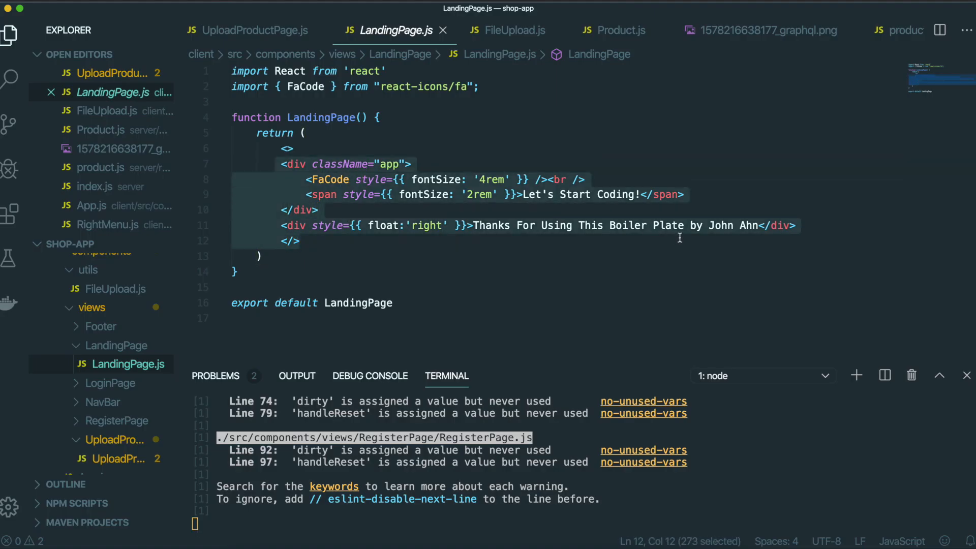
key(Delete)
text(, { useEffect )
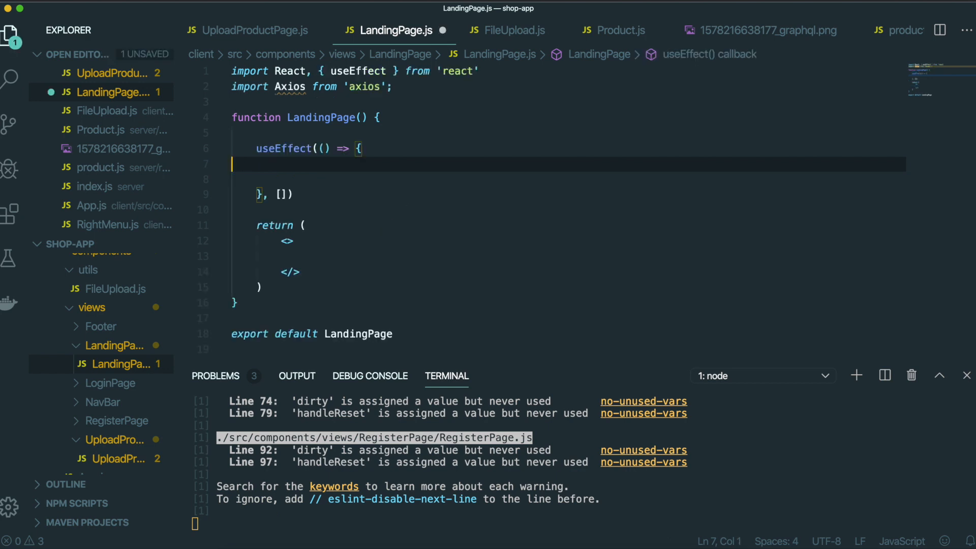
Step: In useEffect, add an Axios.post request to '/api/product/getProducts'
text(ax)
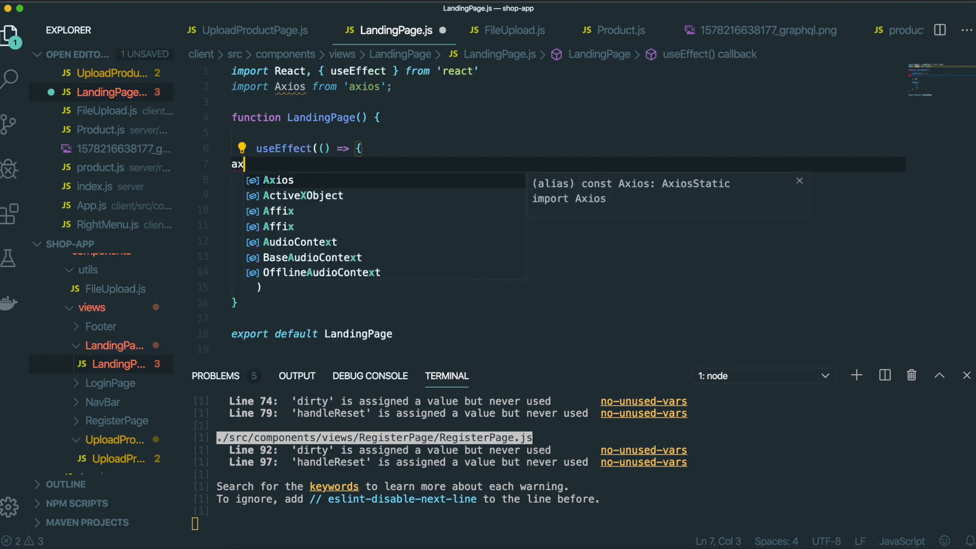
text(Axios.post)
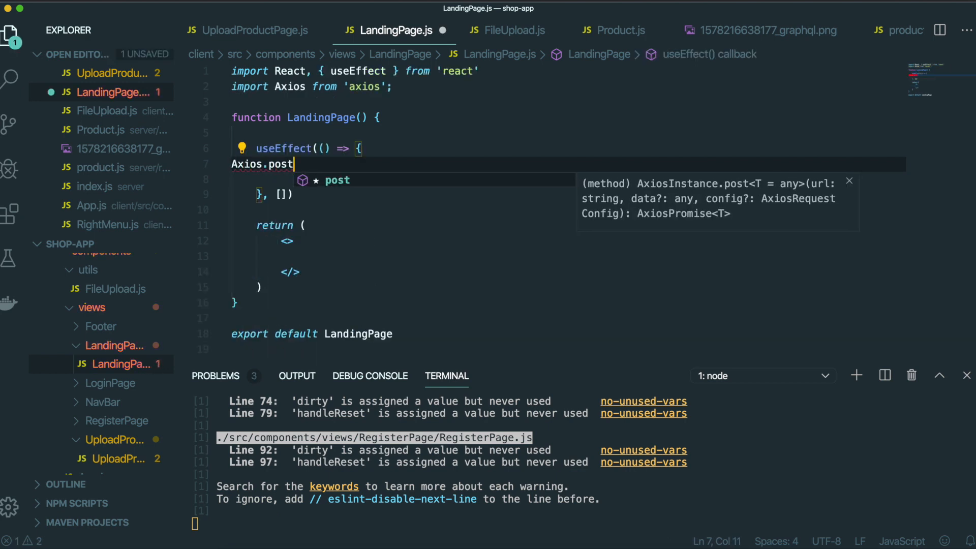
text(('a'))
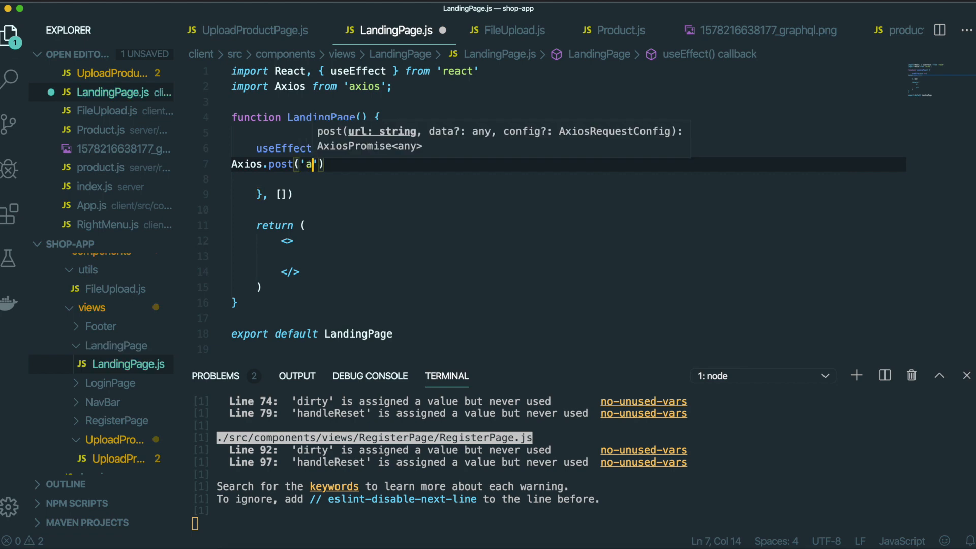
text(/api/)
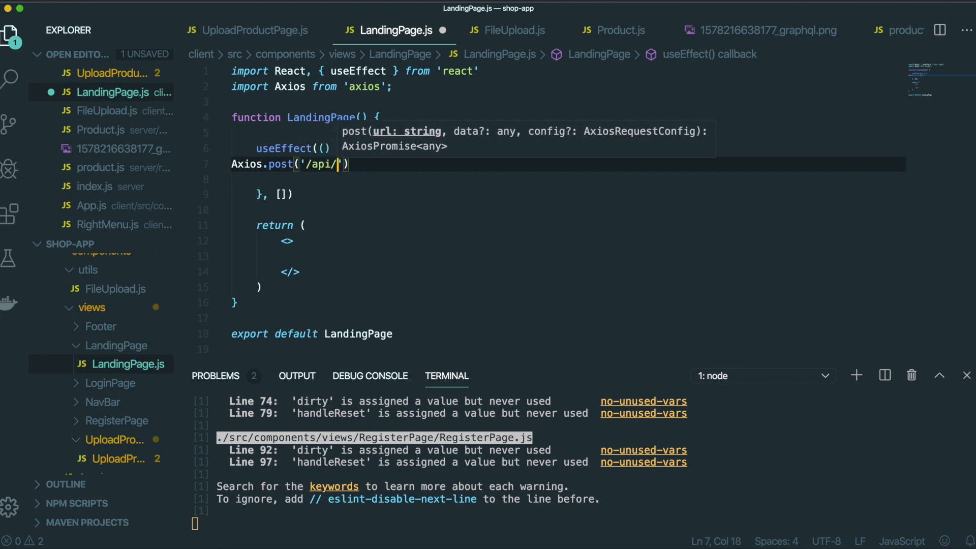
text(product/get)
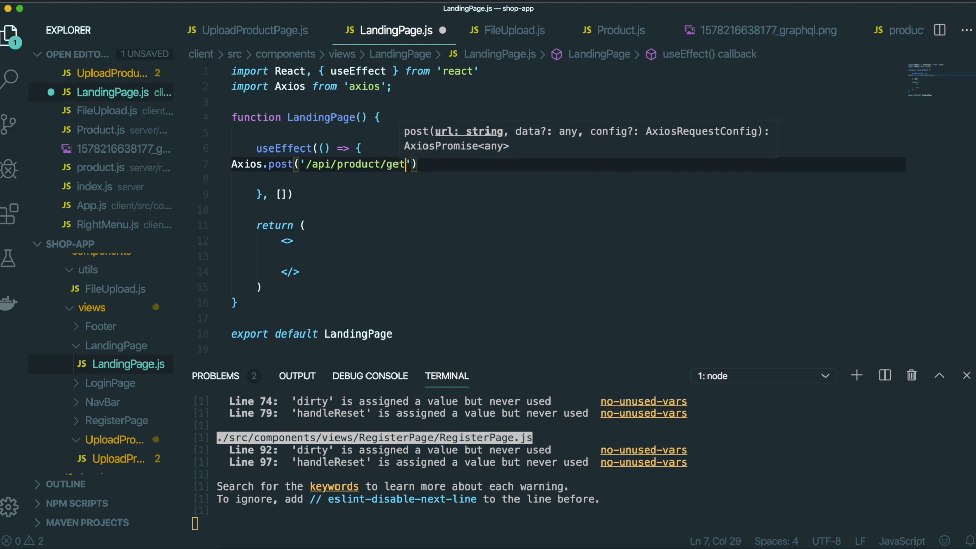
text(Products)
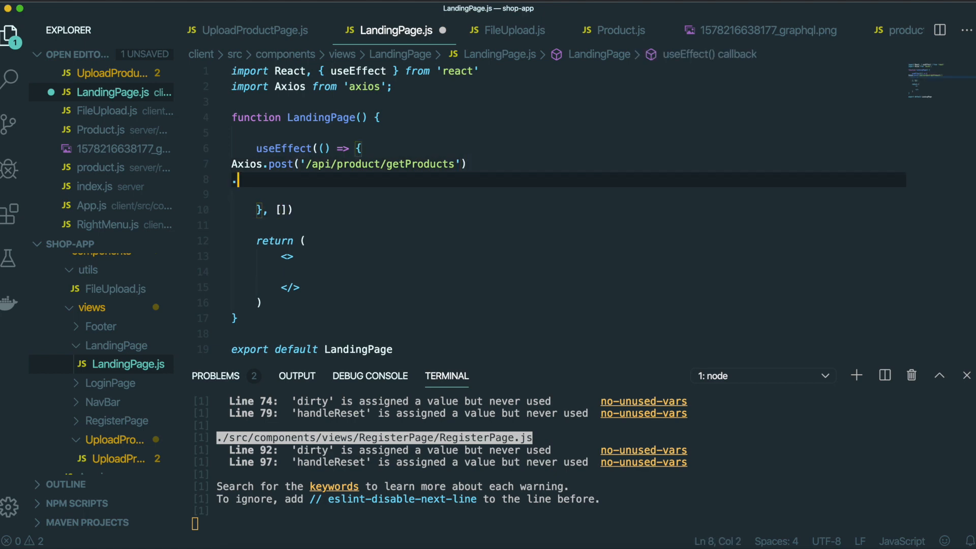
Step: Handle the response: check response.data.success, else alert 'Failed to fectch product datas'
text(.then(response => {)
click(569, 195)
text(if)
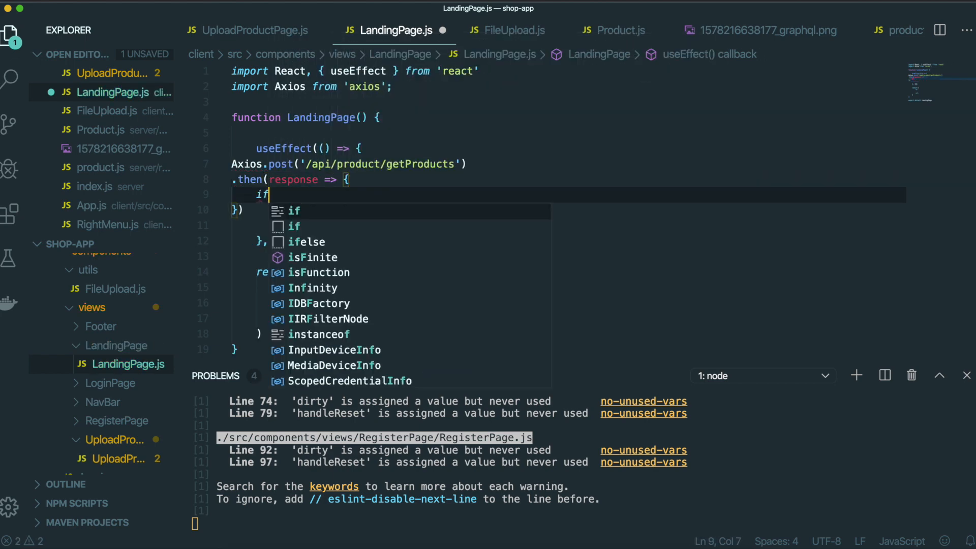
text((response.data)
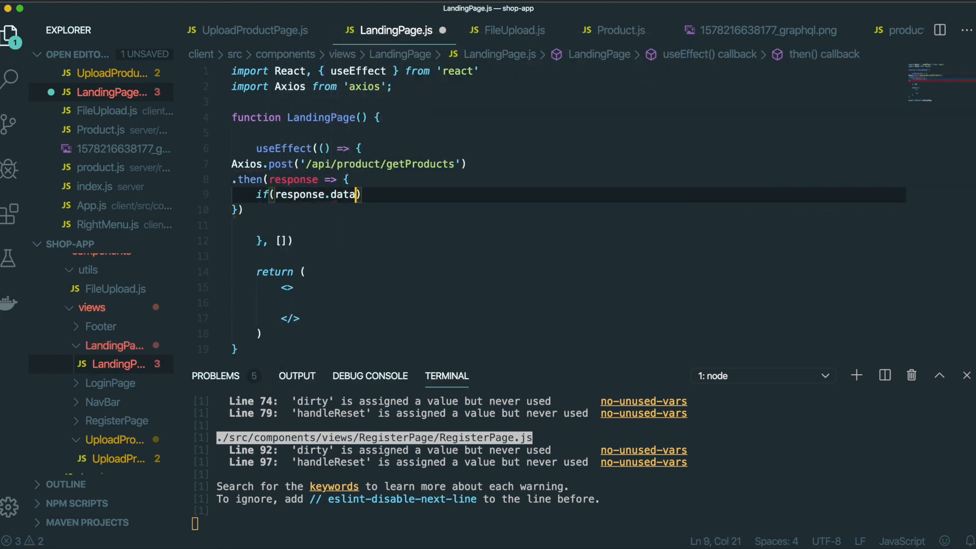
text(.success)
text(} else)
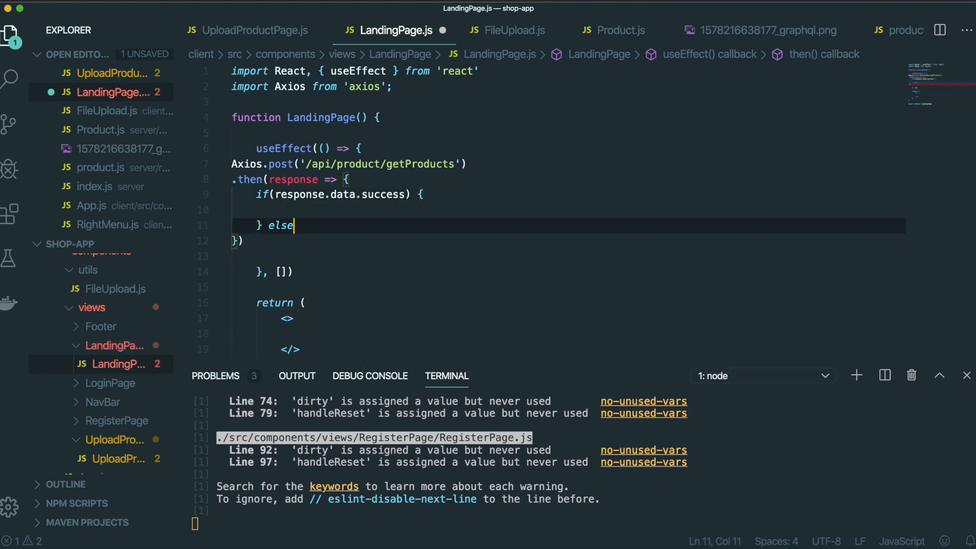
text({)
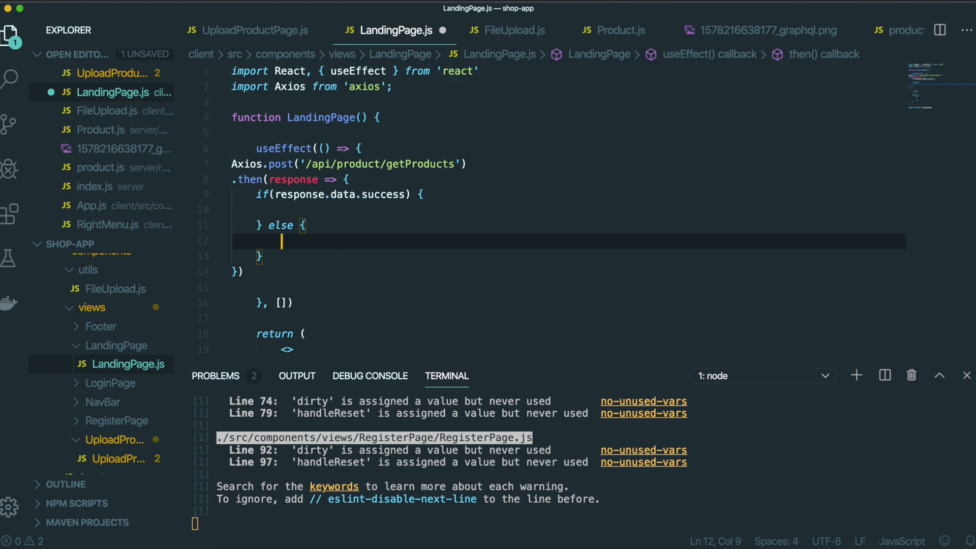
text(alert(''))
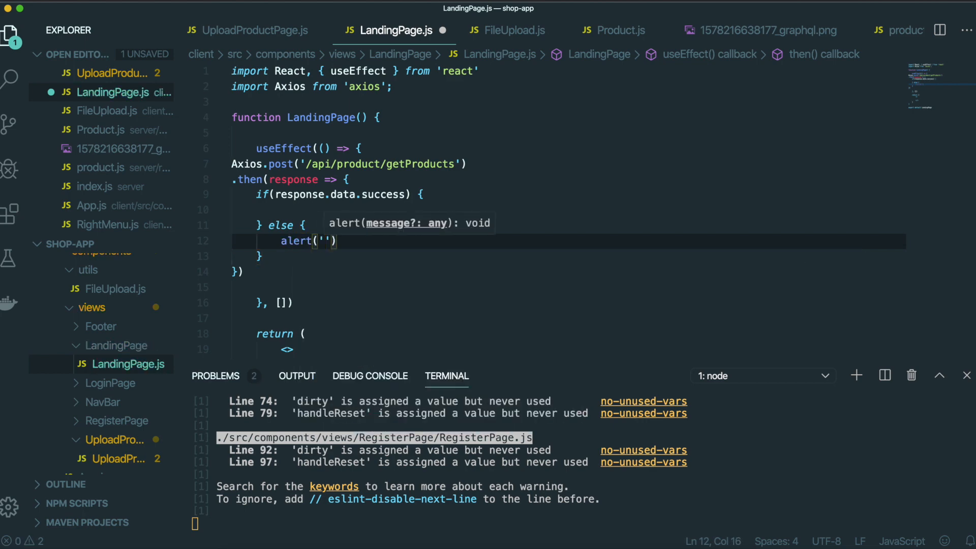
text(Failed to)
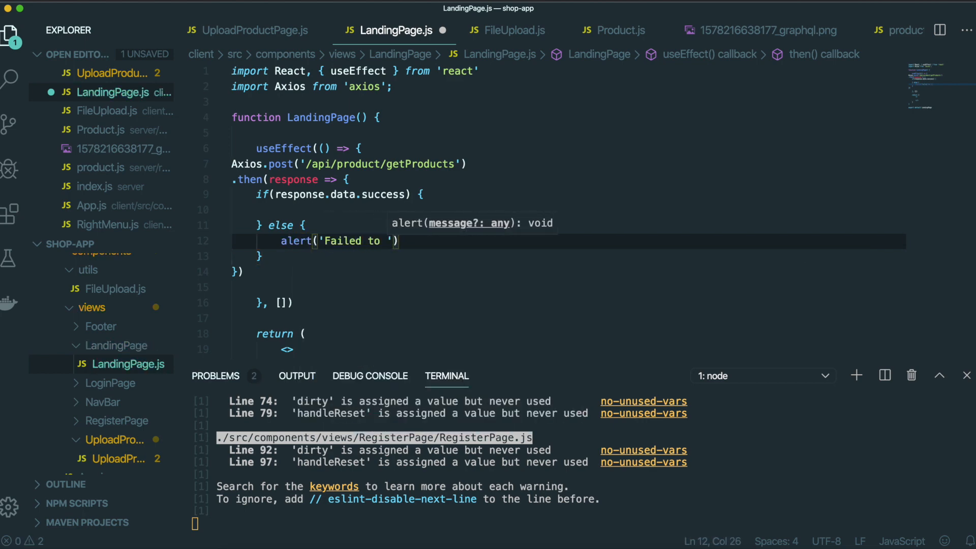
text(fectch p)
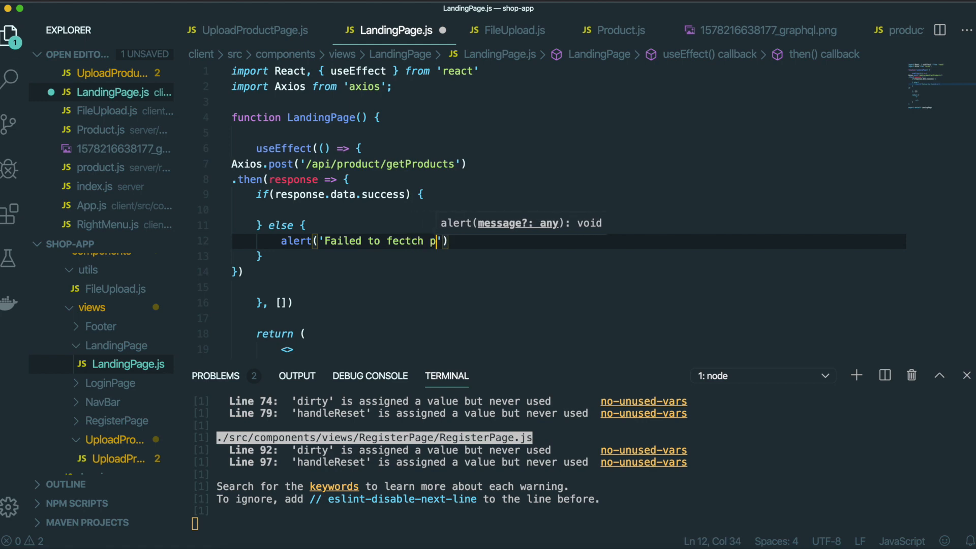
text(roduct daa)
text(produc)
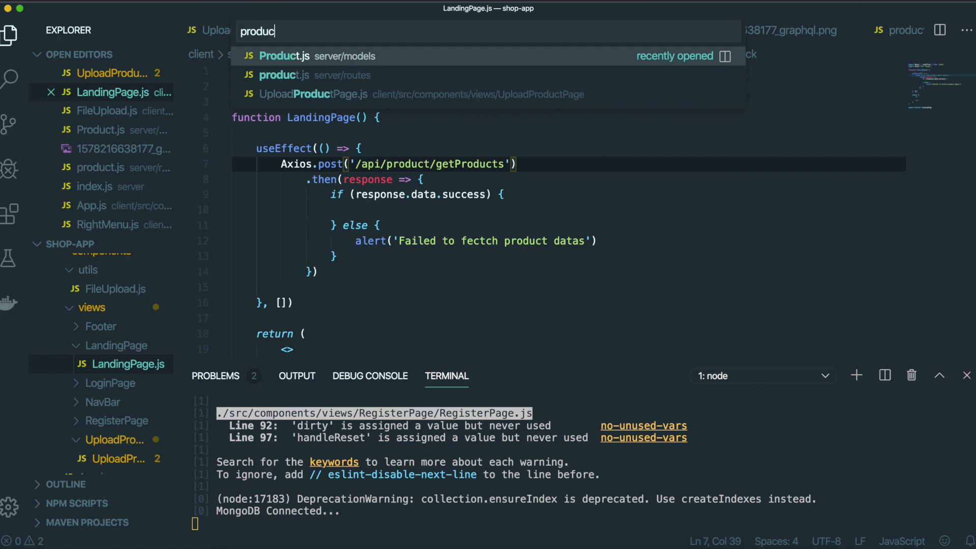
Step: Open server/routes/product.js from Quick Open to add the getProducts route
click(283, 76)
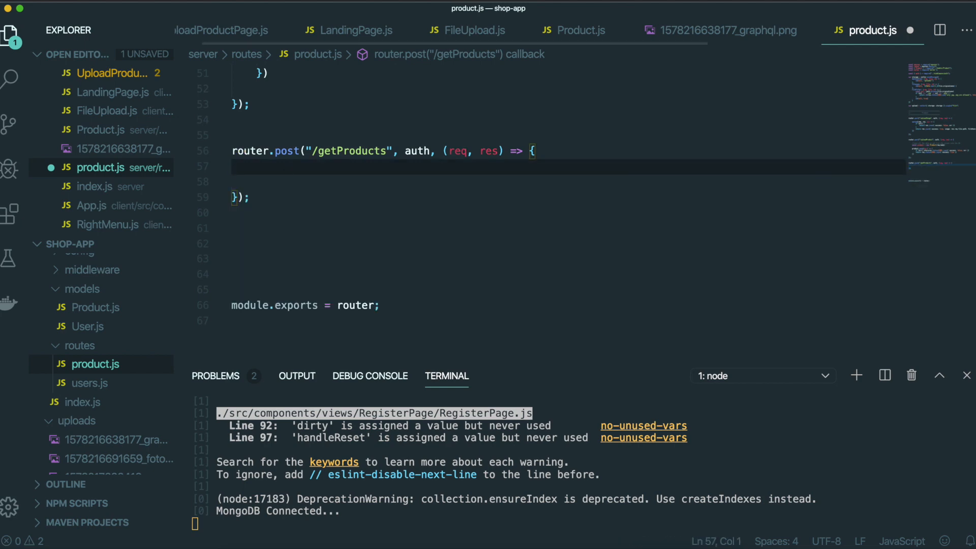
mouse_move(429, 137)
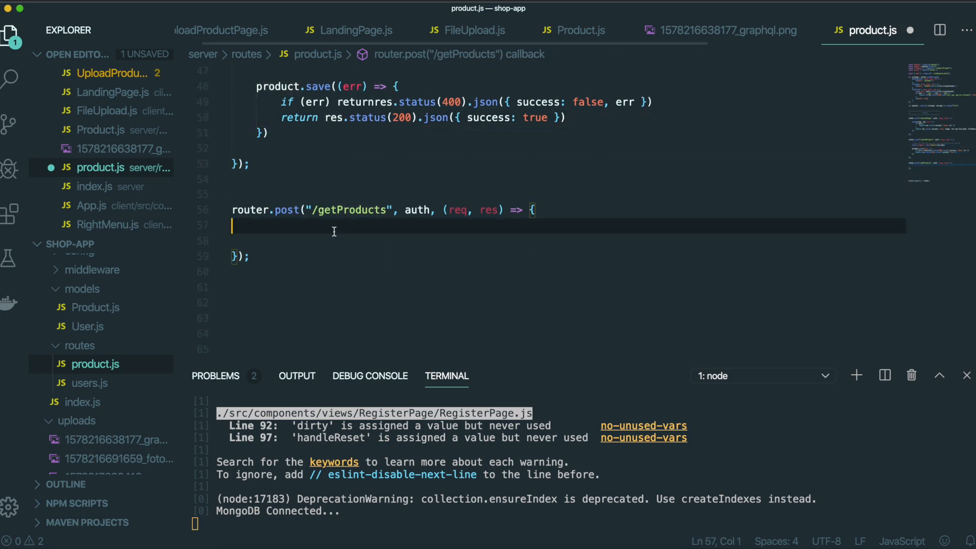
Step: Start a Product find query with an exec callback taking err and products
text(Product.find()
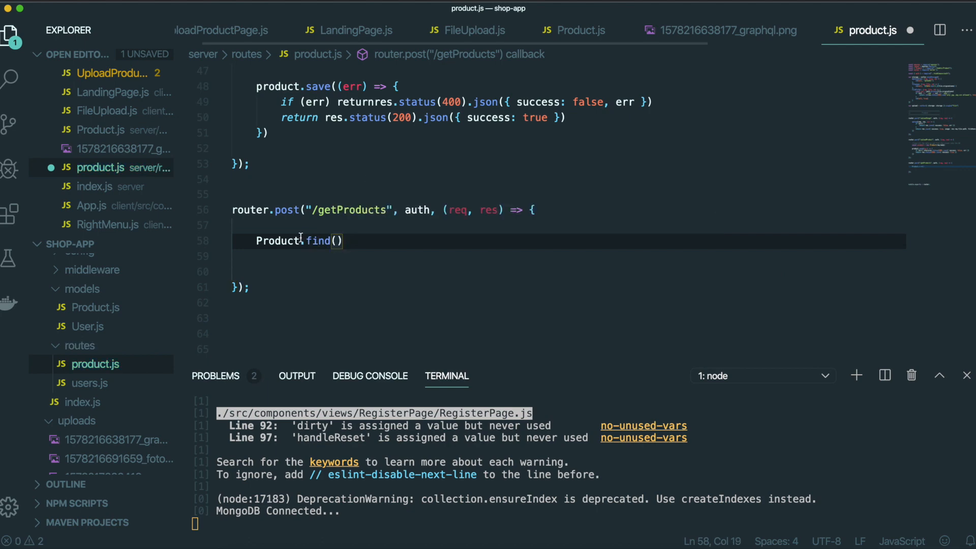
double_click(277, 241)
text(.exec()
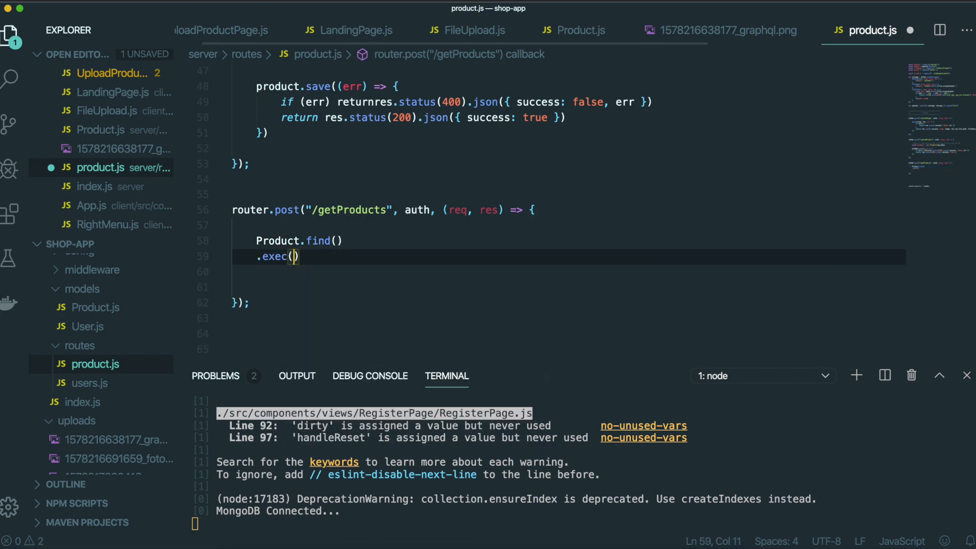
text(( err)
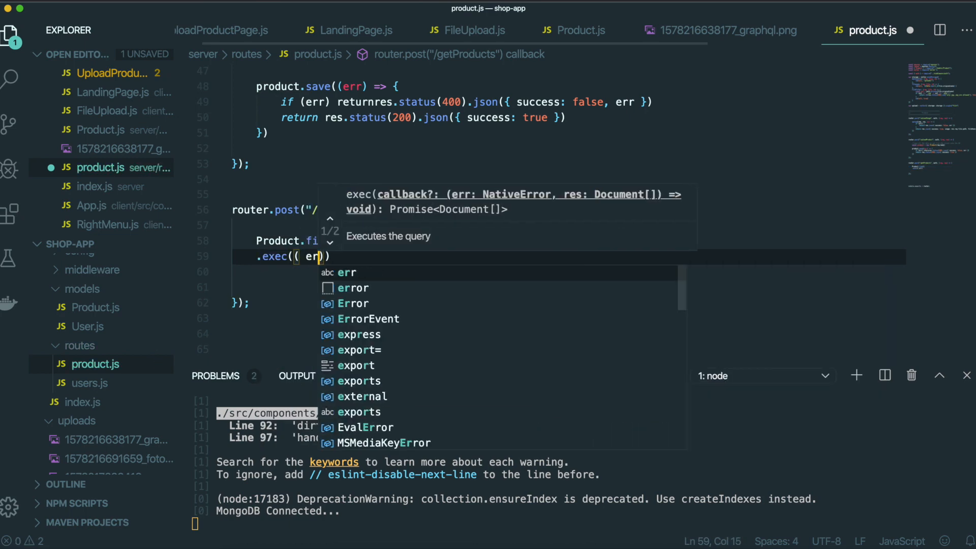
text(, product)
click(569, 272)
text(if)
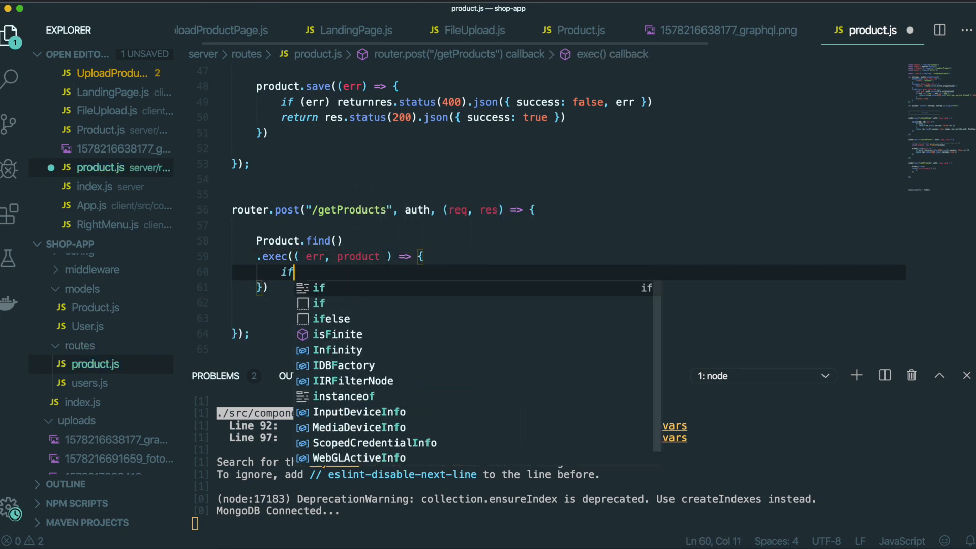
Step: On error, return status 400 with success false and the err
text((err) return res.status()
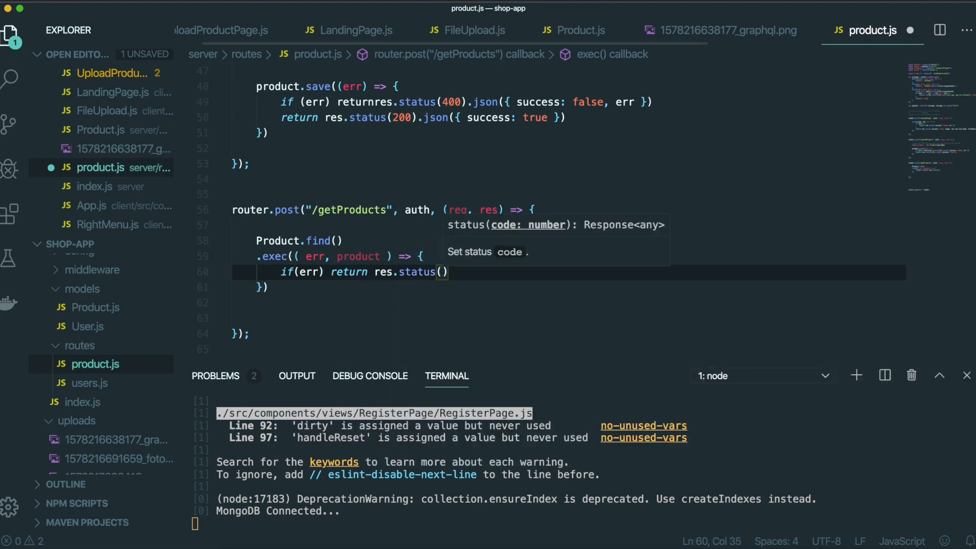
text(400).s)
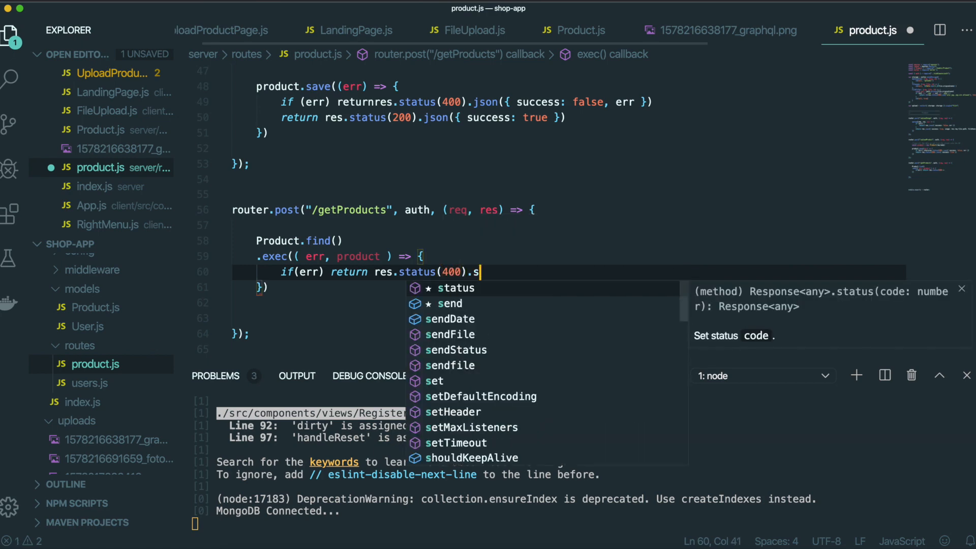
text(json)
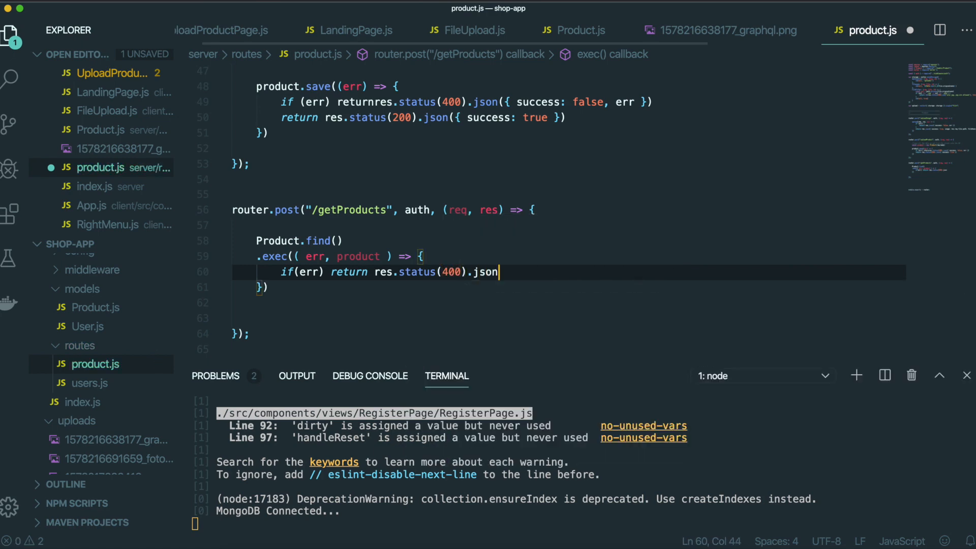
text(({ success:)
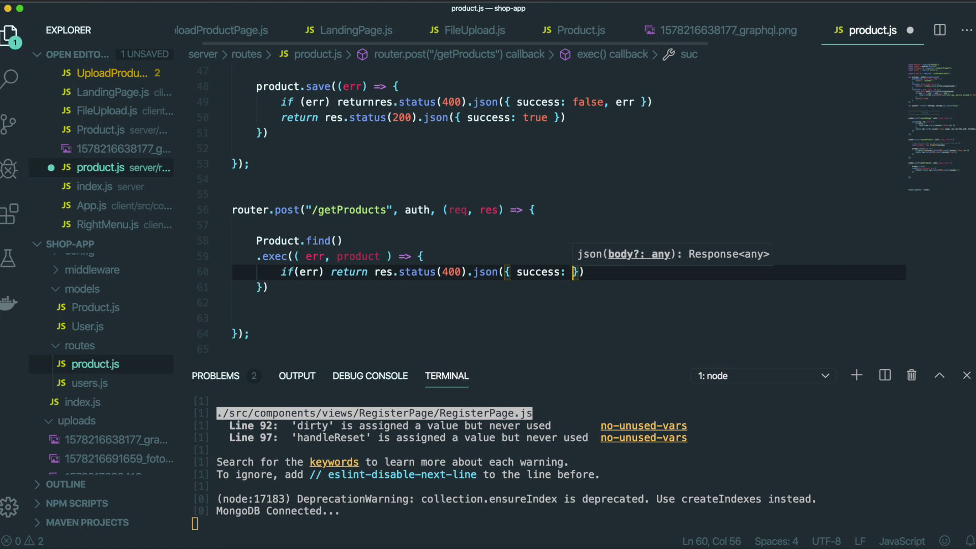
text(false)
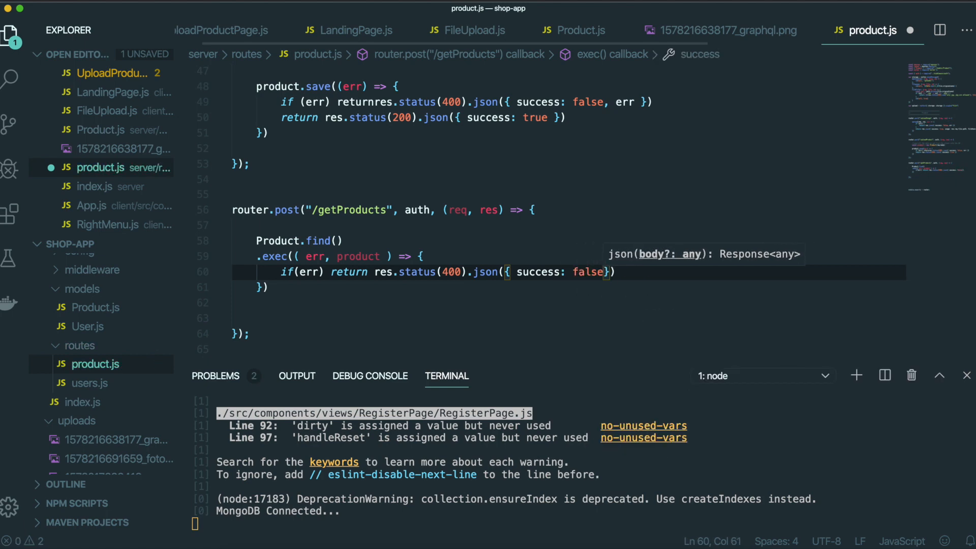
text(, err)
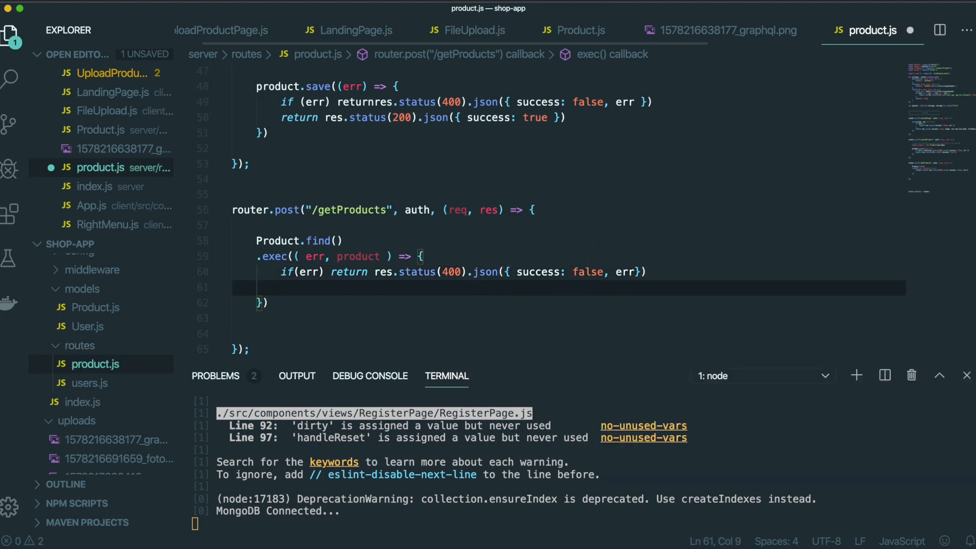
Step: Return status 200 with success true and products, renaming the callback parameter to products
text(res.status)
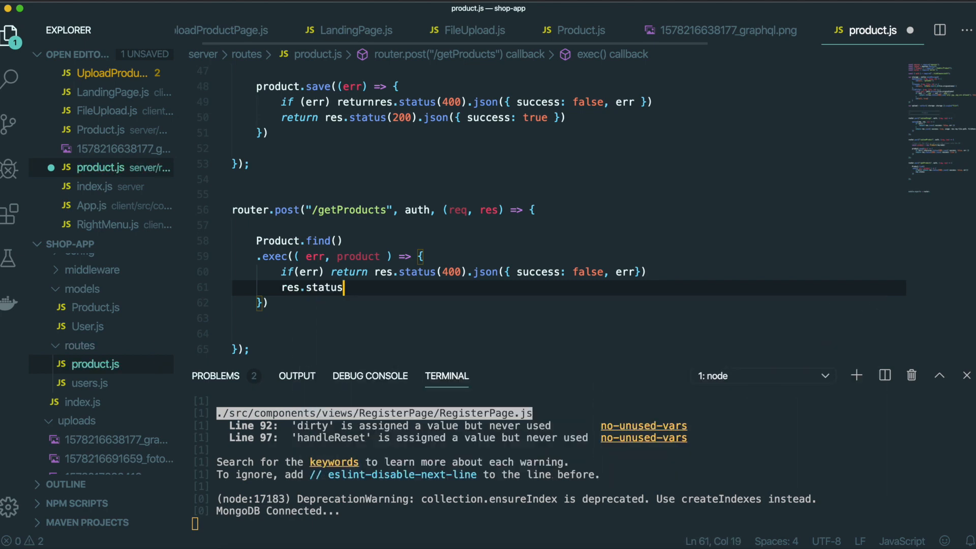
text((200).json({ success: true)
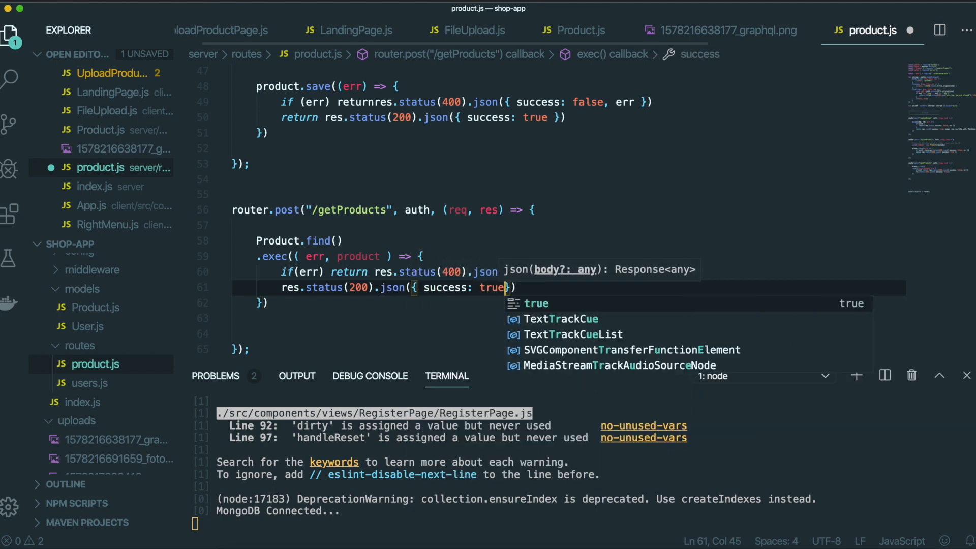
text(,)
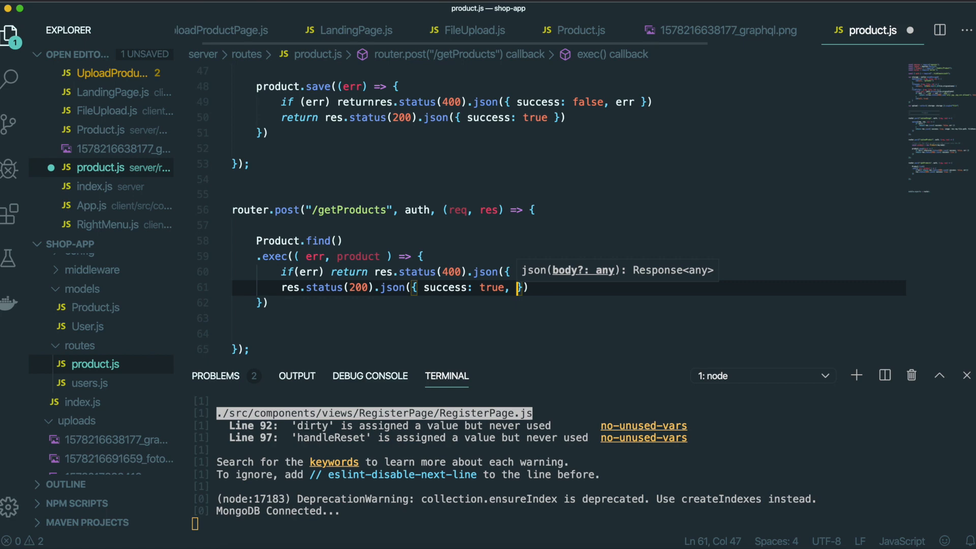
text(product)
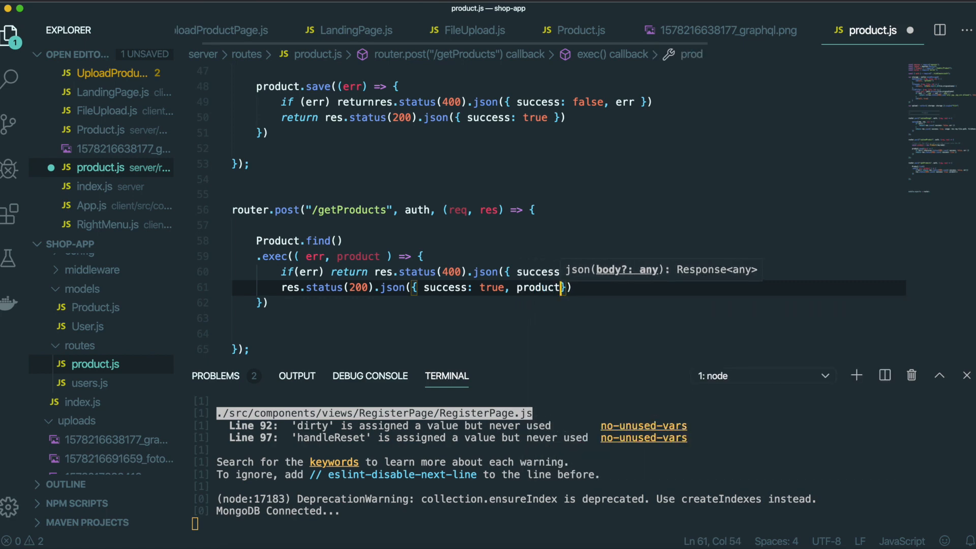
double_click(358, 256)
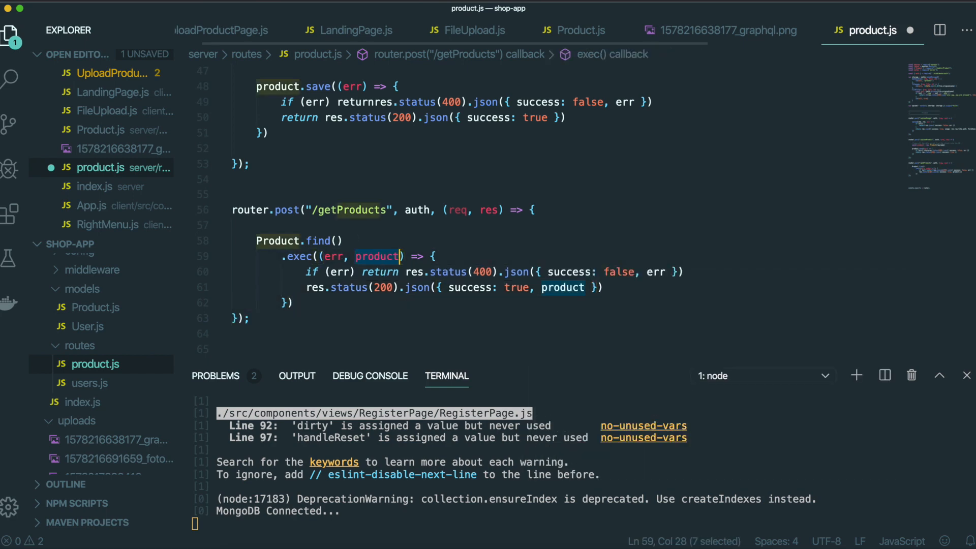
text(s)
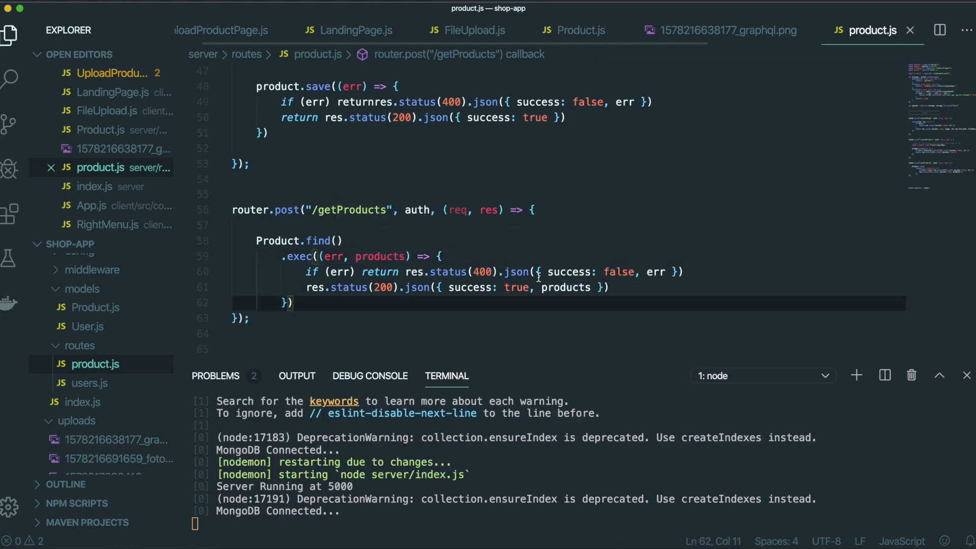
Step: Add a Products useState([]) and call setProducts(response.data.products) in LandingPage.js
text(land)
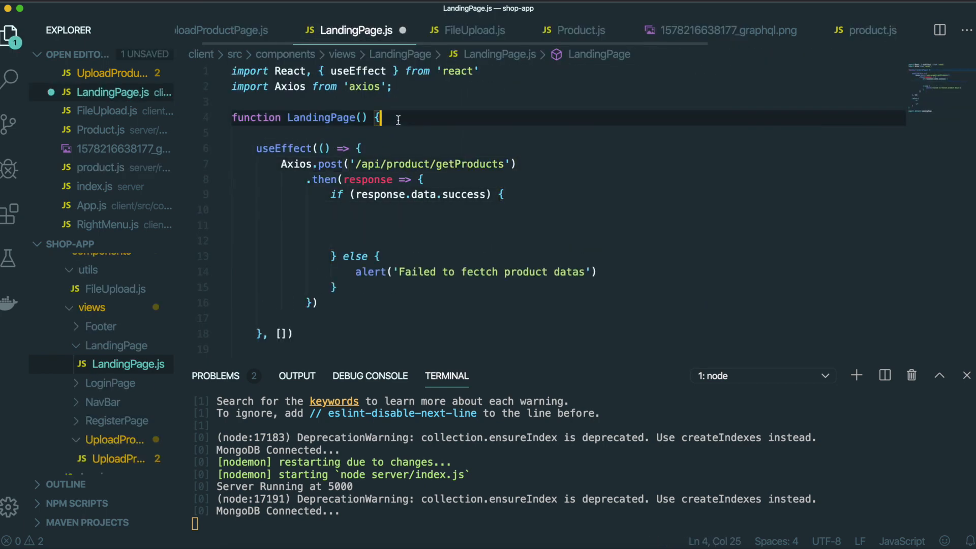
text(useState(initialState)
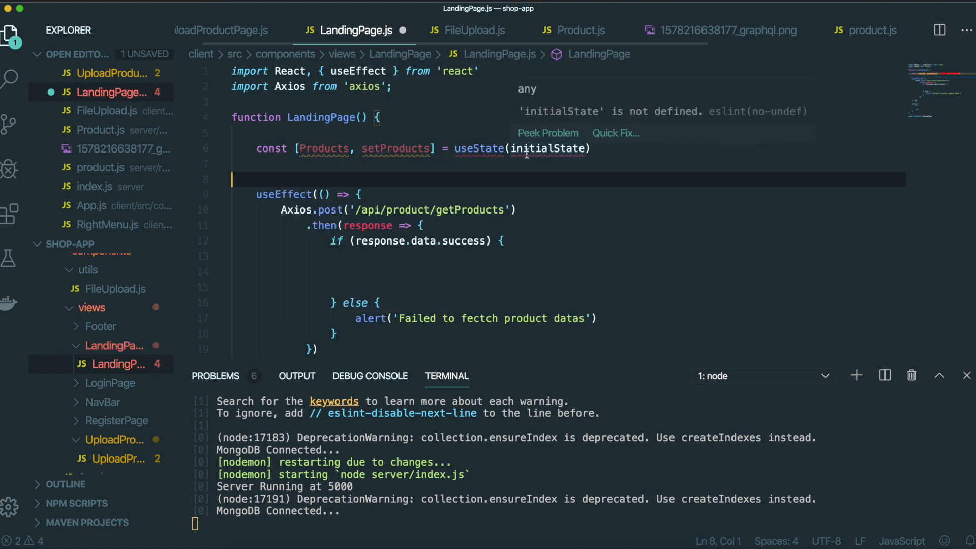
text([])
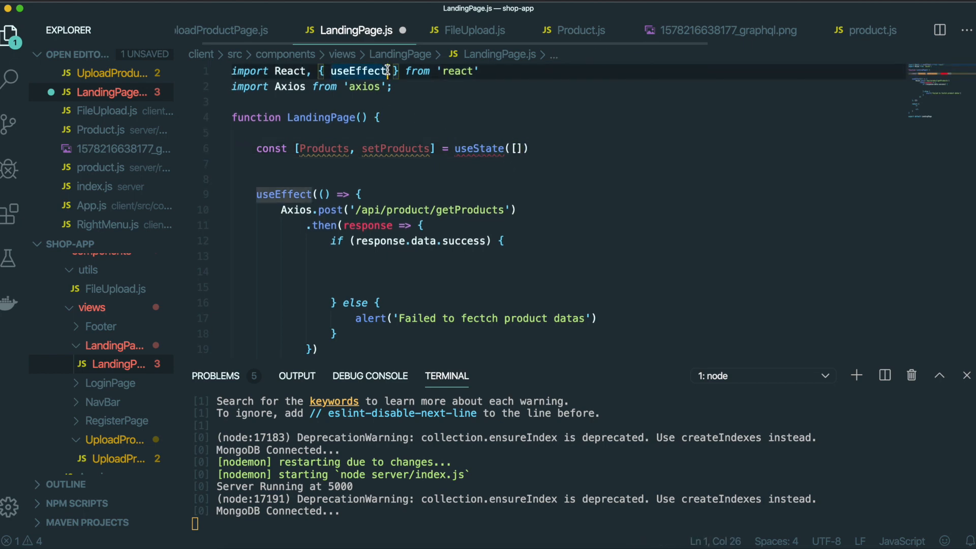
text(, useState)
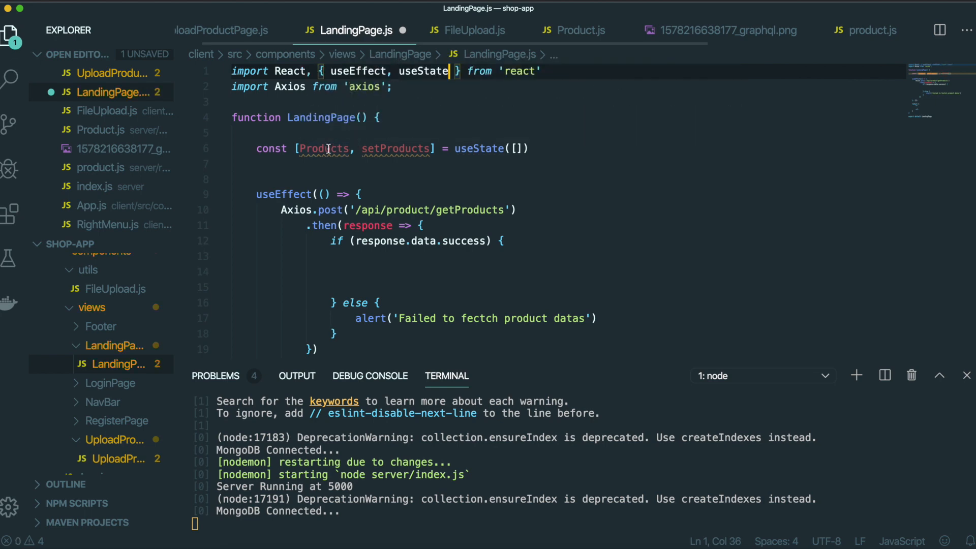
text(setProducts(p)
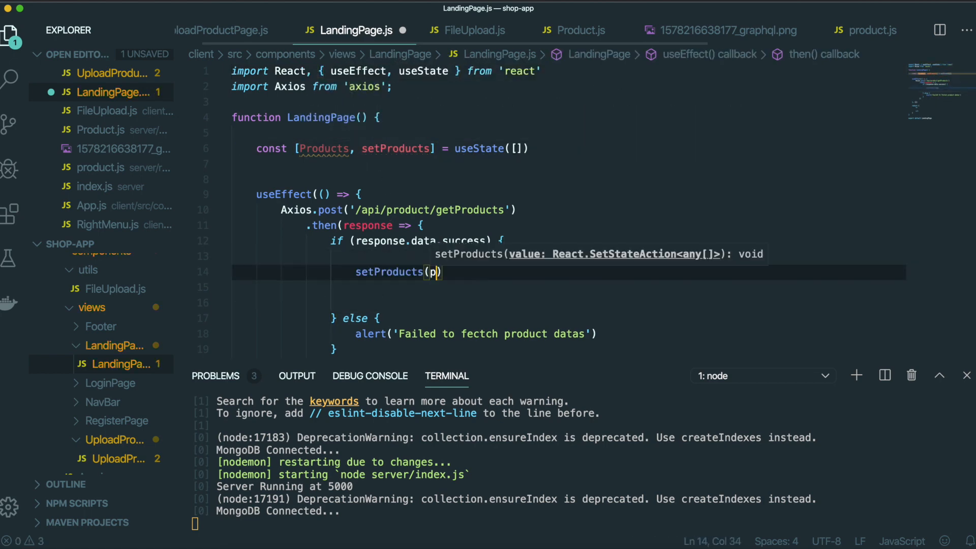
text(response.da)
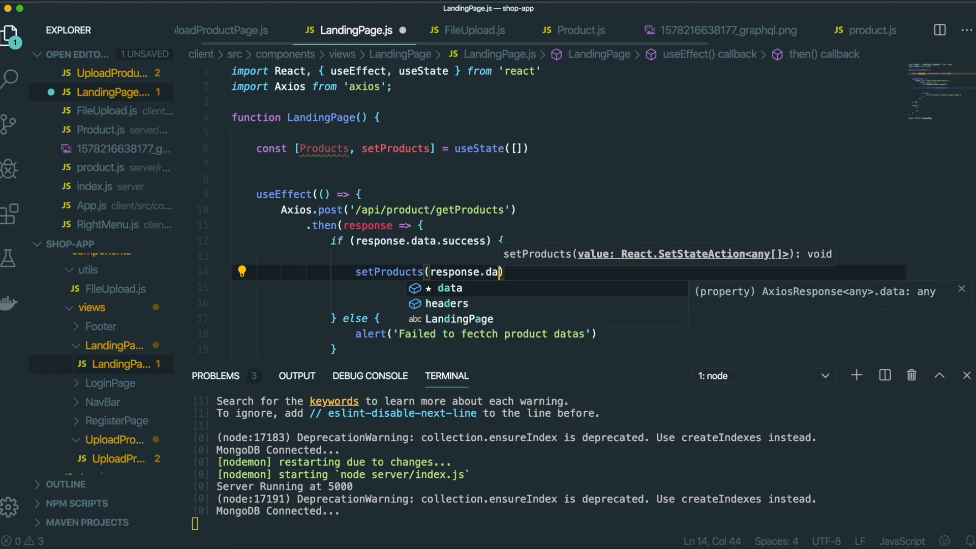
text(ta.)
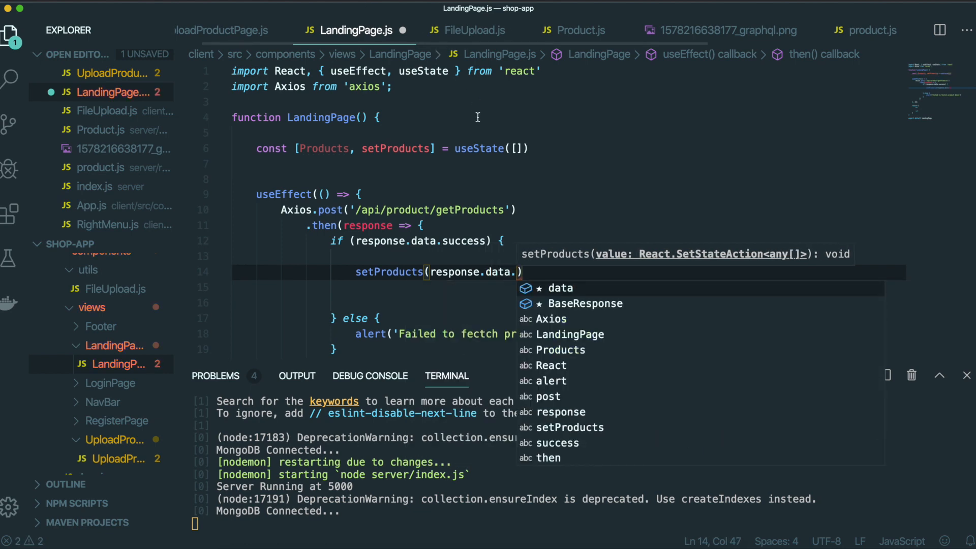
text(products)
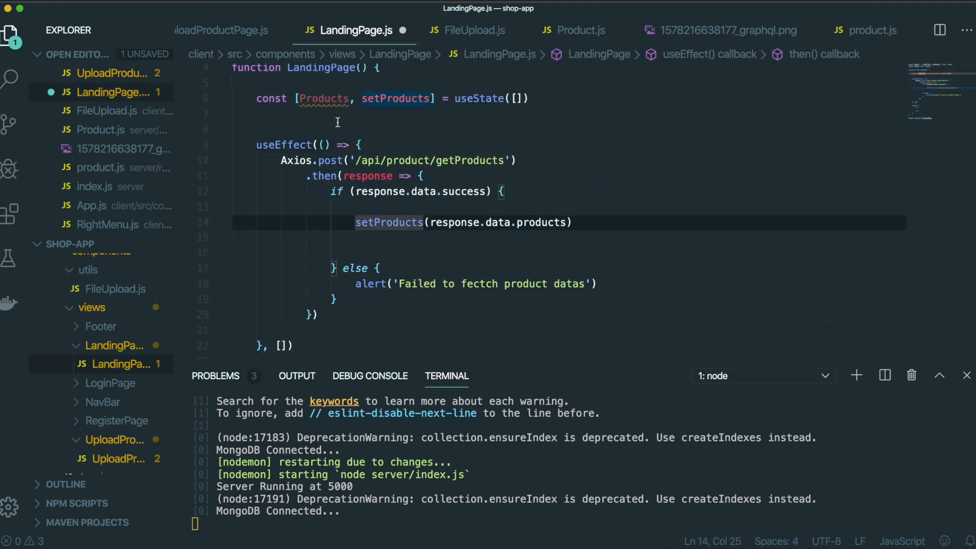
Step: Add console.log(response.data.products) below the setProducts call
click(329, 98)
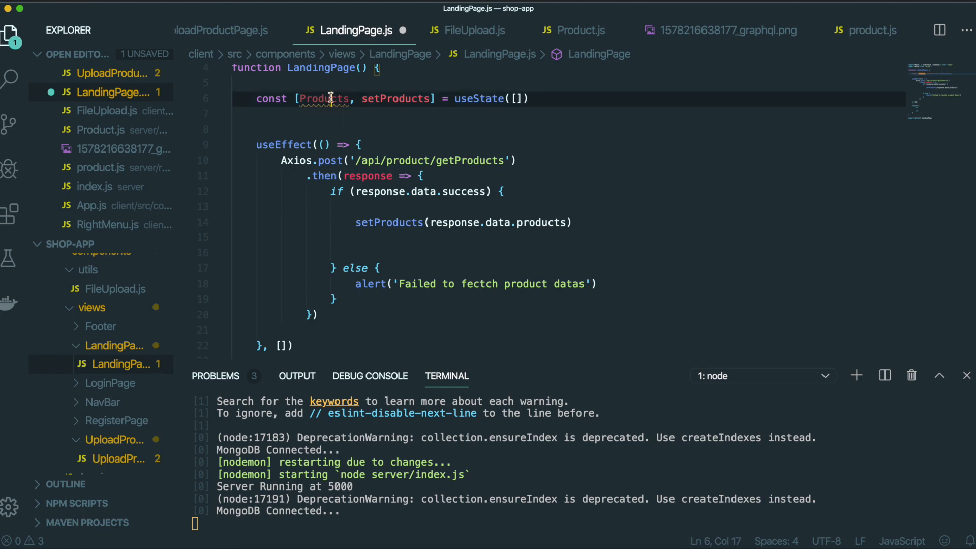
click(444, 247)
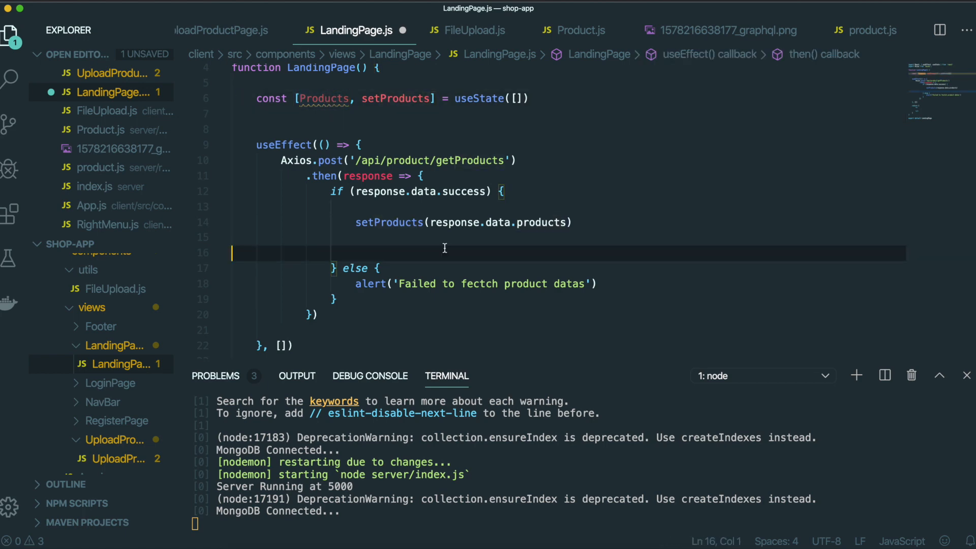
text(c)
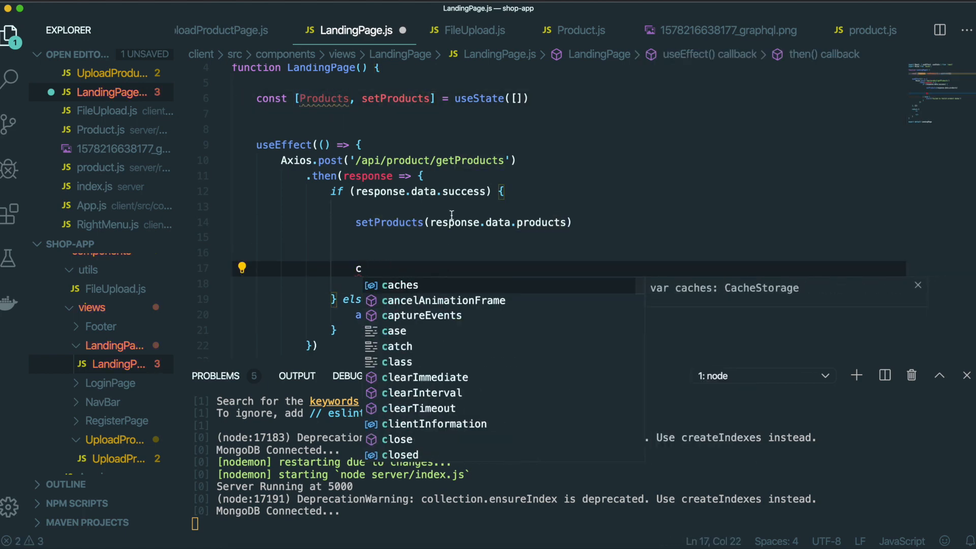
text(onsole.log()
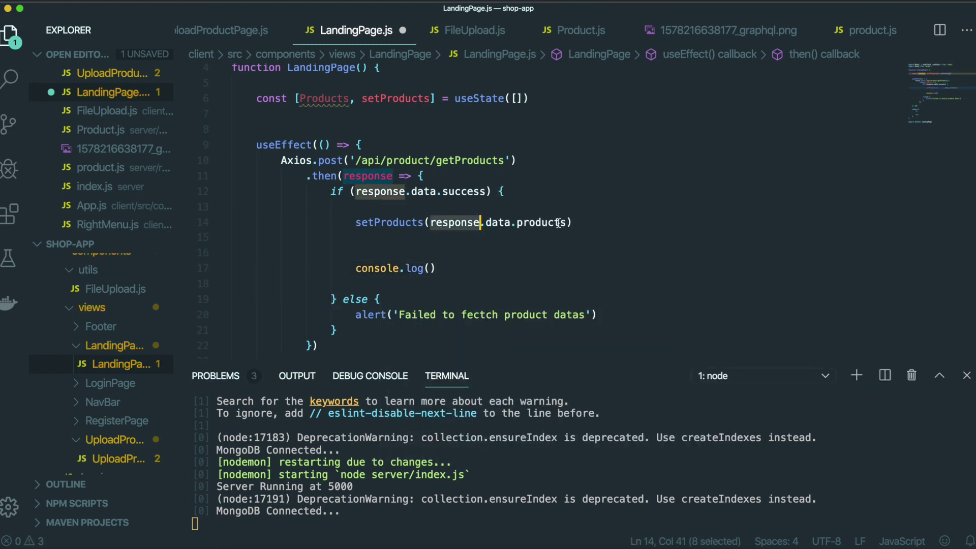
text(response.data.products)
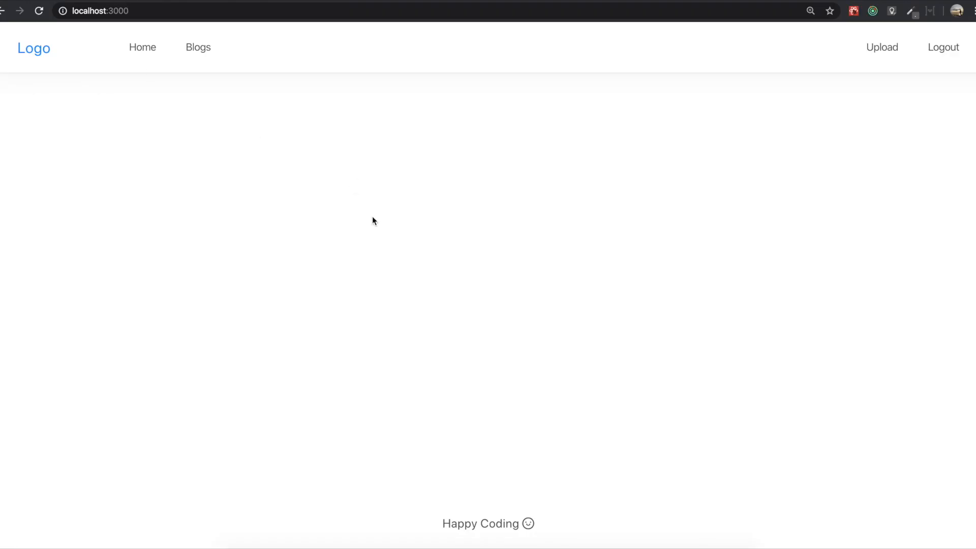
mouse_move(355, 220)
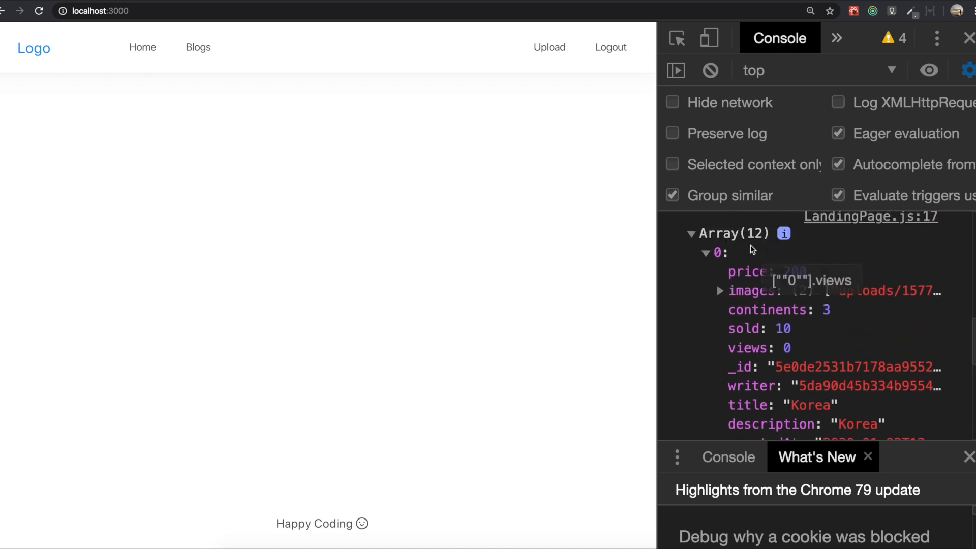
mouse_move(750, 316)
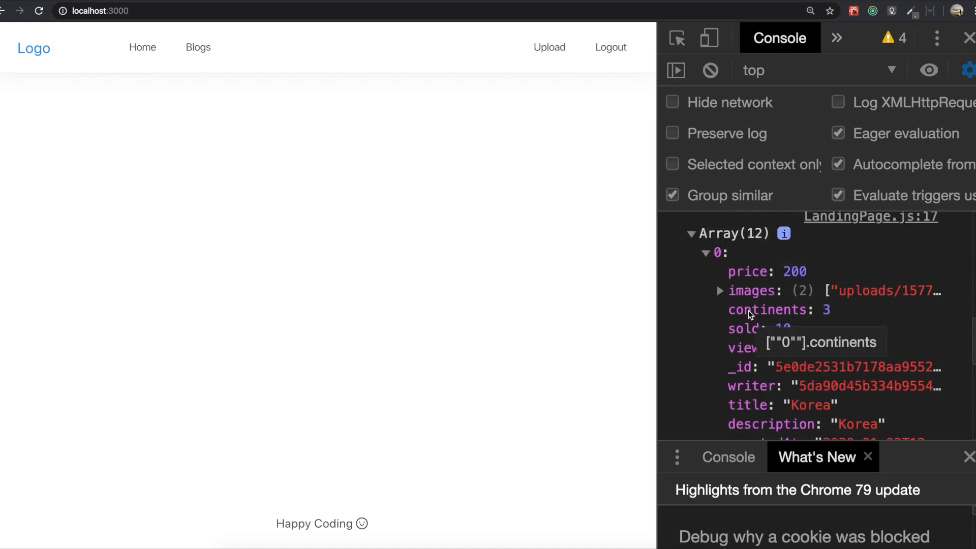
Step: Scroll through the console's logged Array(12) of product objects
scroll(down, 3)
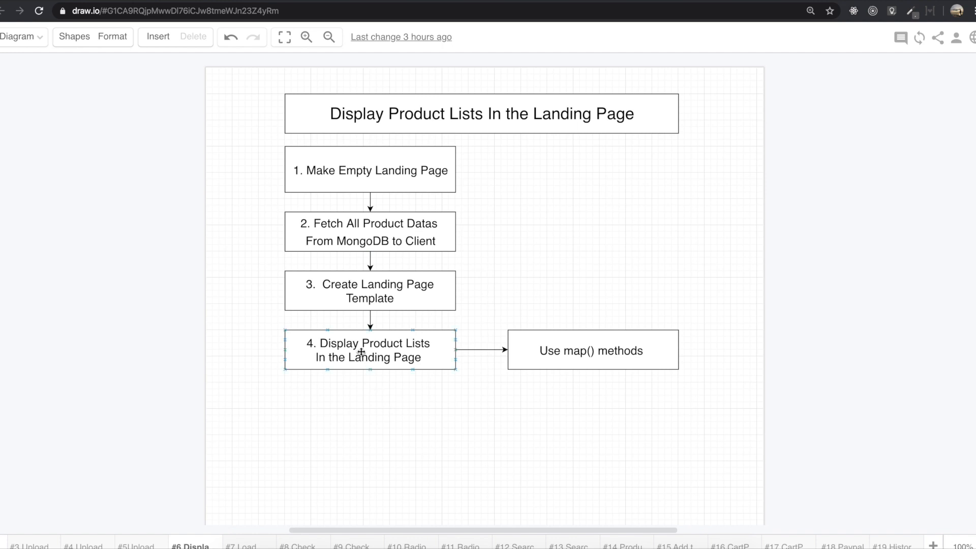
Step: Point out step 4, Display Product Lists, in the draw.io diagram
click(388, 291)
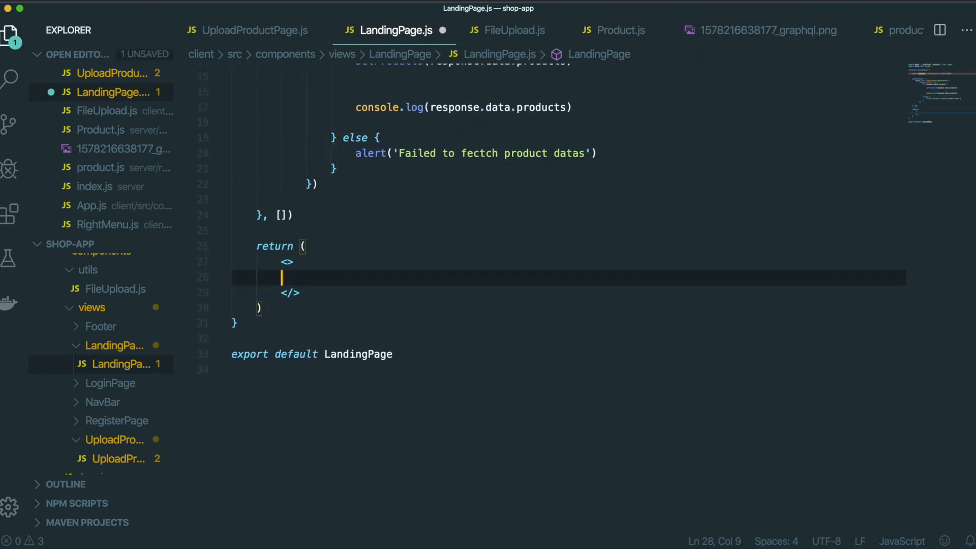
Step: Lay out a centred heading with rocket icon, filter placeholder and 300px flex fallback container
text(<div style={{ t }}>)
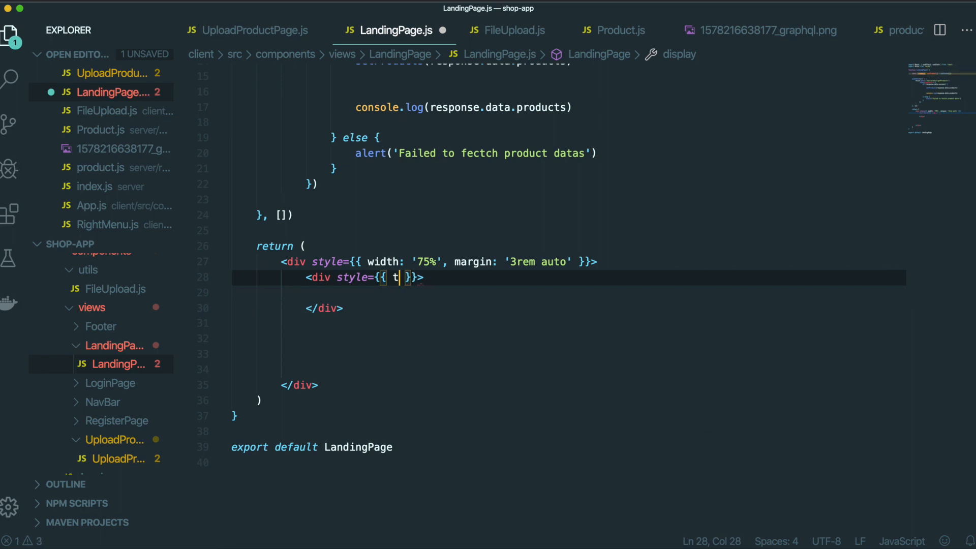
text(extAlign:'center' }}>)
click(569, 293)
text(<h2>  Let's Travel Anywhere   </h2>)
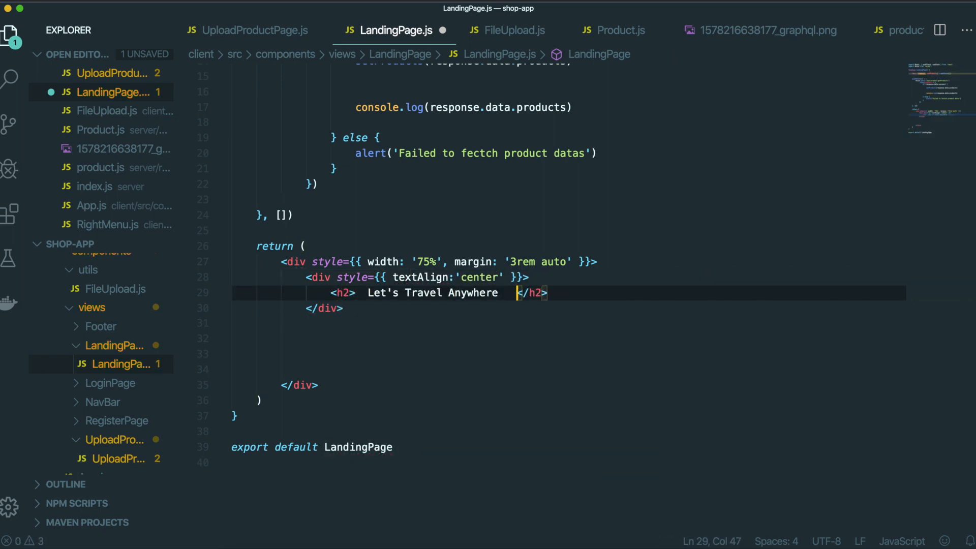
text(<Icon type="rocket" />)
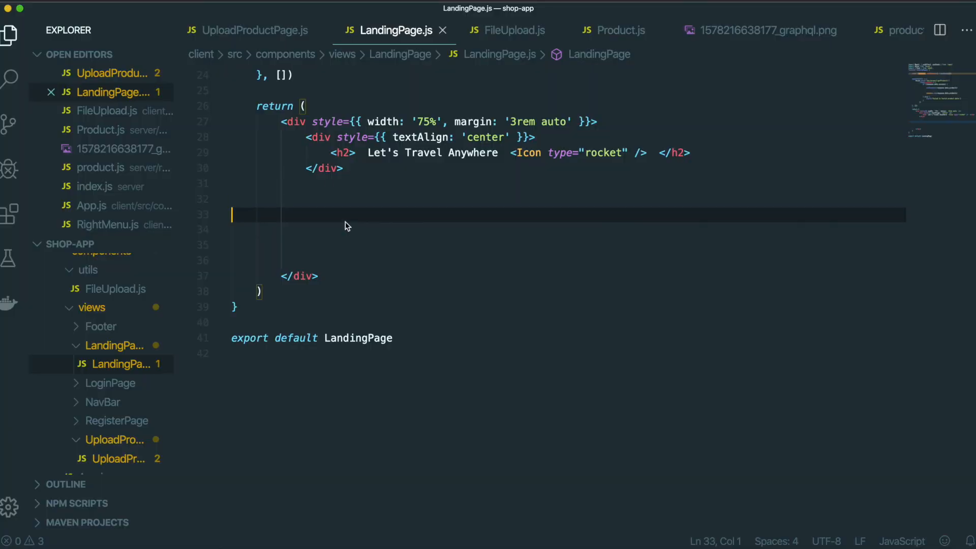
text({/* FIlt */})
text(K)
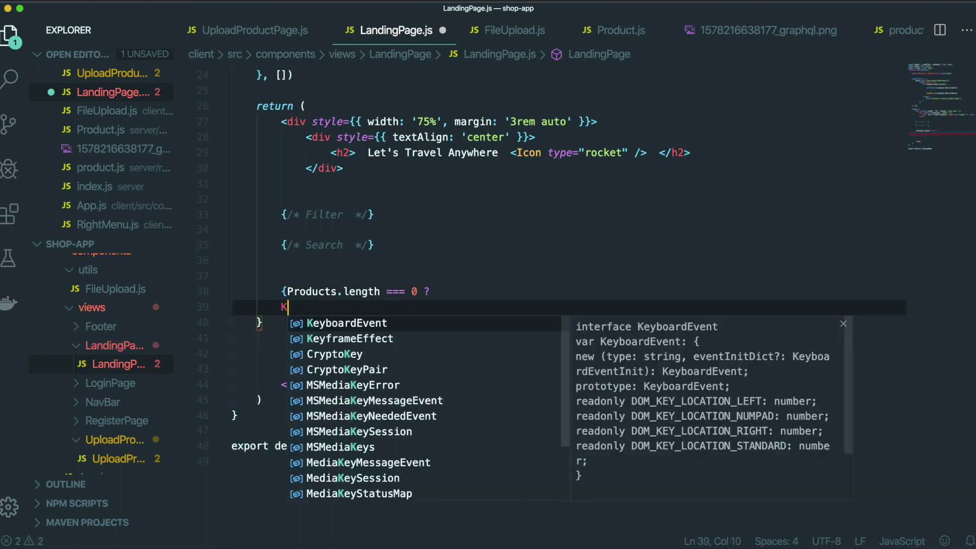
text(div>)
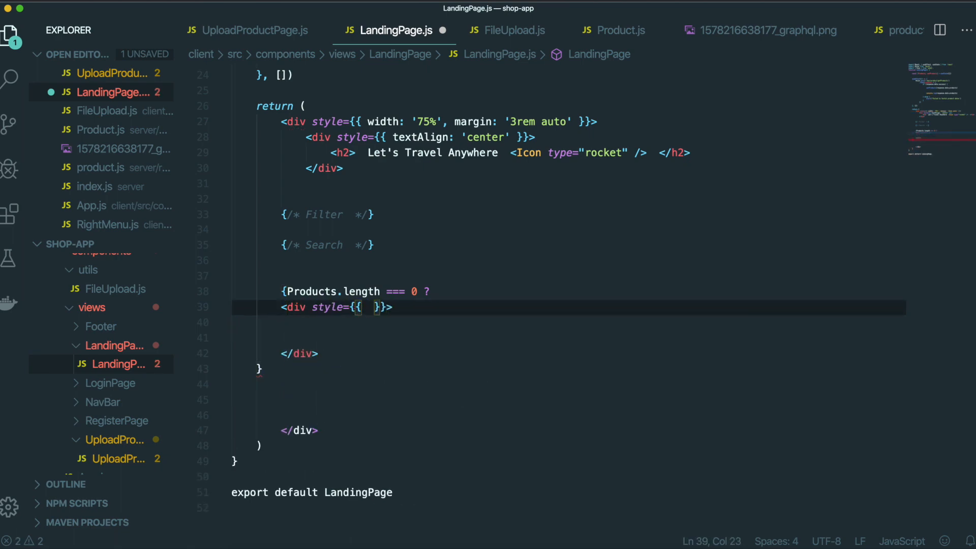
text(display:'flex', height:'300px', justifyContent: 'center', alignItems: 'center)
click(569, 323)
text(<h2>No post yet...</h2>)
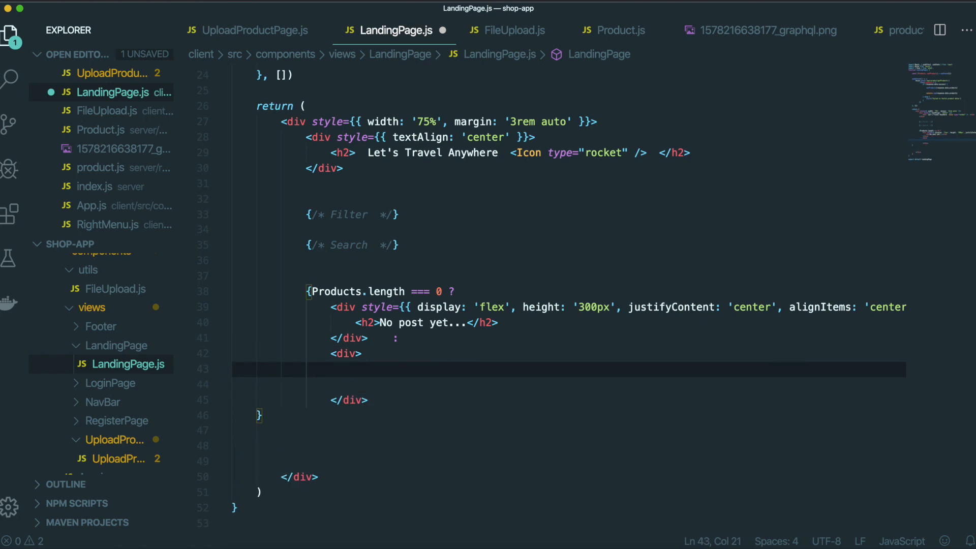
text(<div></div>)
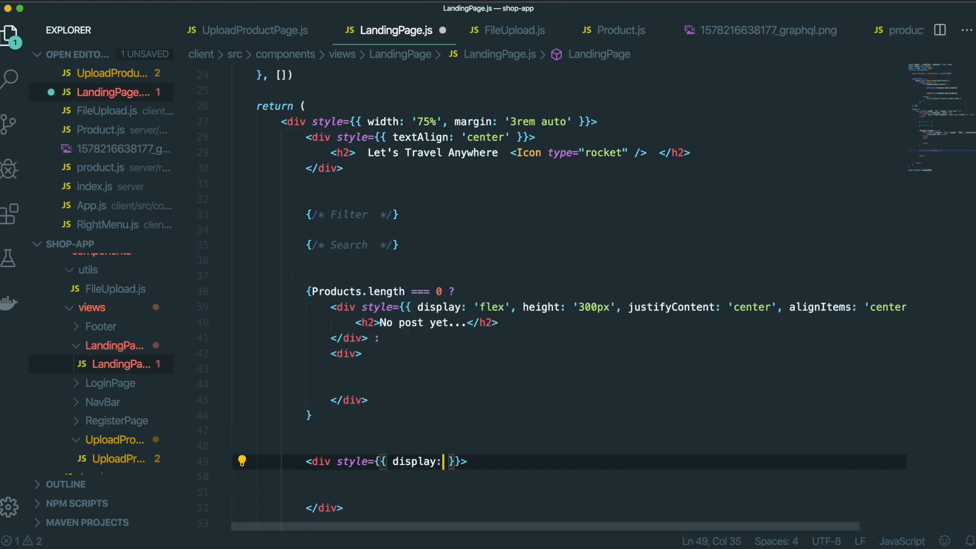
Step: Add a flex, centre-justified div with a Load More button and two br tags
text('flex', justifyContent: 'center')
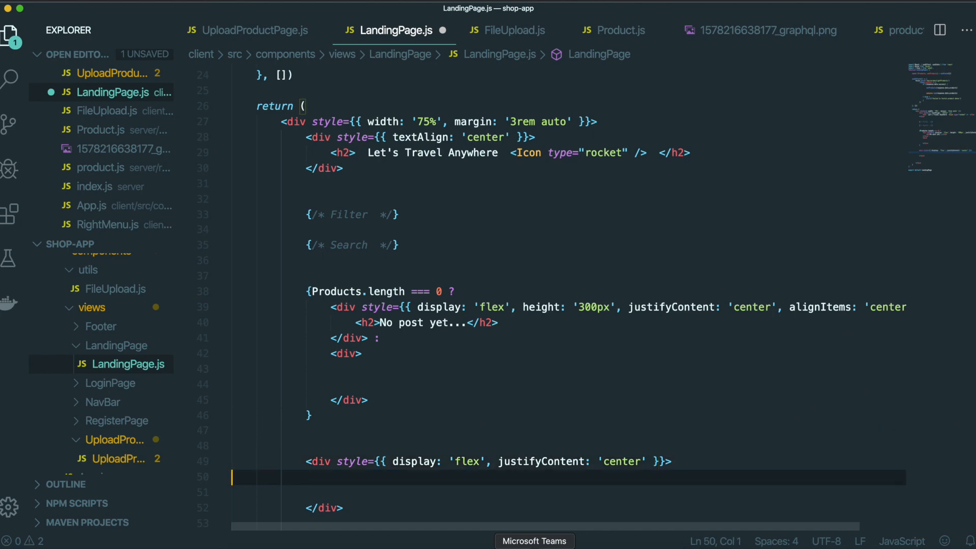
text(<button>Load More</button>)
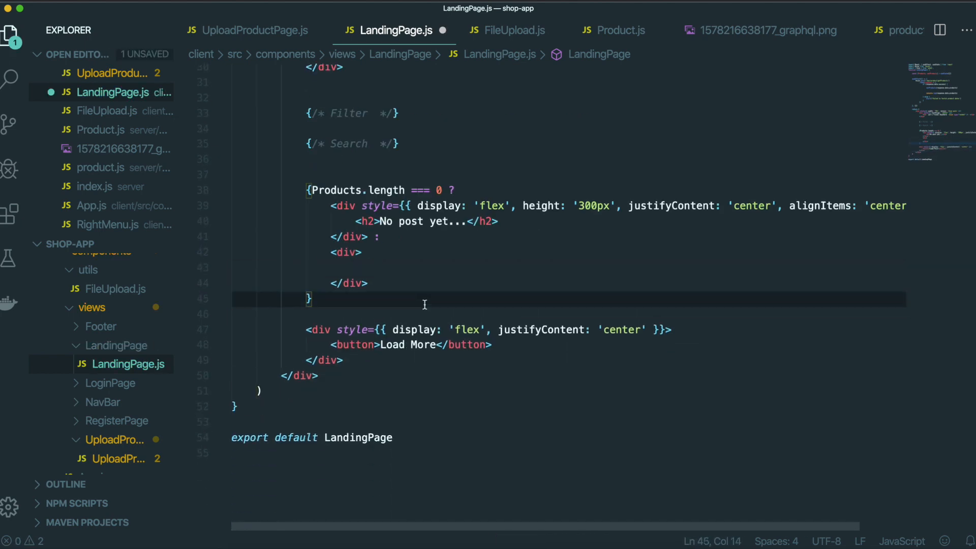
text(<br /><br />)
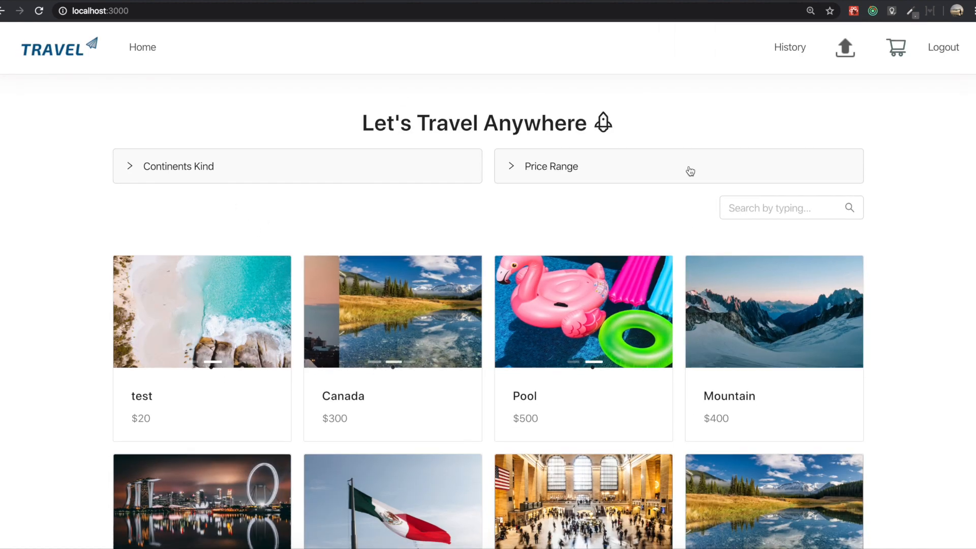
scroll(down, 3)
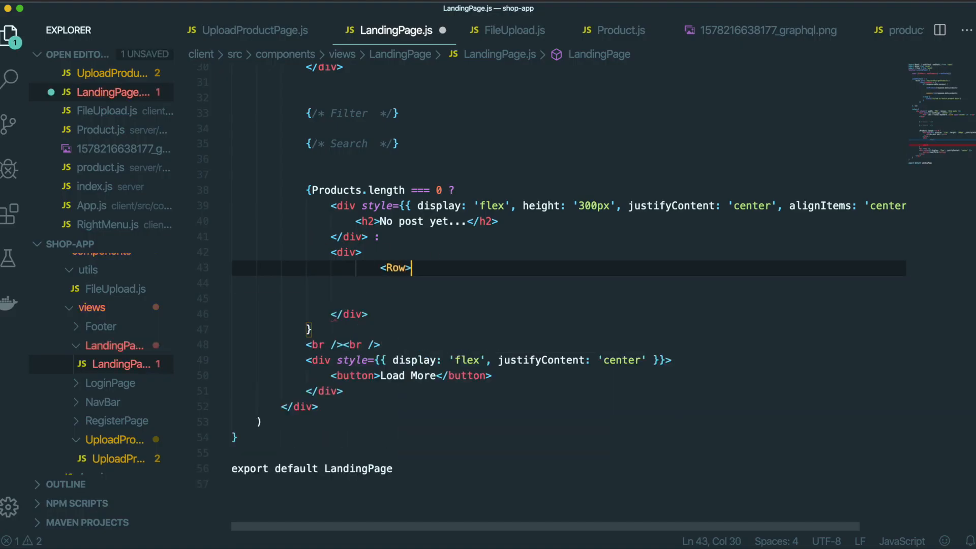
Step: Give the Row a [16,16] gutter and start Products.map((product, index)) inside it
text(gutter={[]})
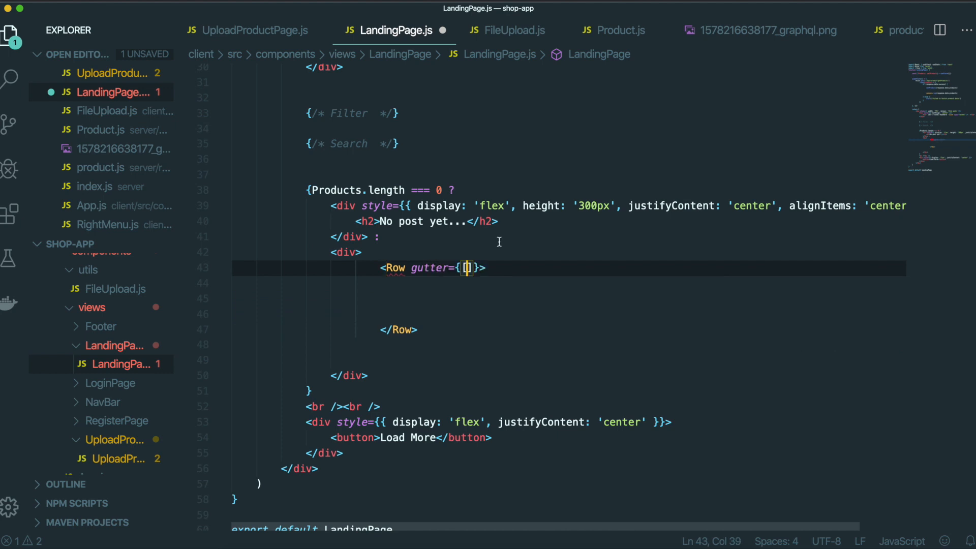
text(1)
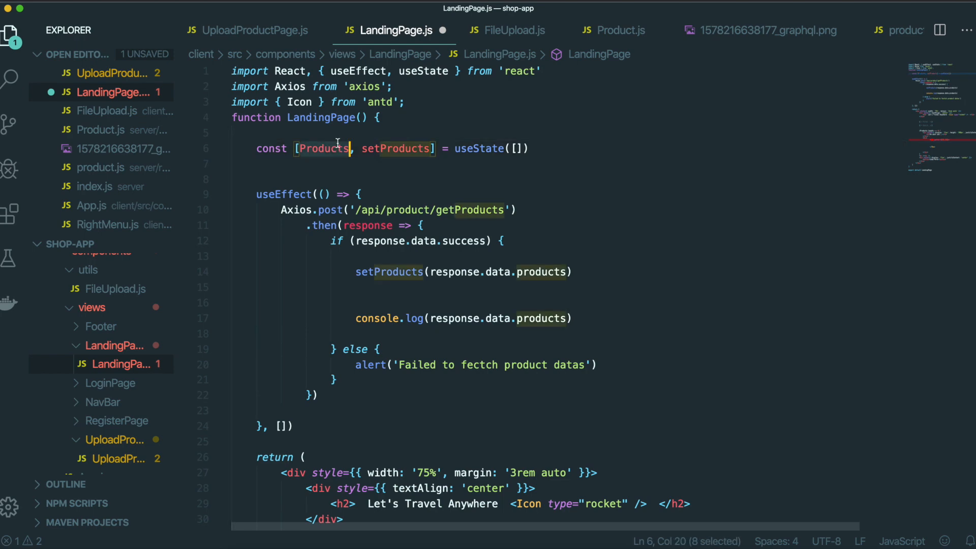
scroll(down, 3)
text({)
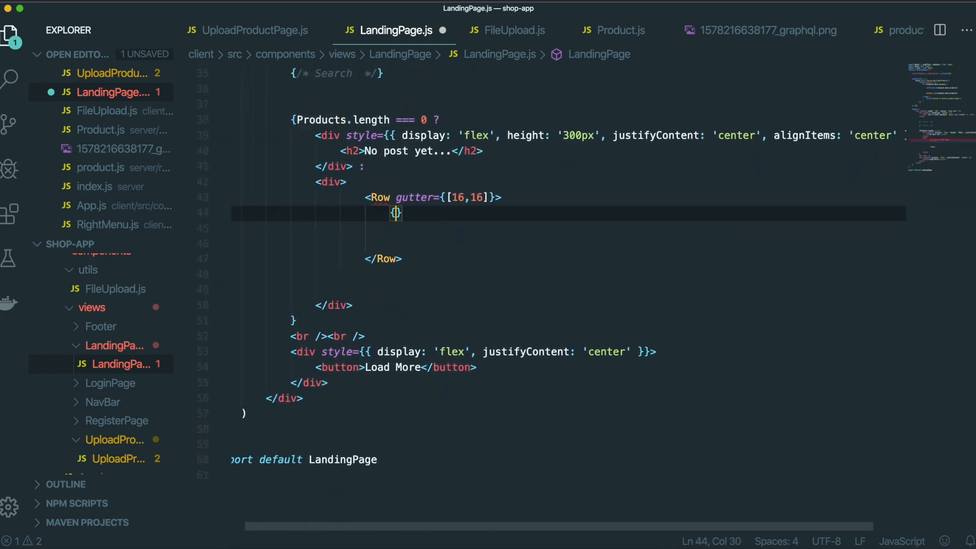
text(Products.map()
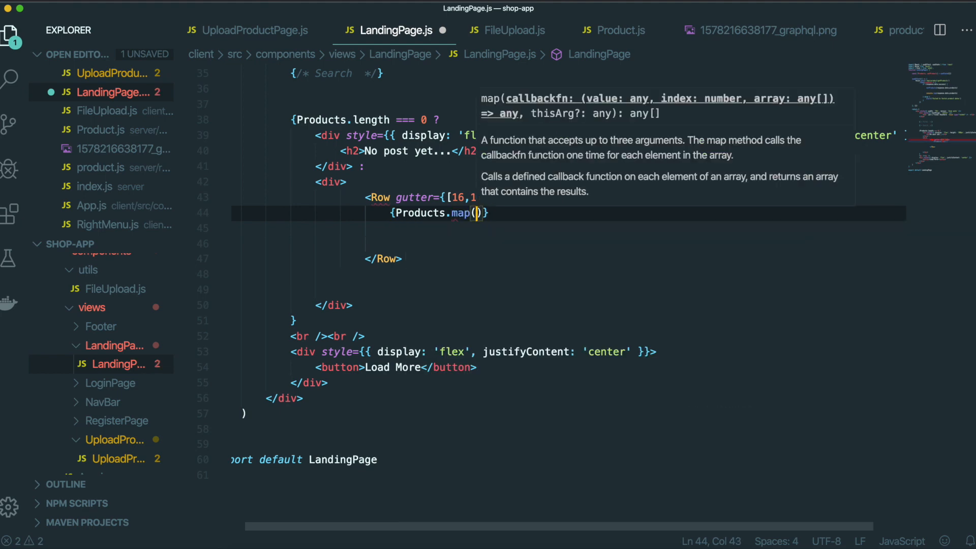
text(prod)
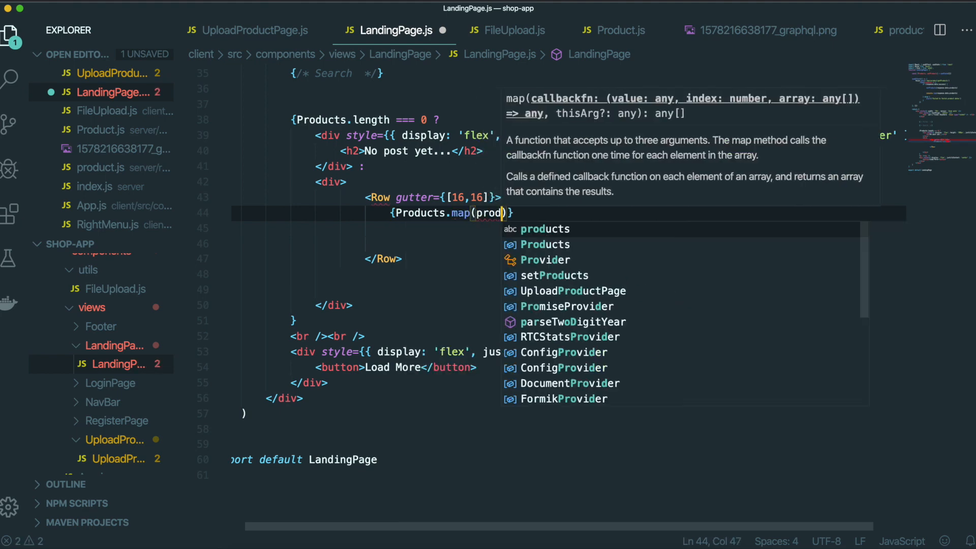
text((product, index)=> {)
click(568, 229)
text({renderCard)
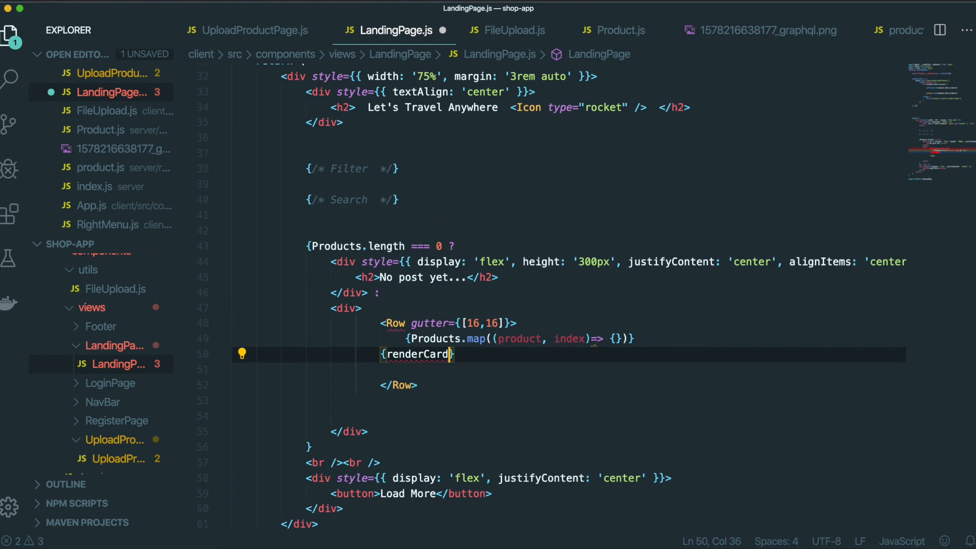
text(s)
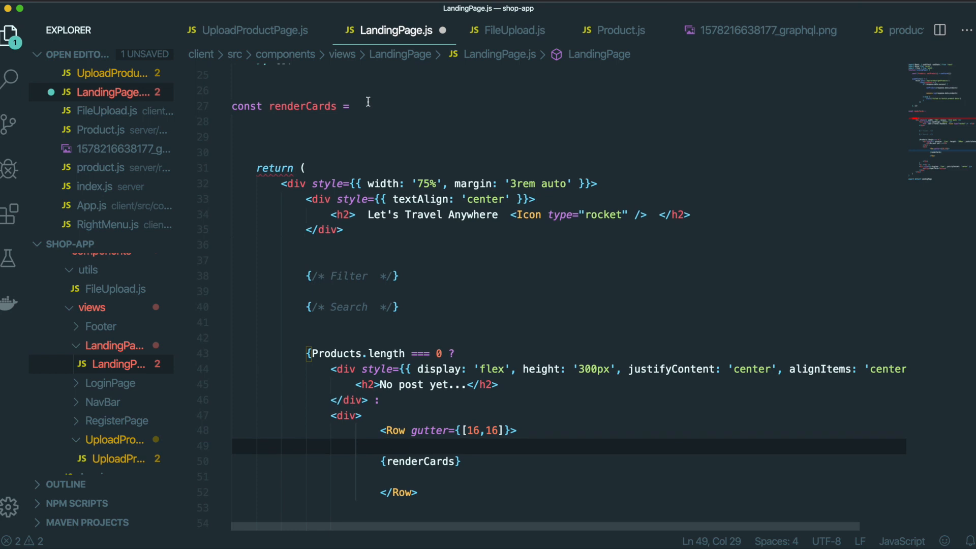
Step: Declare renderCards as Products.map((product, index) => {}) and begin its return statement
text(Products.map((product, index)=> {}))
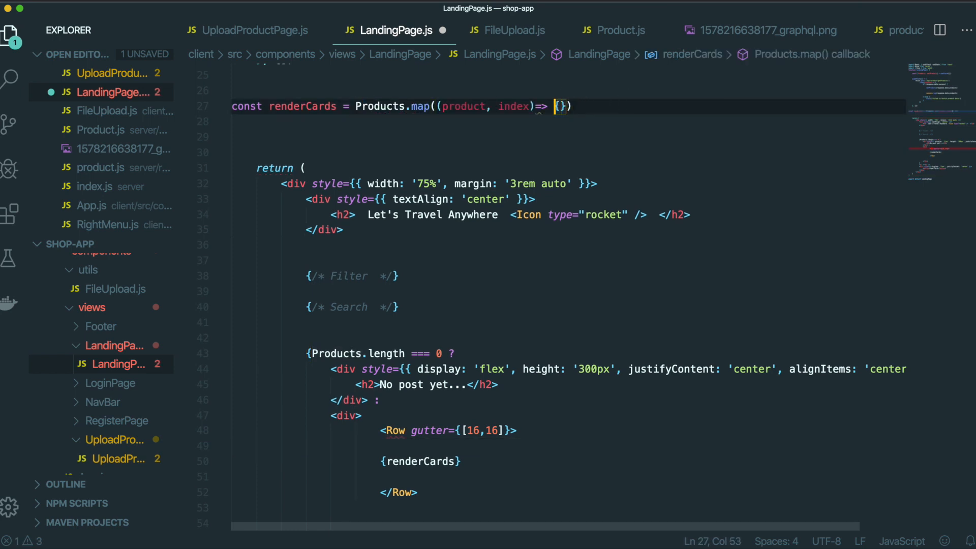
text(retur)
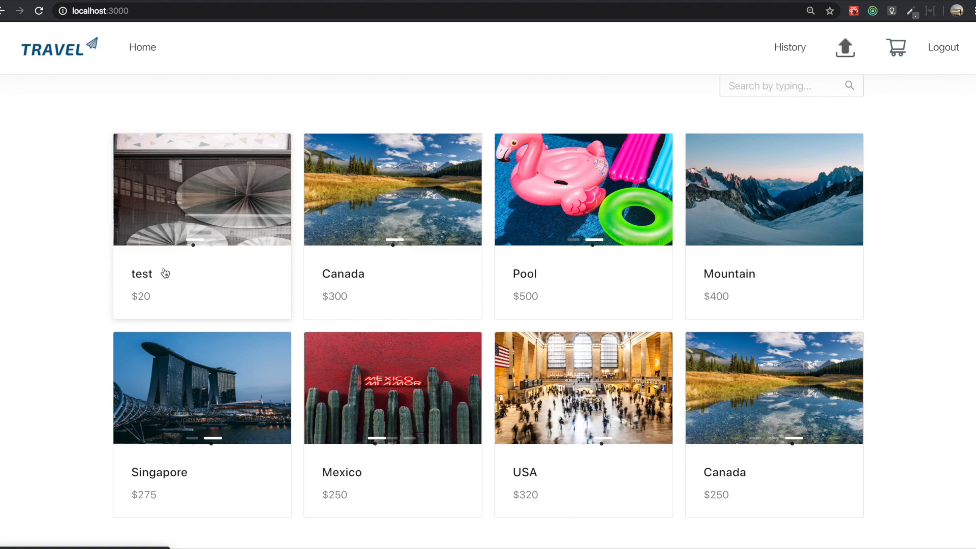
mouse_move(173, 175)
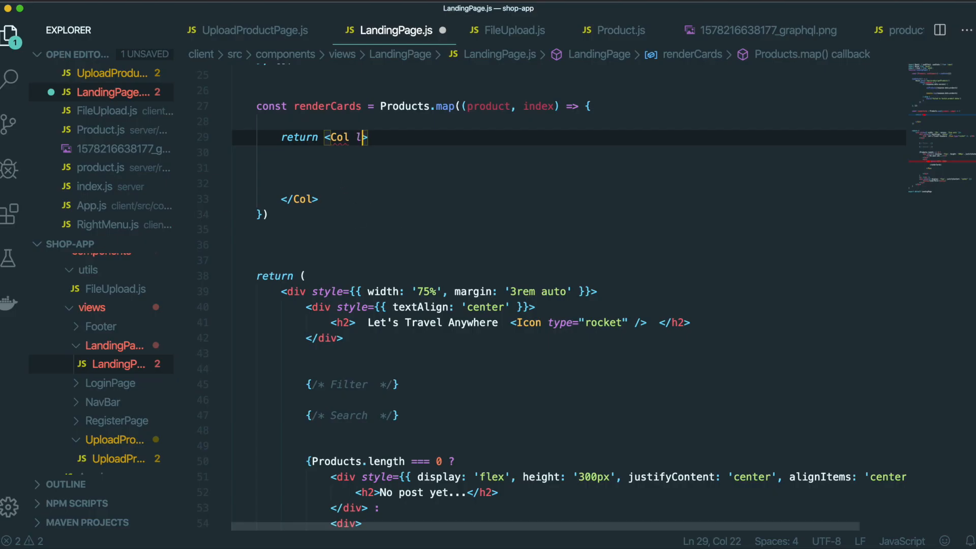
Step: Add lg={6}, md={8} and xs={24} to the Col returned by renderCards
text(g={})
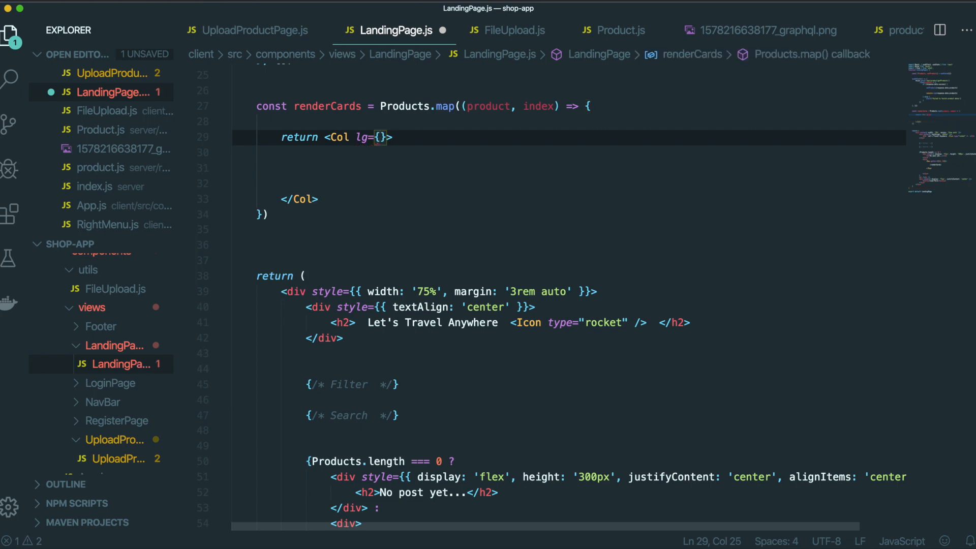
text(6)
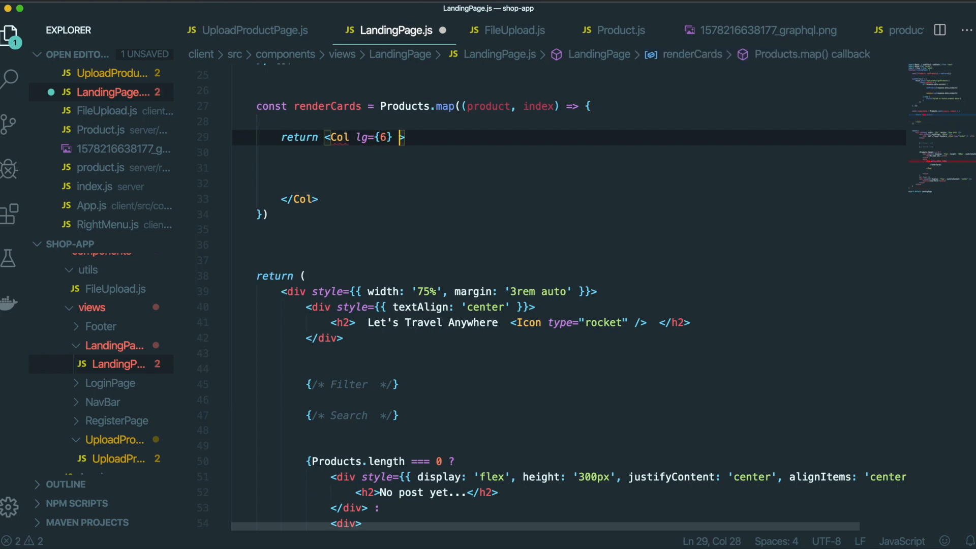
text(md=)
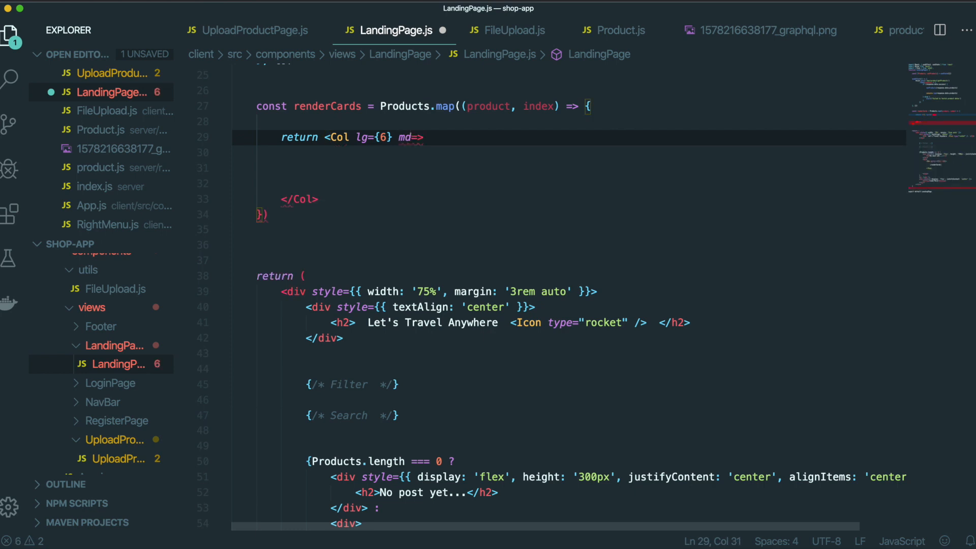
text({8})
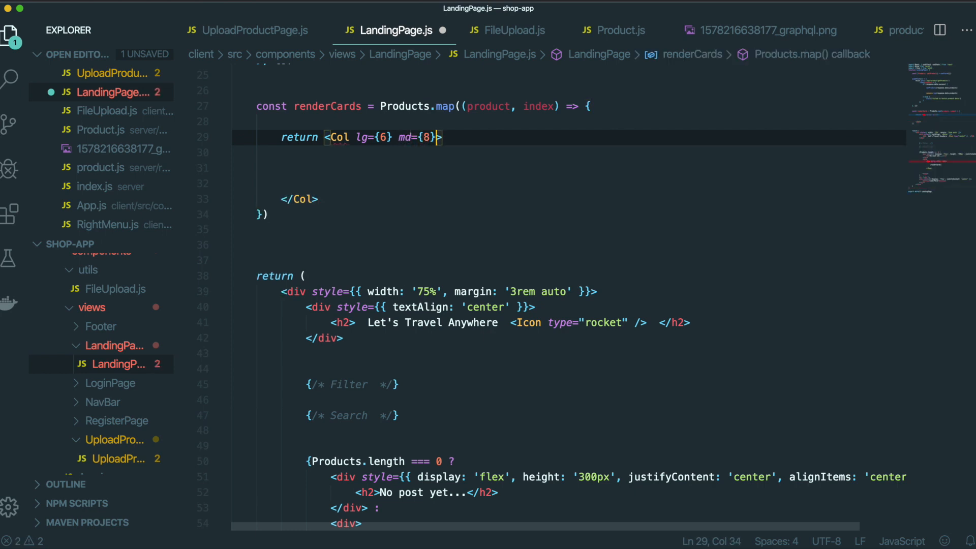
text(xs={24)
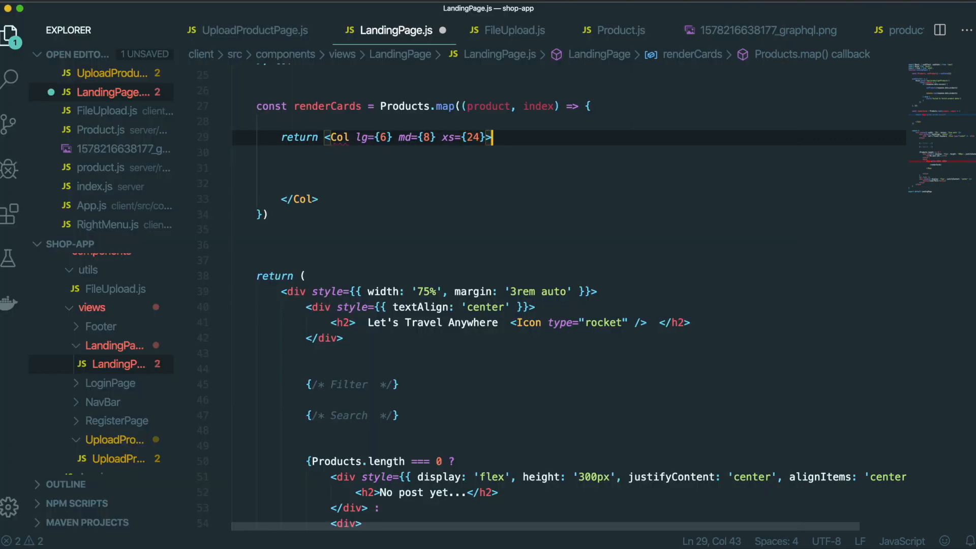
text(<ca)
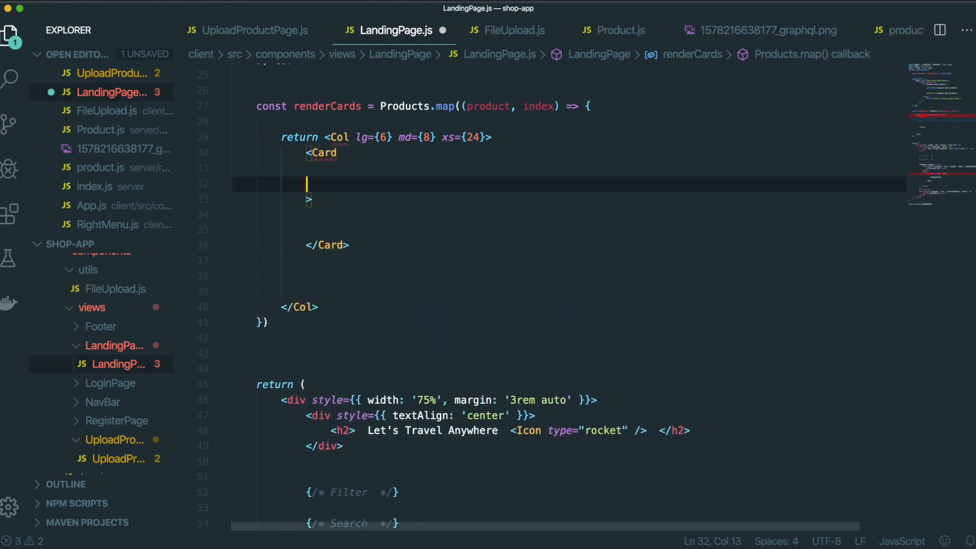
Step: Make the Card hoverable and add a Meta whose title is product.title
text(hoverable)
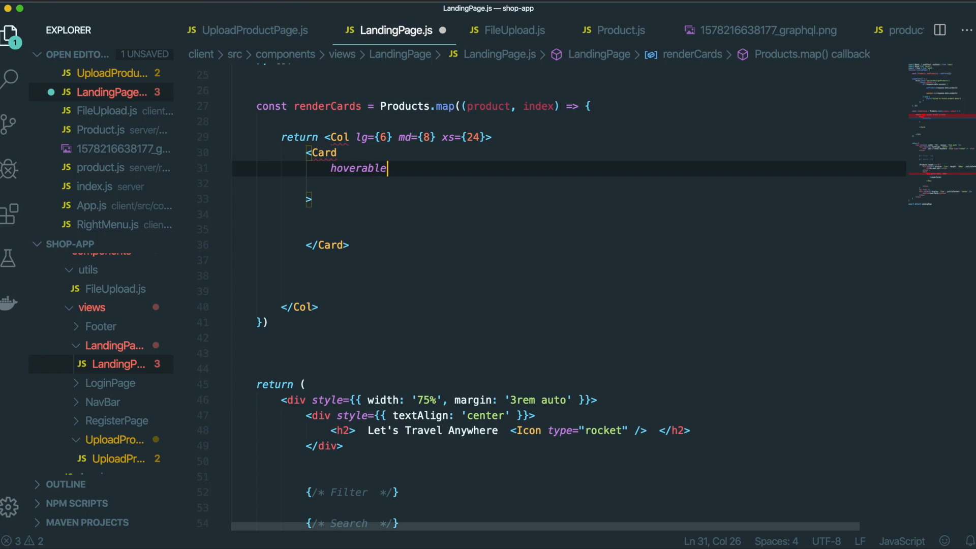
text(={true})
click(569, 183)
text(cover)
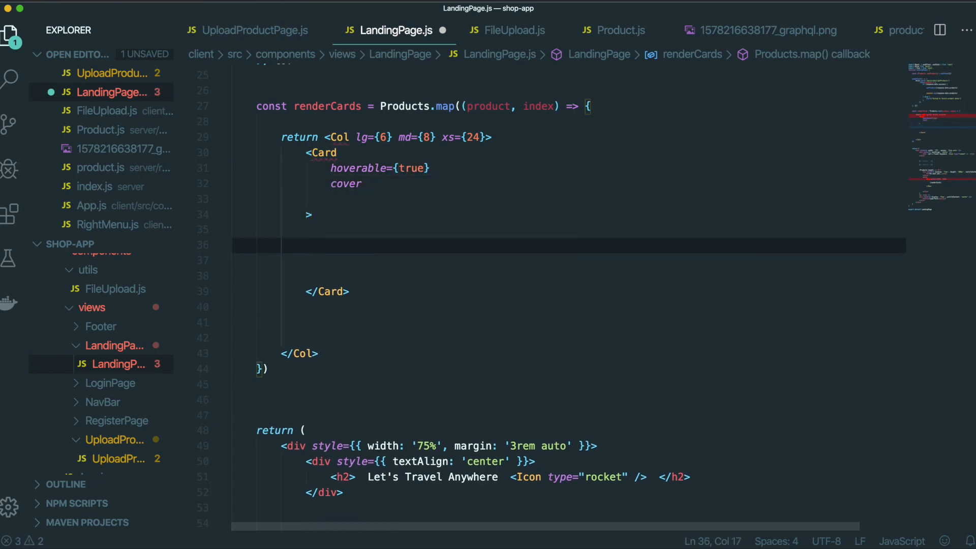
text(<Meta)
text(description)
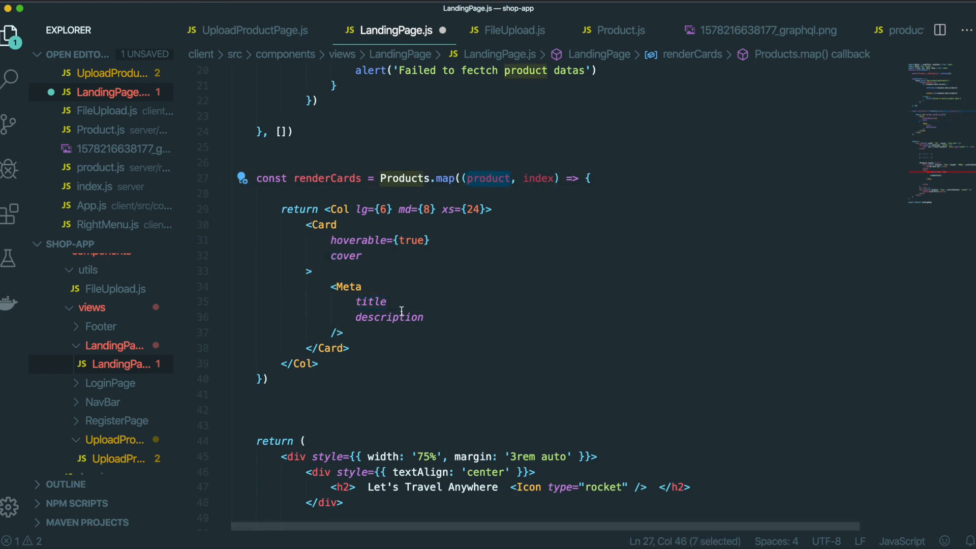
text(={product})
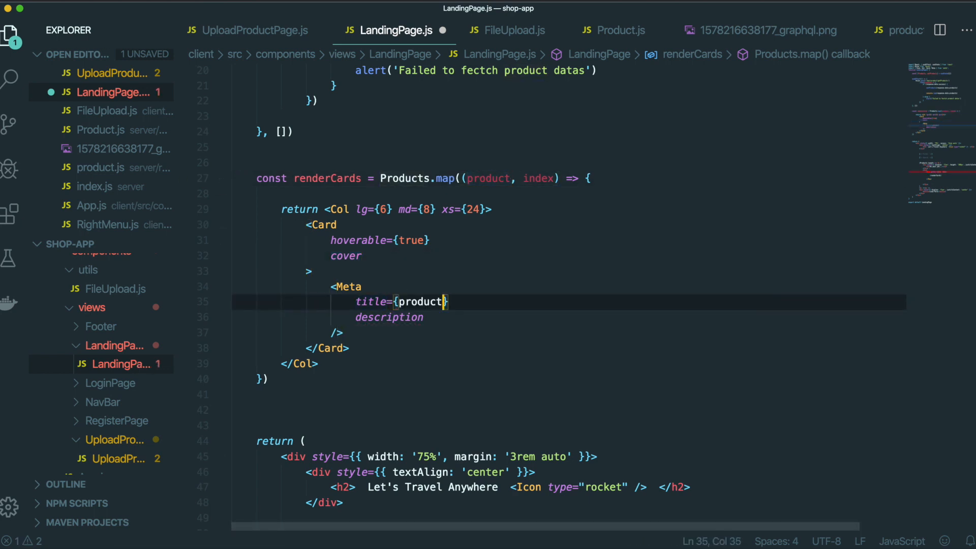
text(.title)
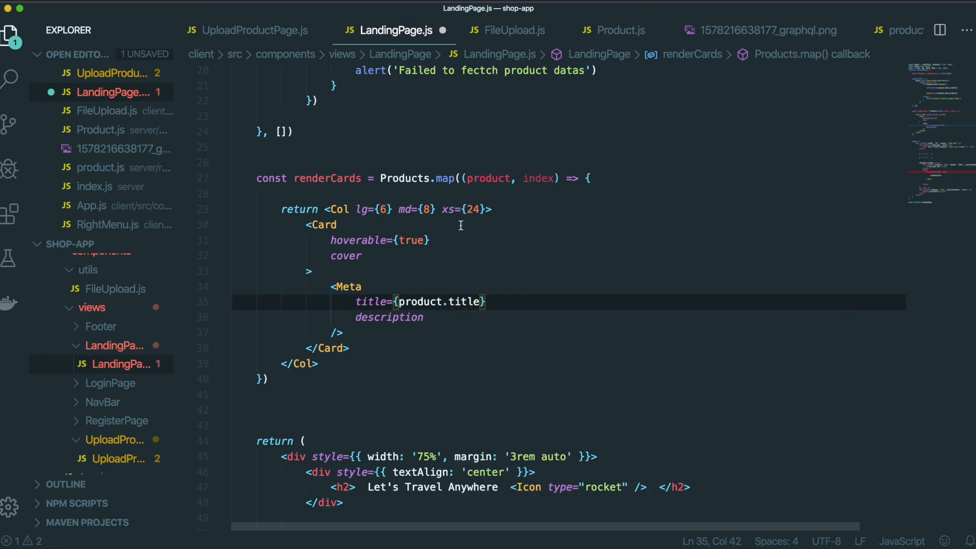
Step: Set the Meta description to the dollar-prefixed price `$${product.price}`
text(=)
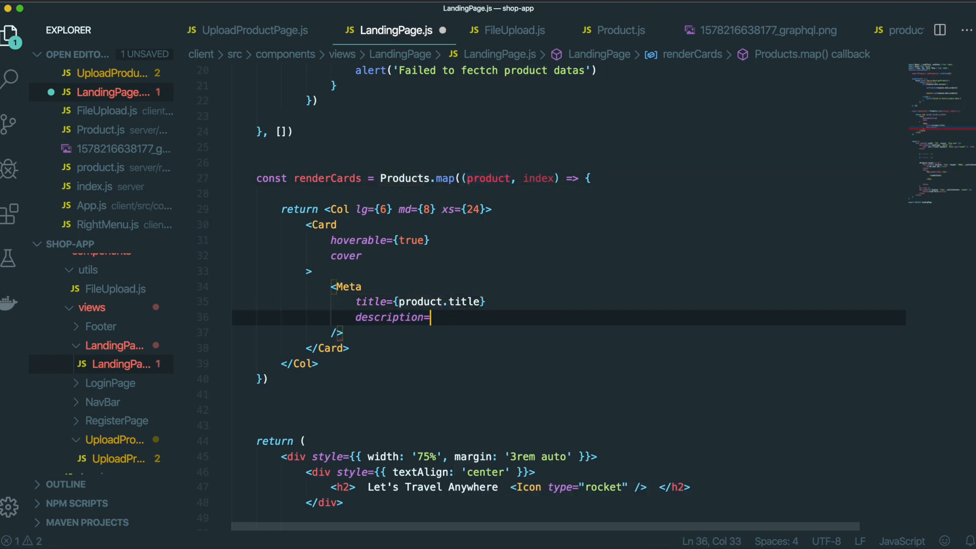
text({product.price)
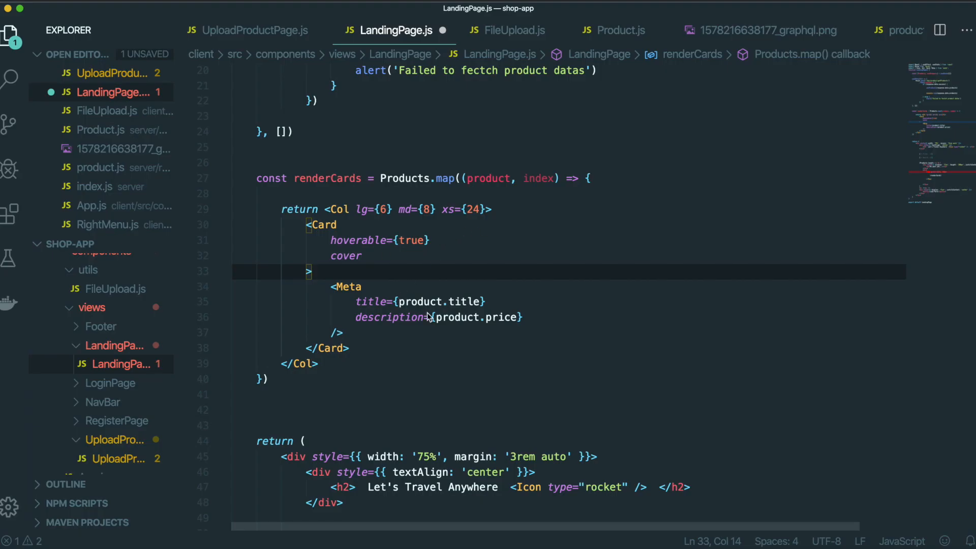
scroll(down, 3)
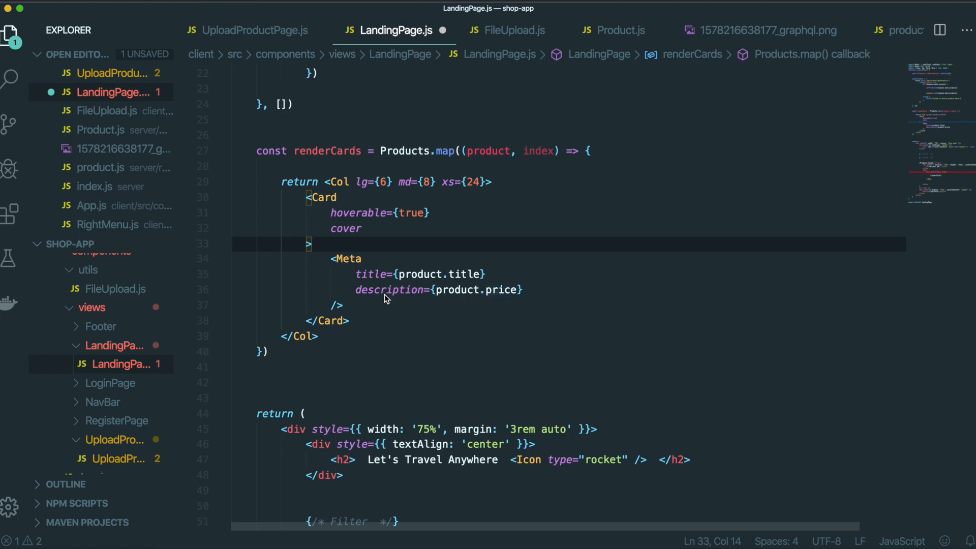
click(432, 290)
text(`)
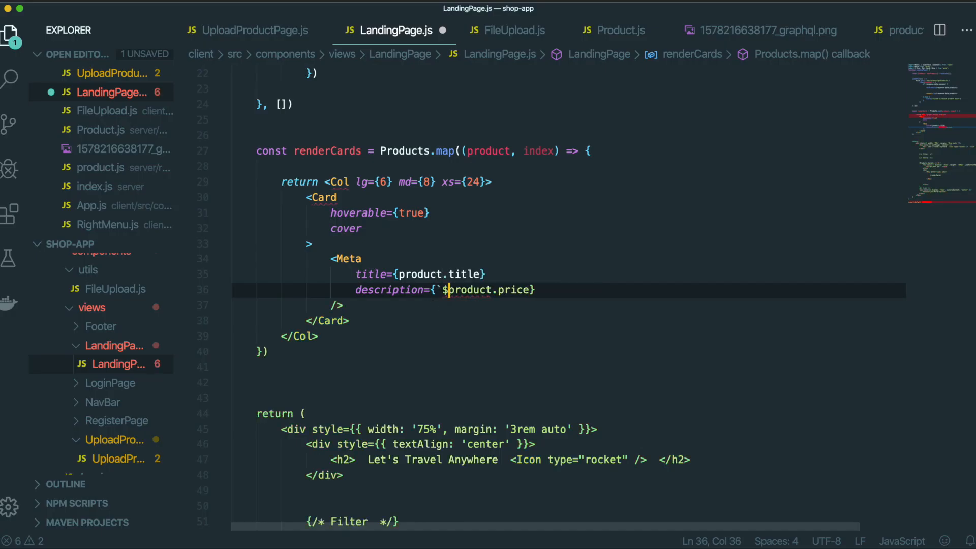
text(${)
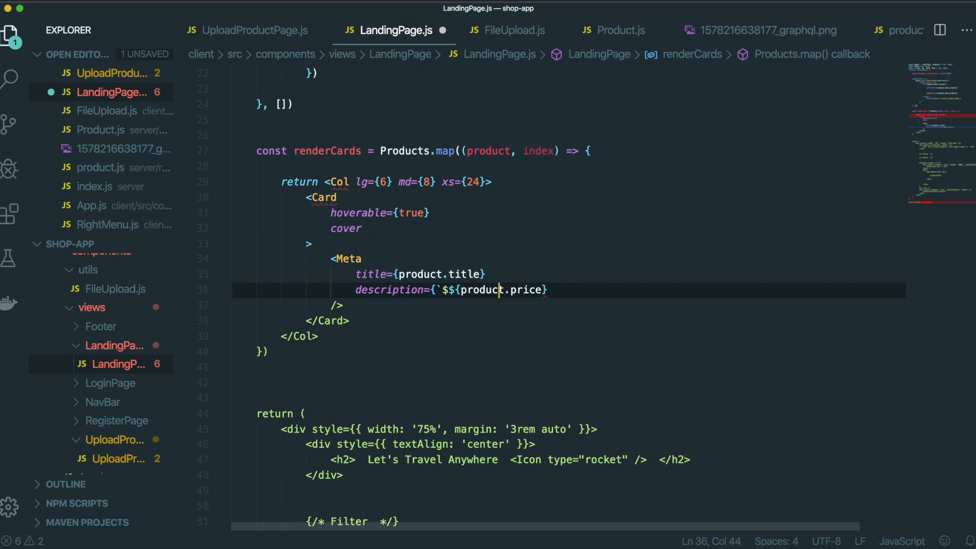
text(`}})
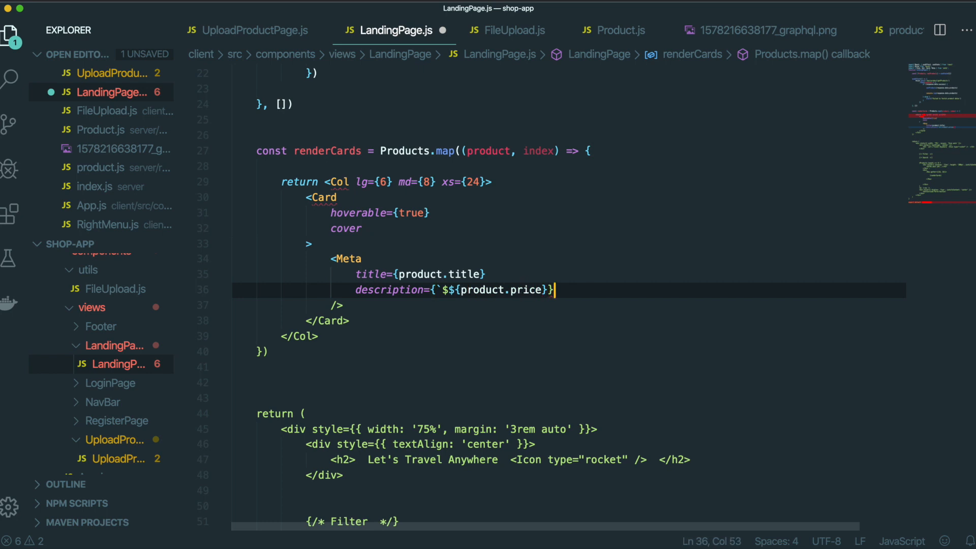
text(`)
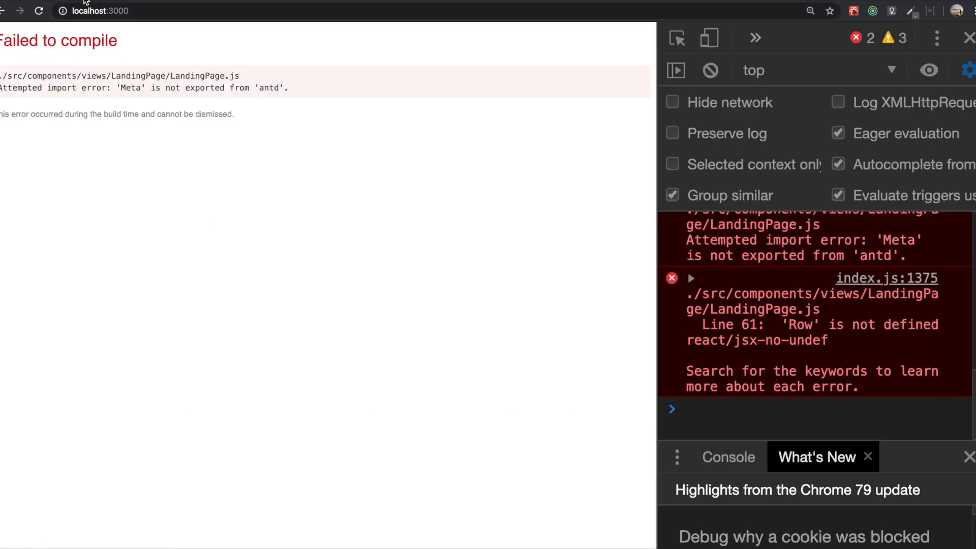
Step: Check the Chrome compile error saying Meta isn't exported from antd
double_click(130, 88)
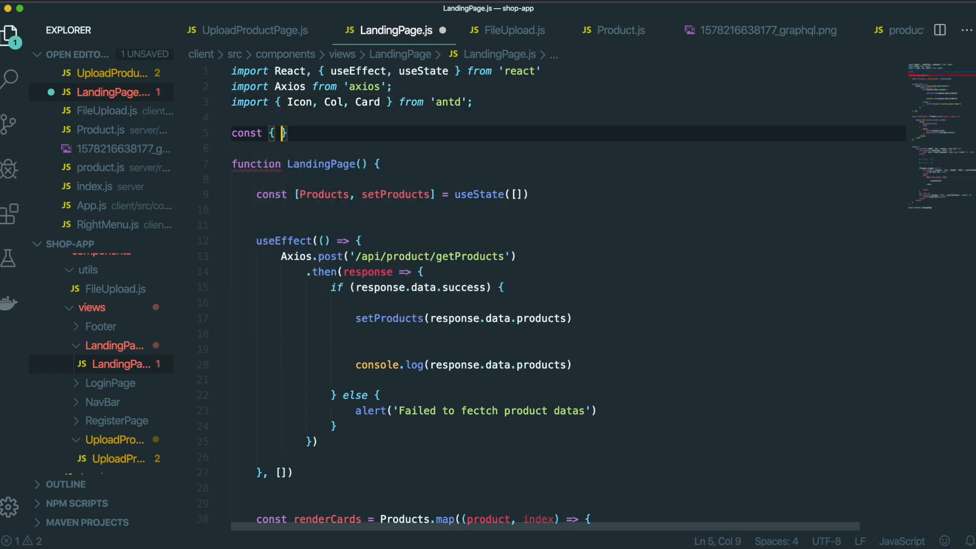
Step: Add const { Meta } = Card; below the antd imports
text(Meta} = Ca)
text(cover={)
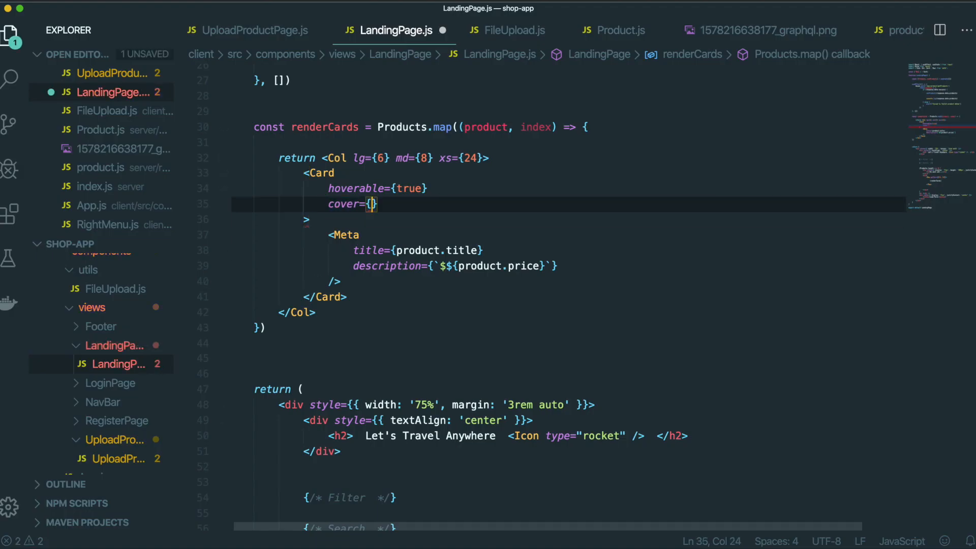
Step: Set cover={<ImageSlider images={product.images} />} and select the ImageSlider name
text(<)
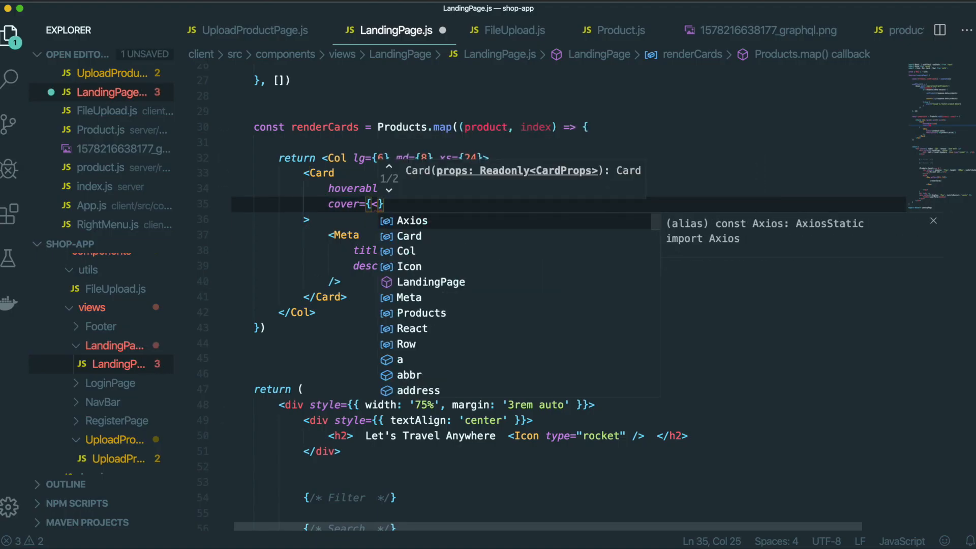
text(ImageSlider  />)
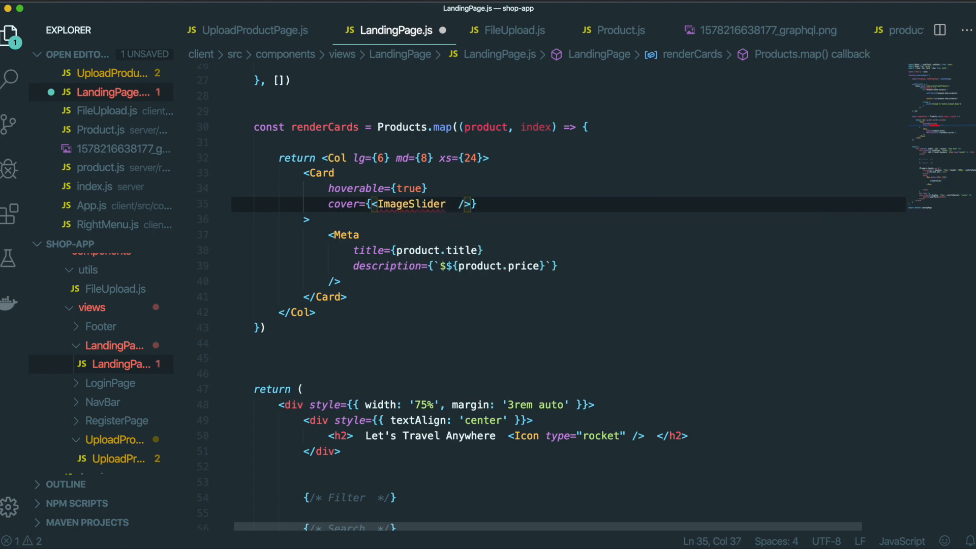
text(images)
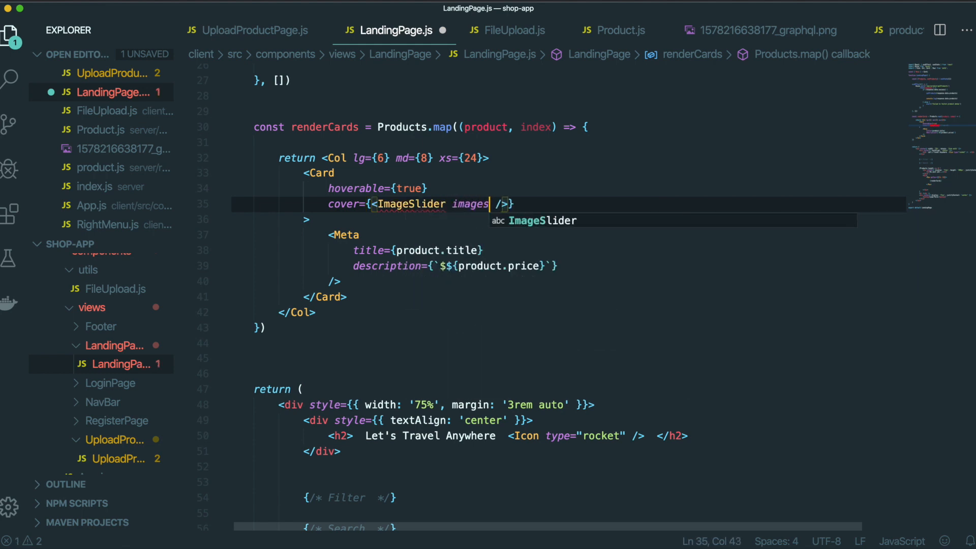
text({product.images})
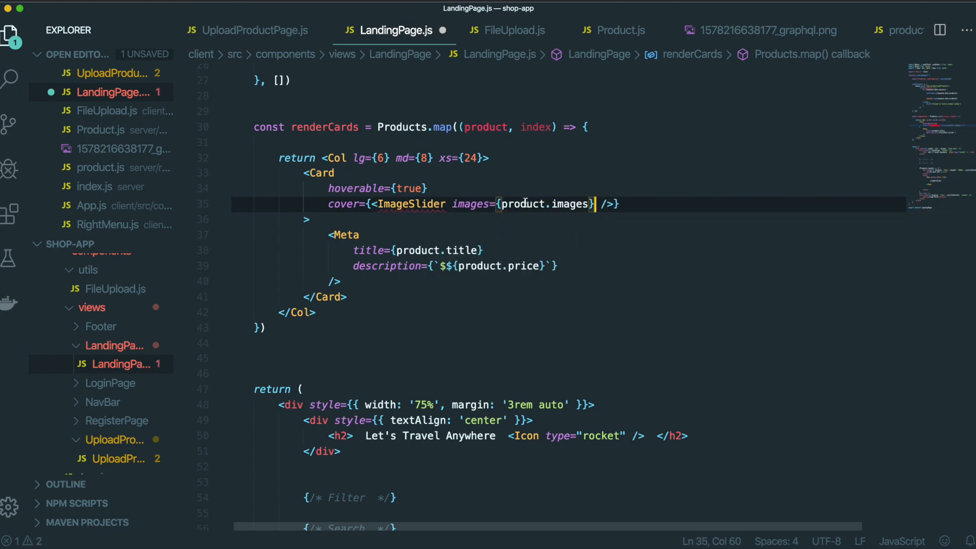
mouse_move(471, 204)
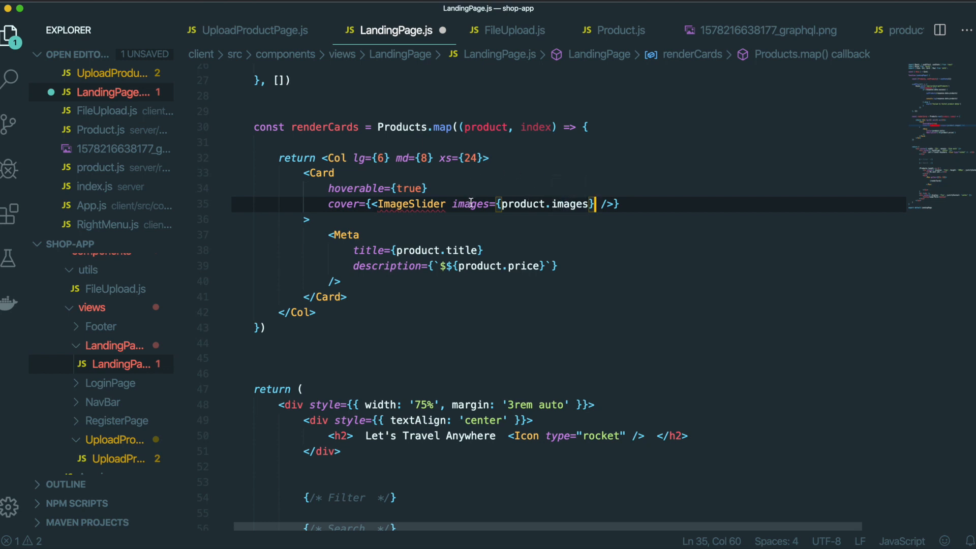
click(445, 204)
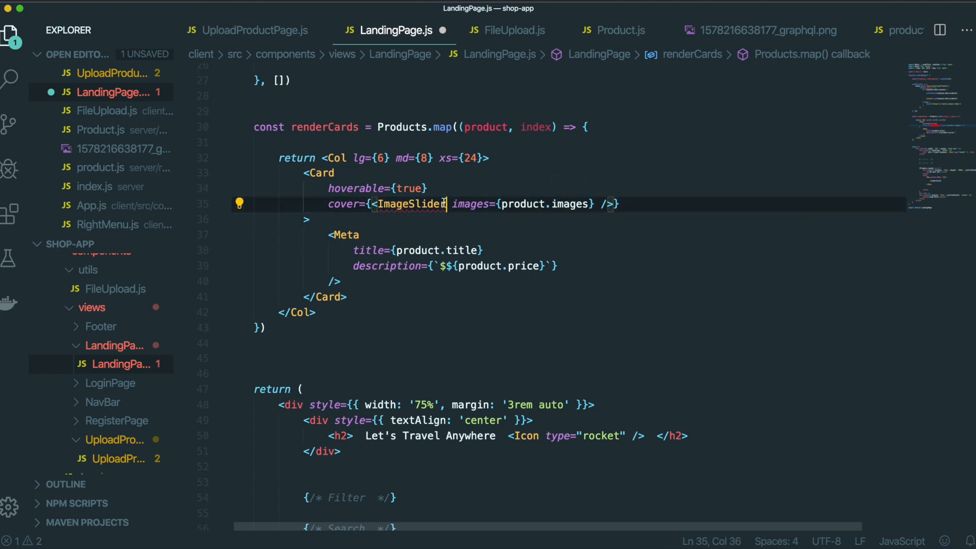
double_click(470, 204)
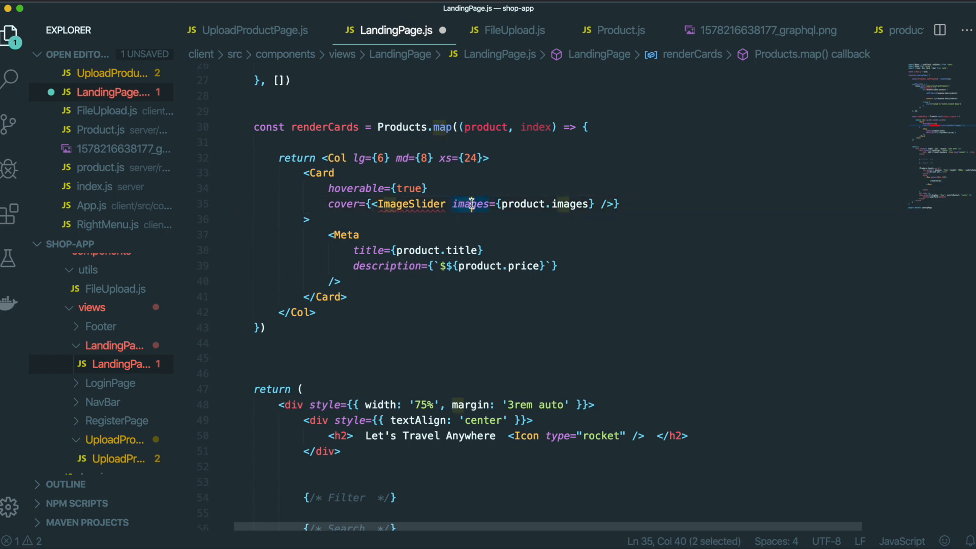
double_click(412, 204)
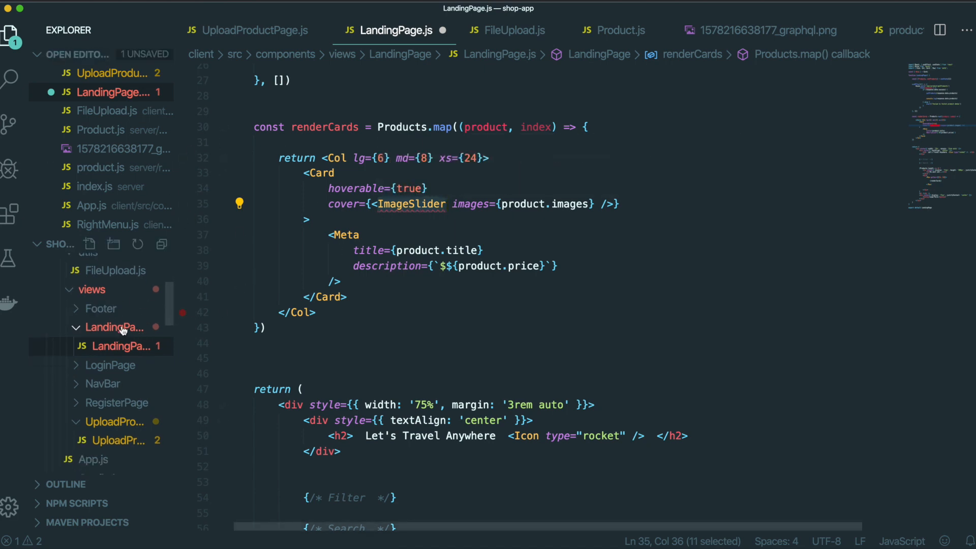
mouse_move(131, 334)
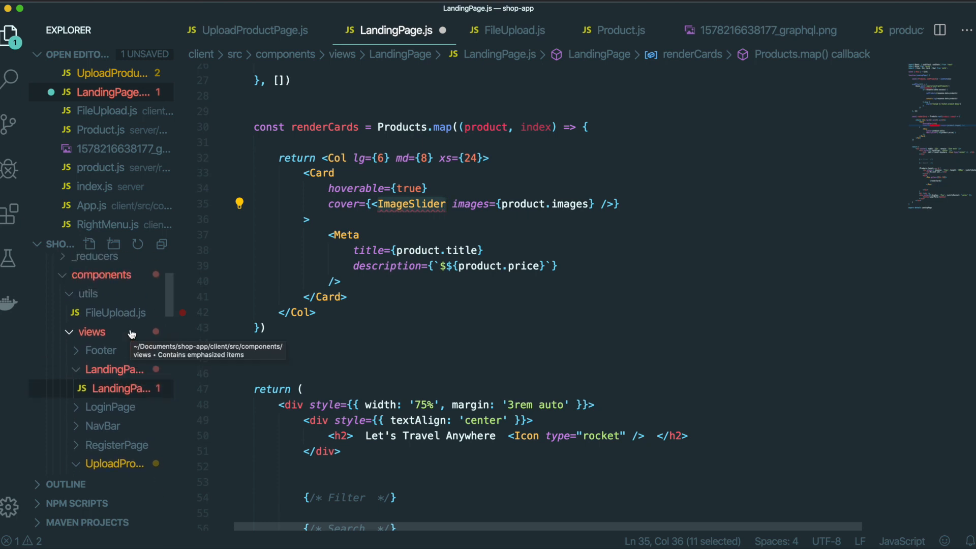
Step: Create a new ImageSlider.js file in the components/utils folder
right_click(87, 294)
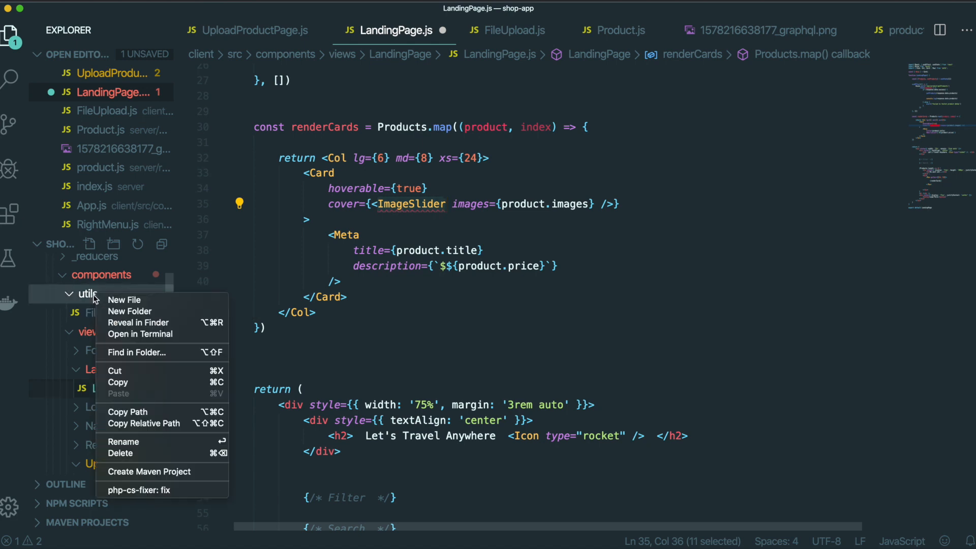
click(124, 300)
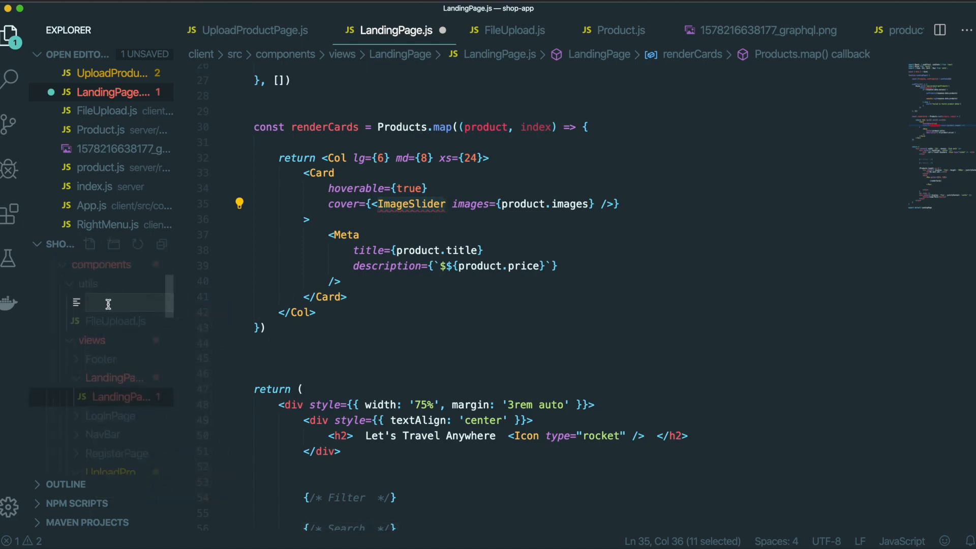
text(Ima)
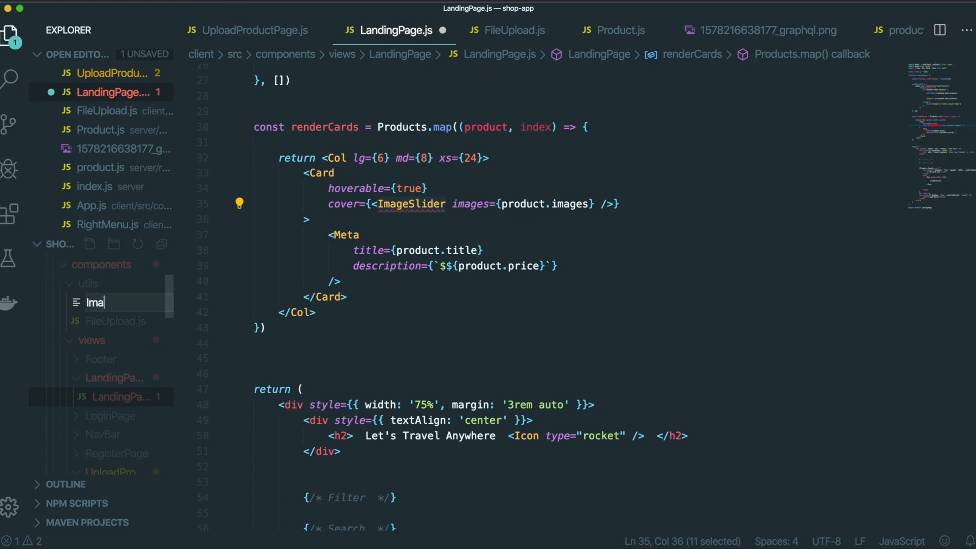
text(geSli)
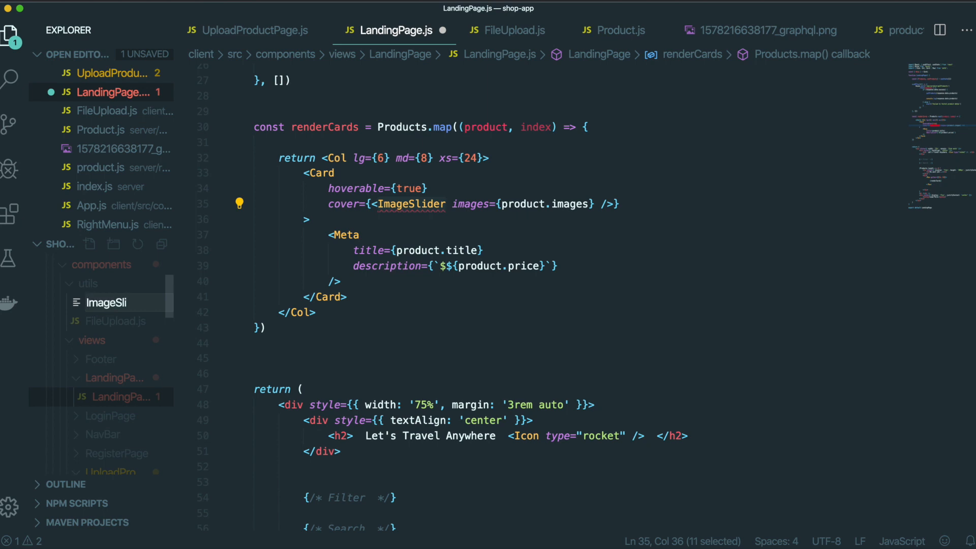
click(106, 302)
text(import)
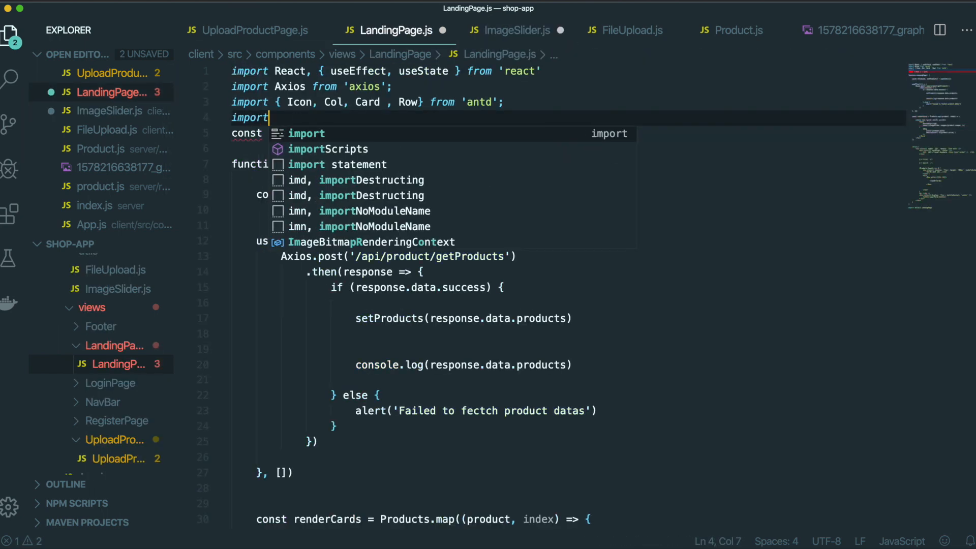
Step: Import ImageSlider from '../../utils/ImageSlider' in LandingPage.js and switch to ImageSlider.js
text(ImageSlider from '../../utils/ImageSlider)
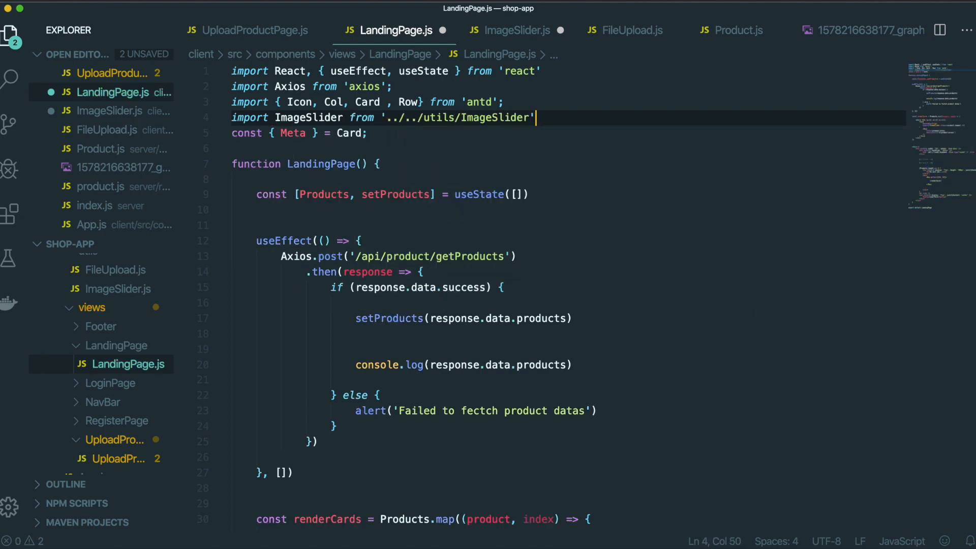
click(517, 30)
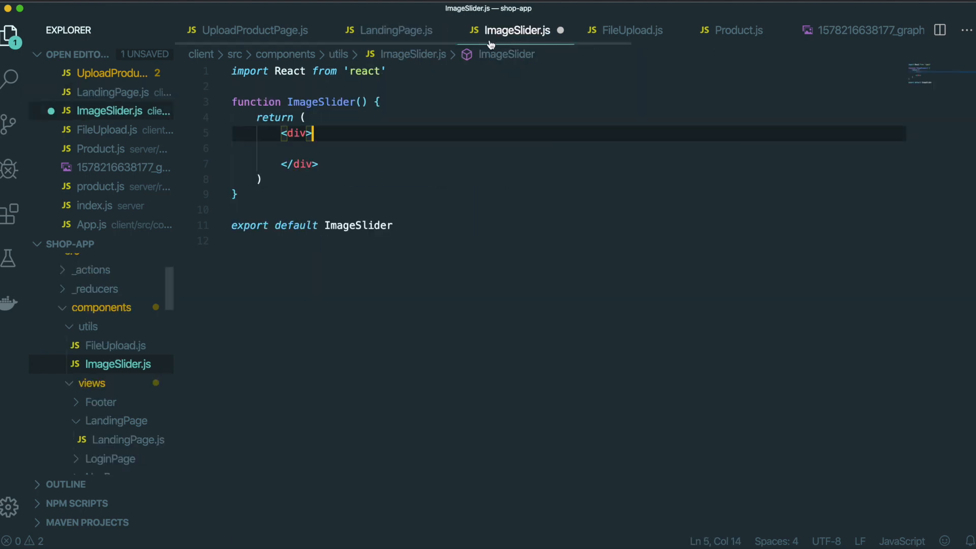
Step: Import Carousel from antd in ImageSlider.js
text(import {)
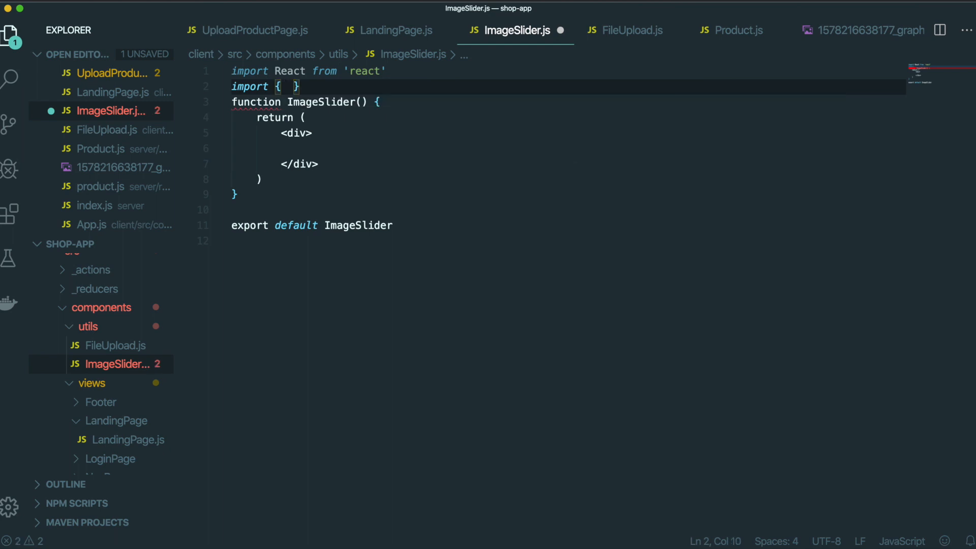
text(Carol)
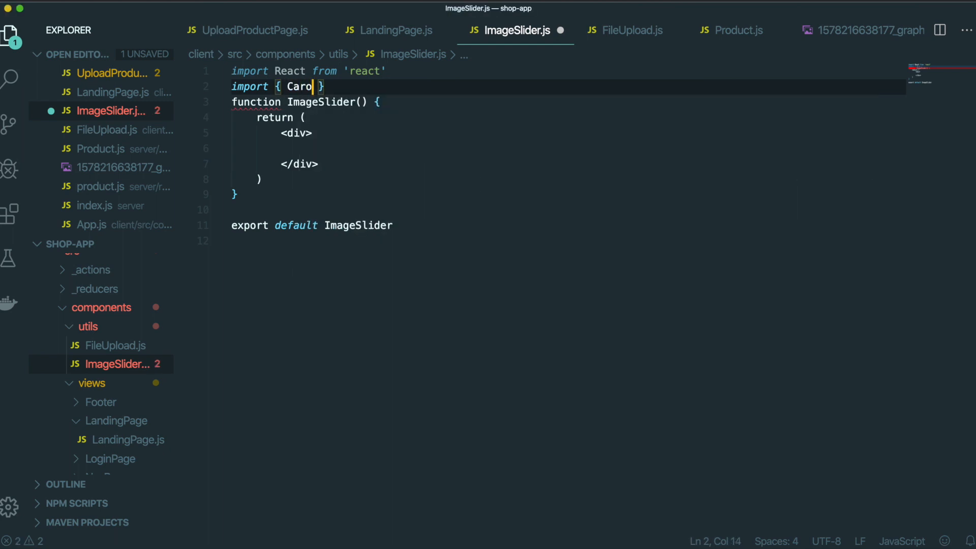
text(usel } from 'antd';)
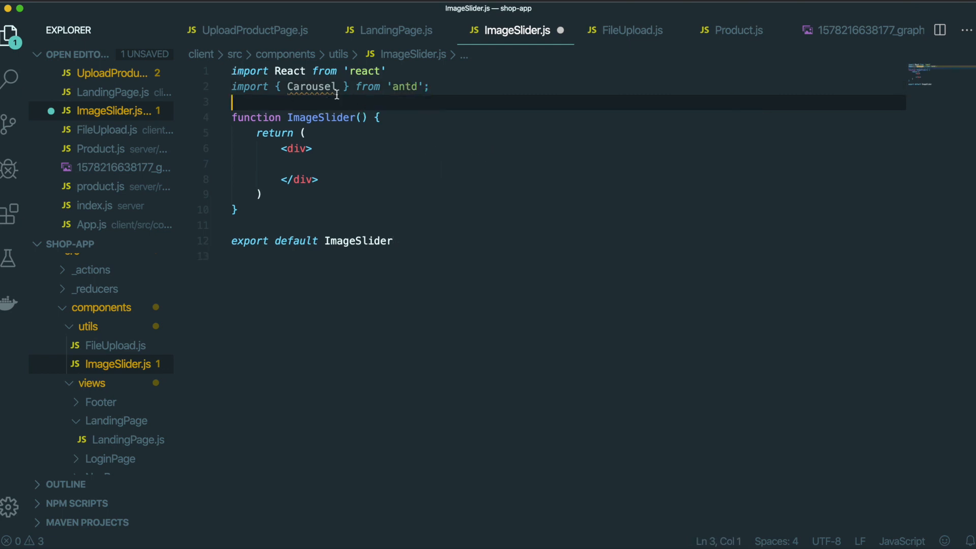
Step: Add an autoplay Carousel mapping props.images with (image, index) into divs
text(<Carousel)
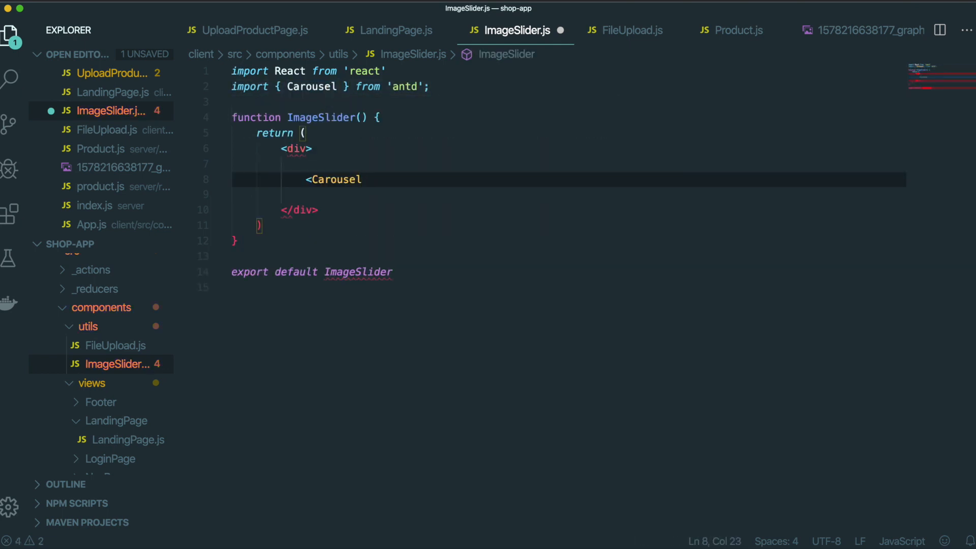
text(autoplay>)
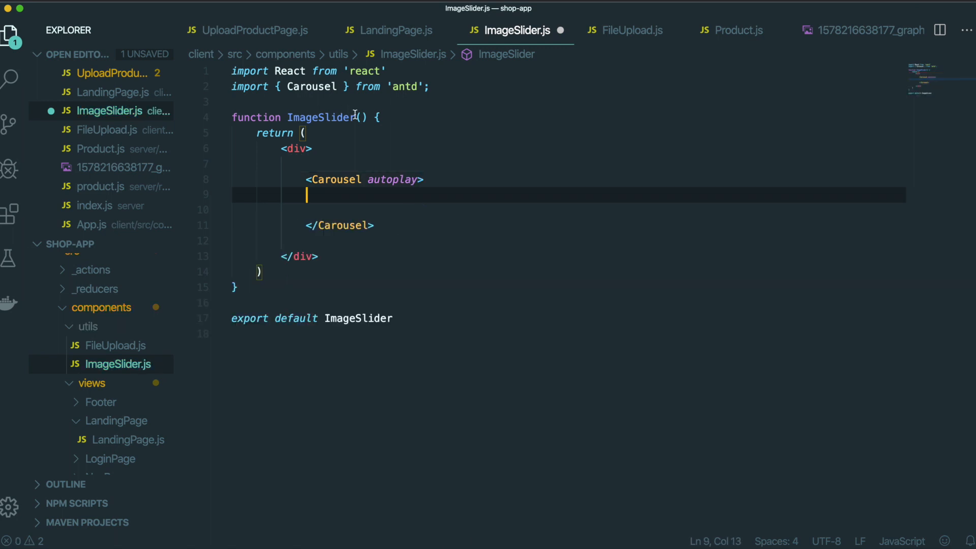
text(props.)
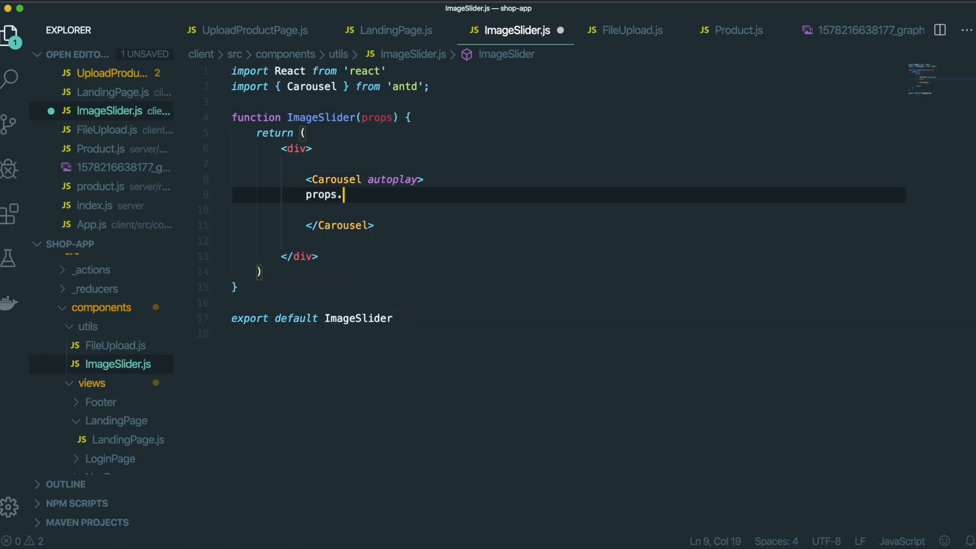
text(images)
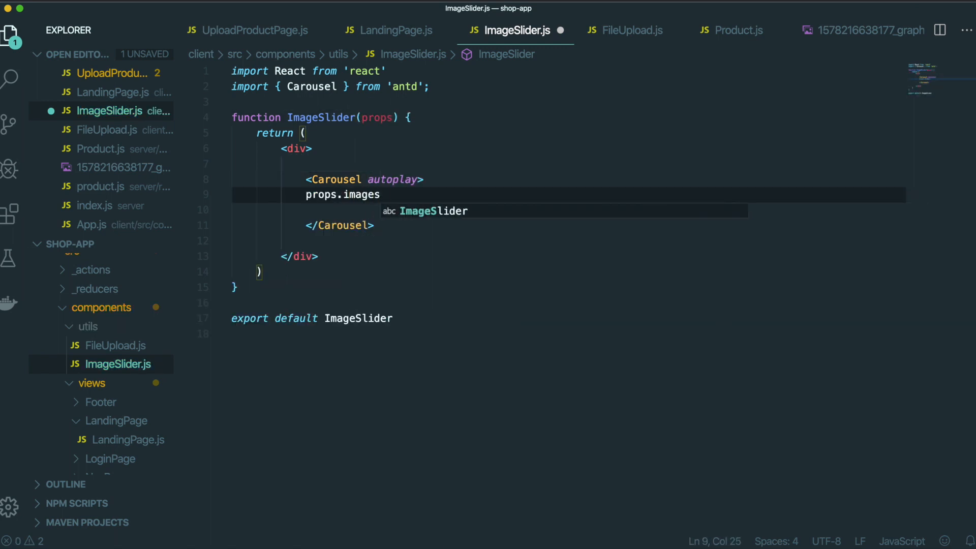
text(.map(()
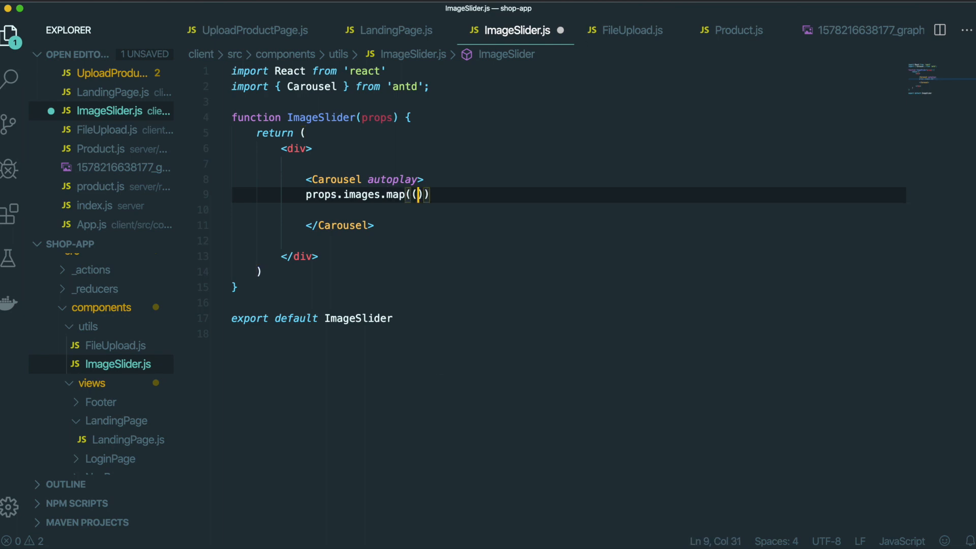
text(imag)
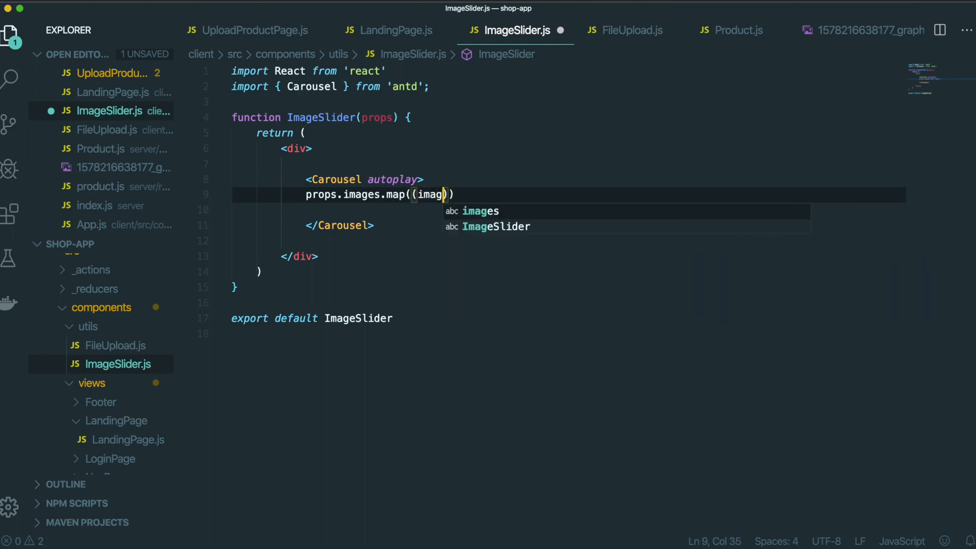
text(e,i)
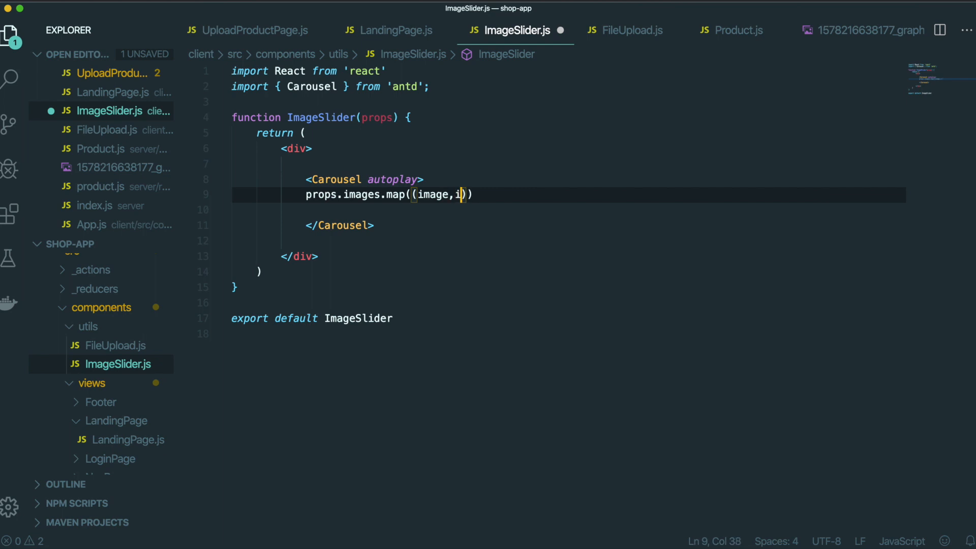
text(ndex)=>)
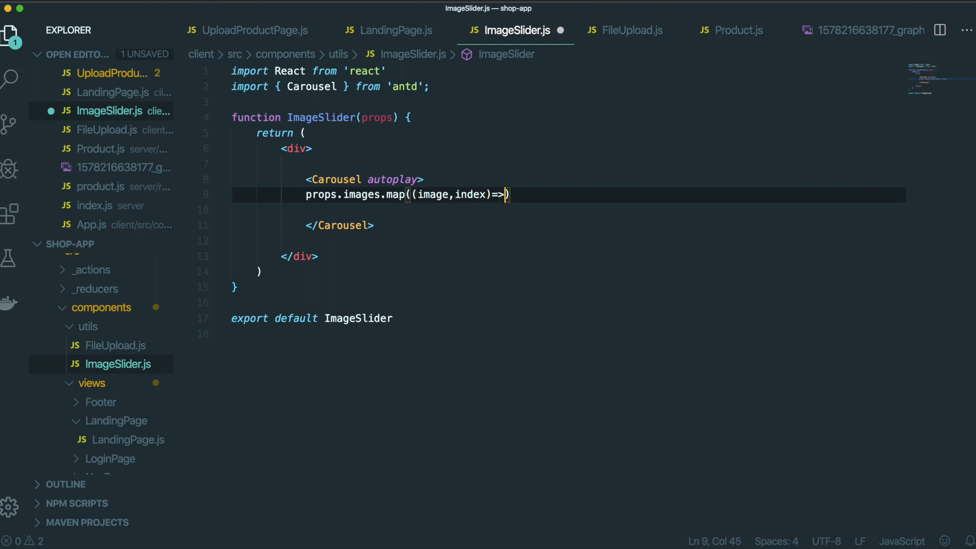
text(()
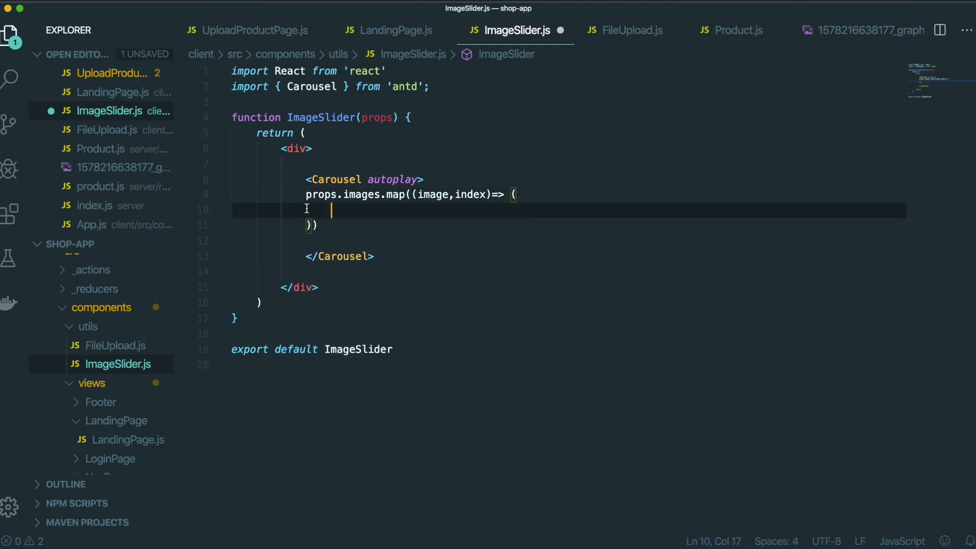
text({)
click(568, 225)
text(})
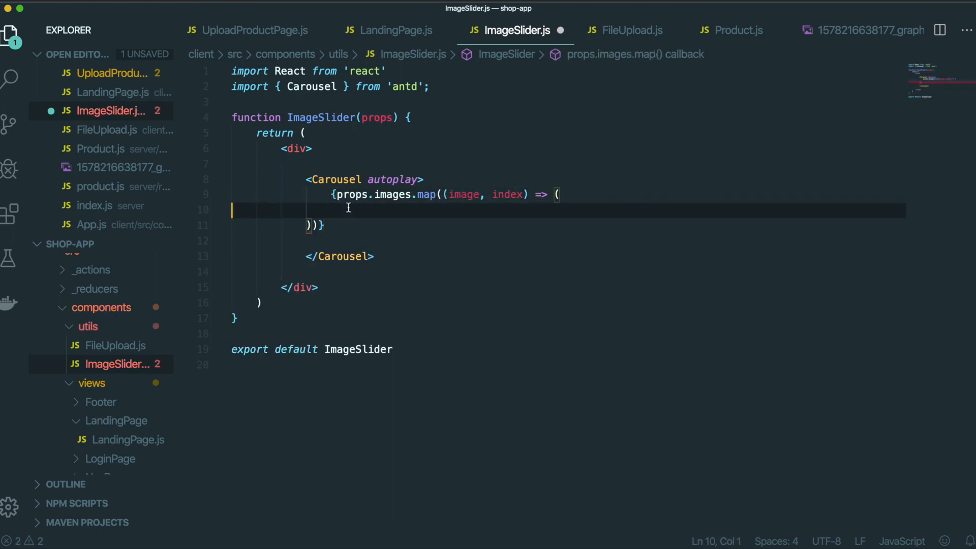
text(<div><)
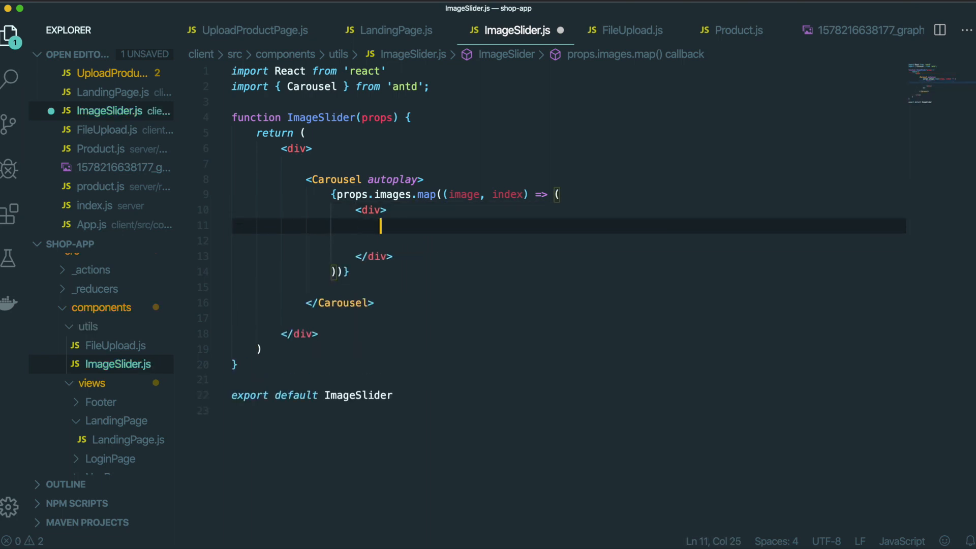
text(<img />)
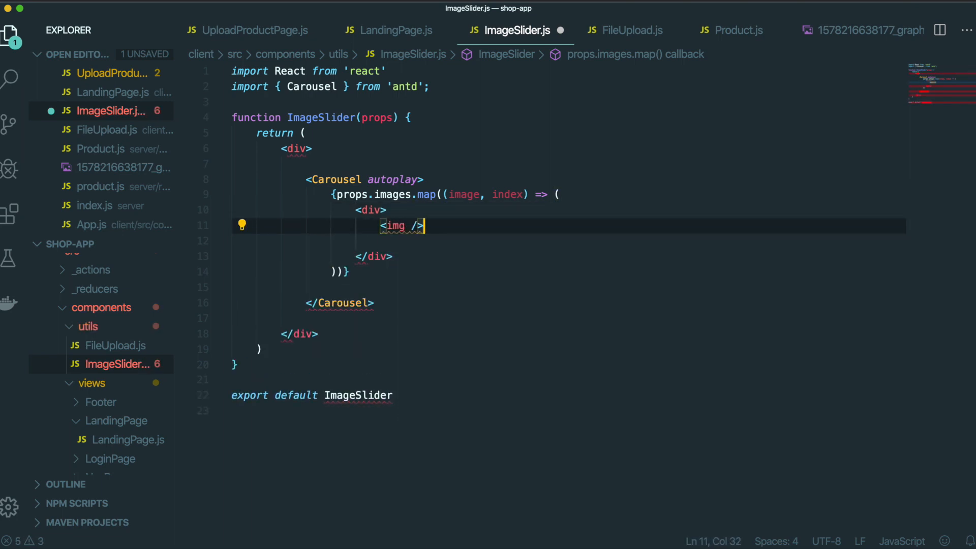
text(src={})
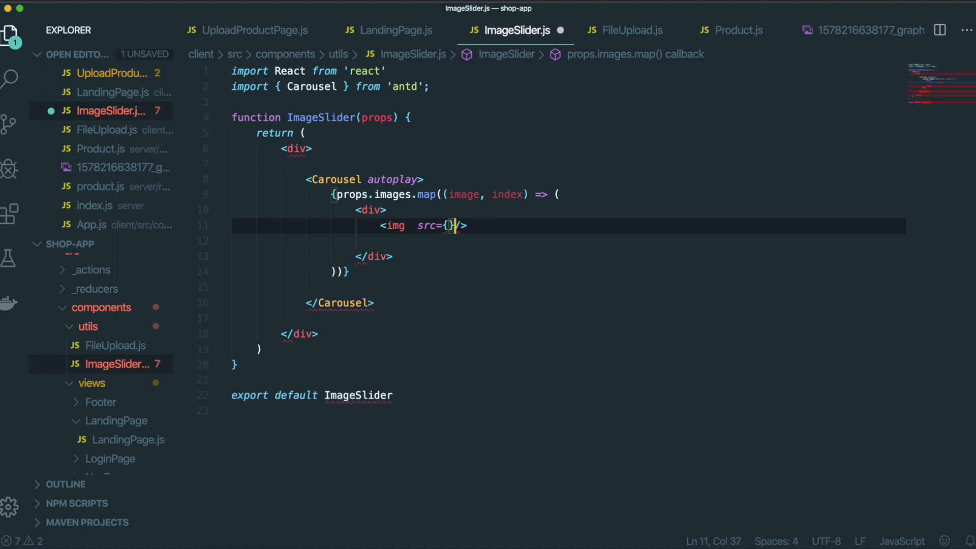
text(``)
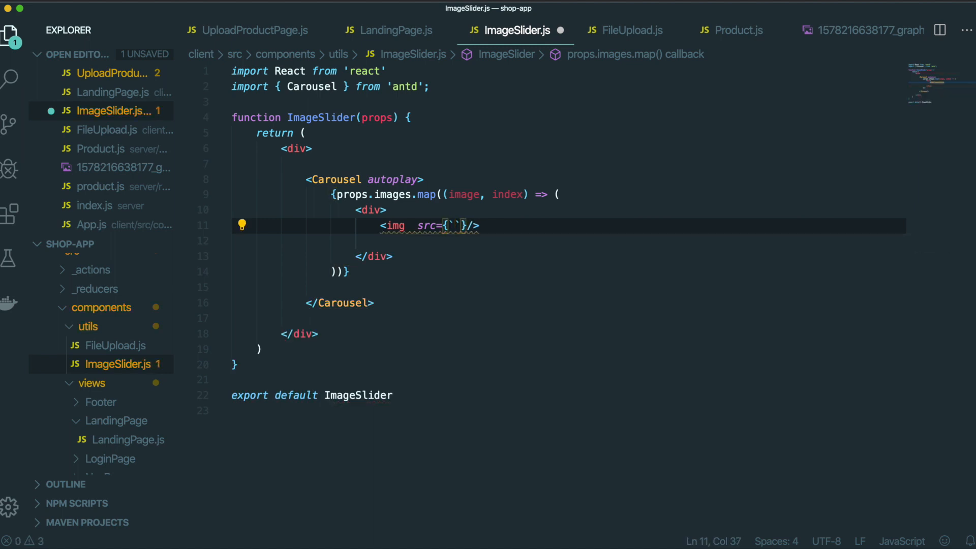
text(http://localhost:500)
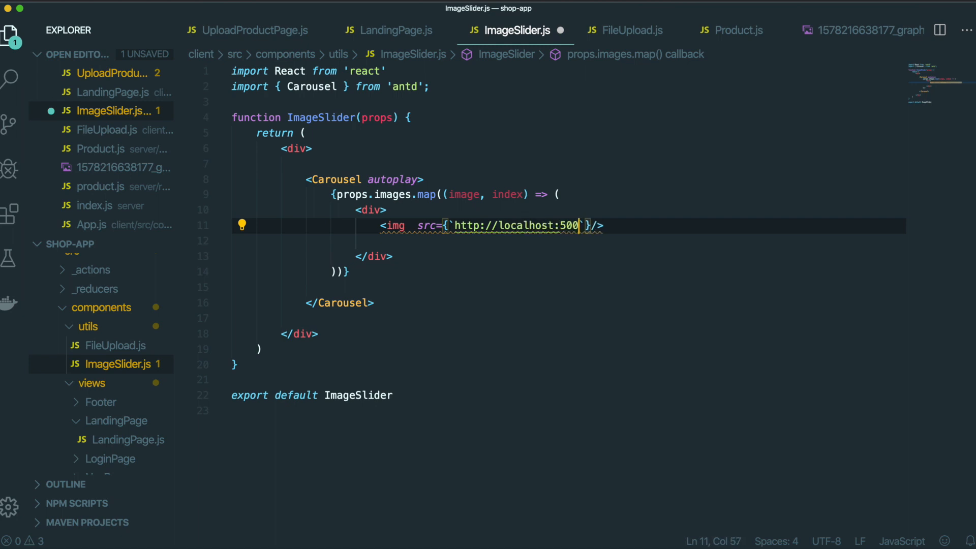
text(${})
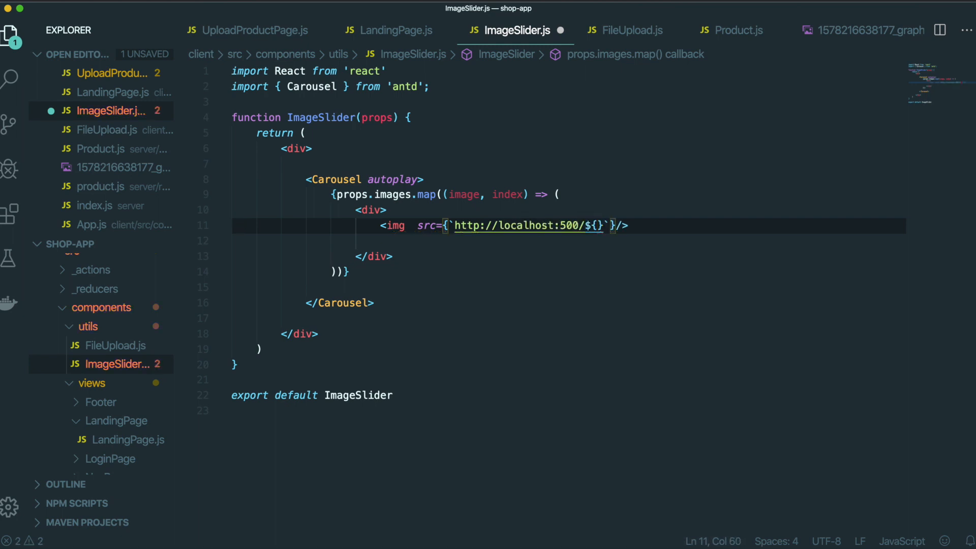
text(image)
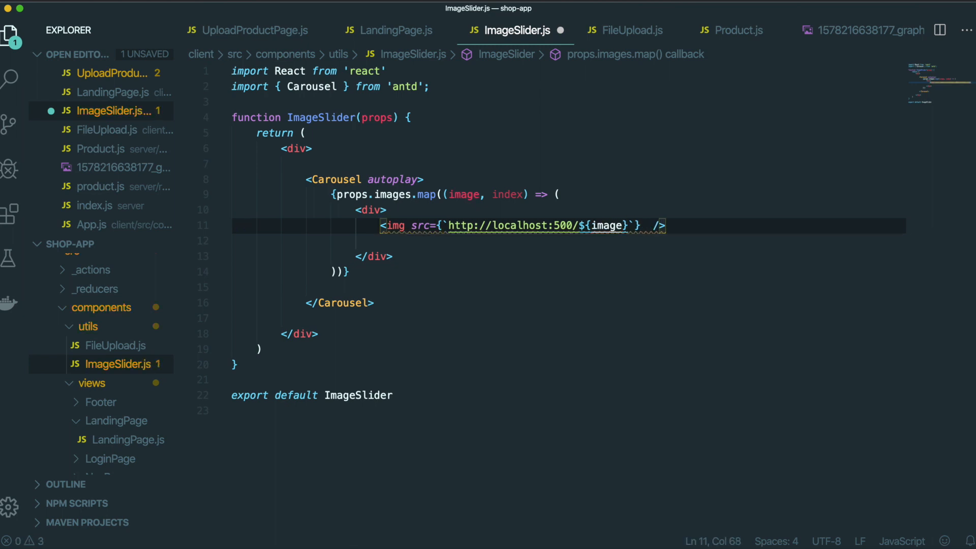
text(alt="pro")
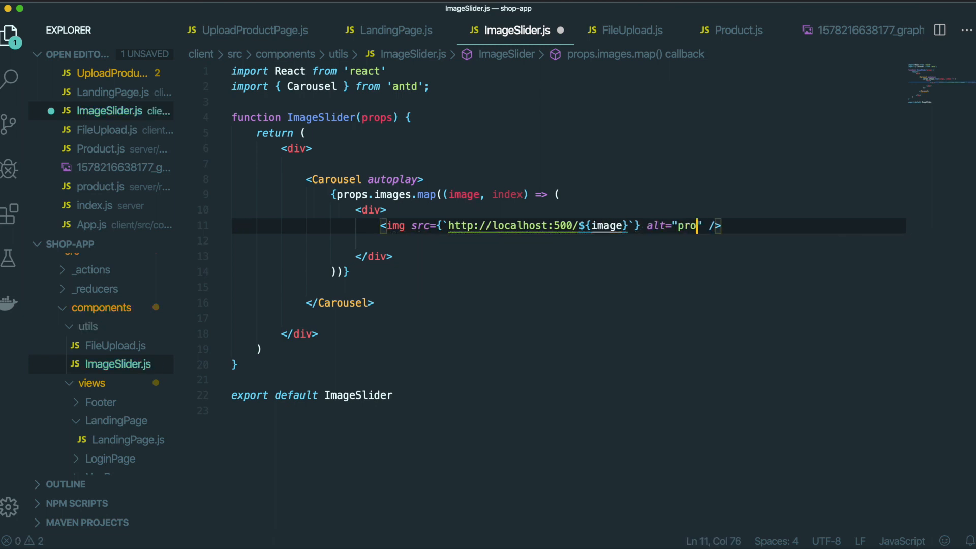
text(ductImage)
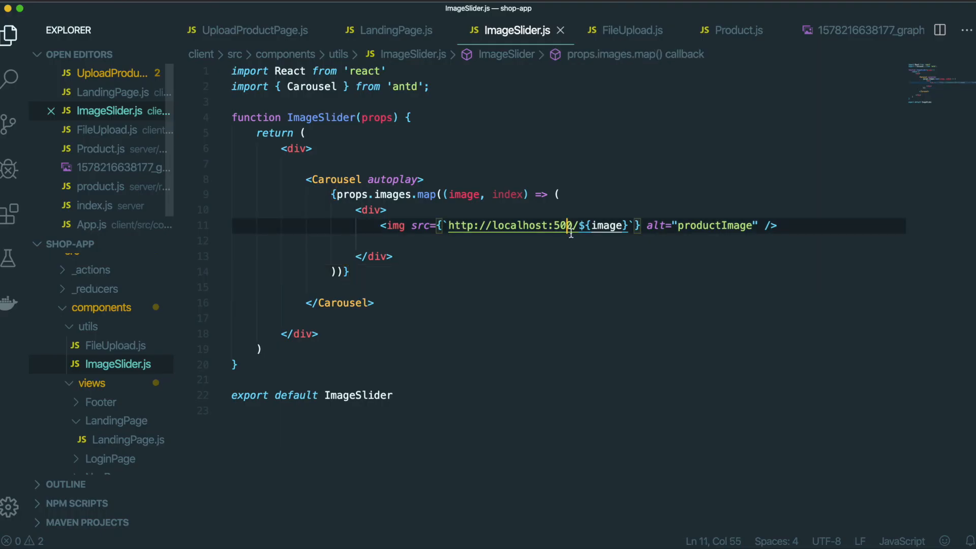
text(00)
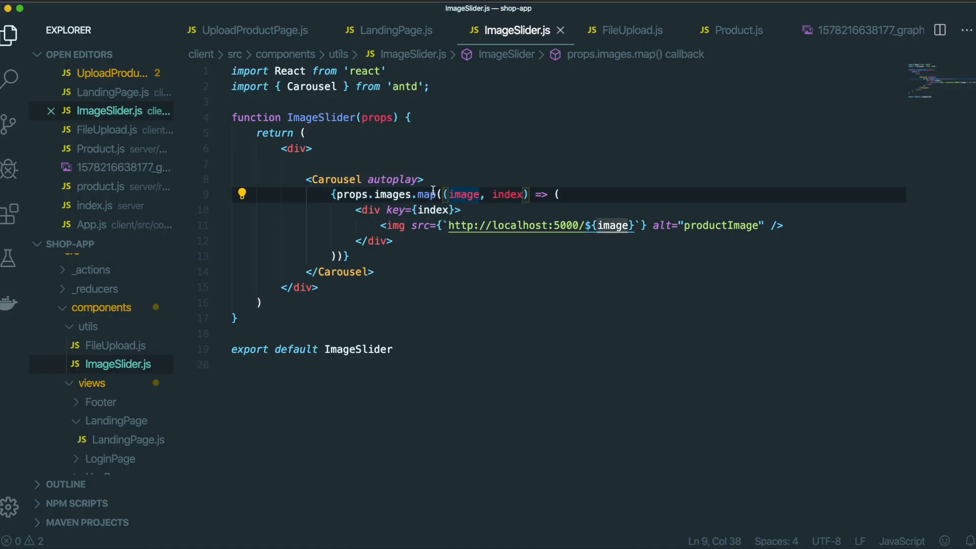
Step: Give the slider img a style of width '100%' and maxHeight '150px'
text(style={{}})
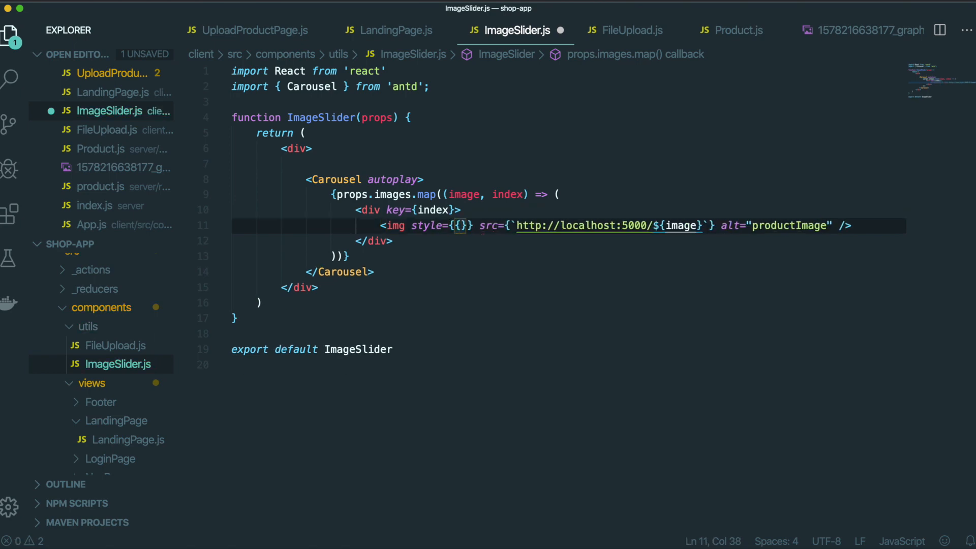
text(eif)
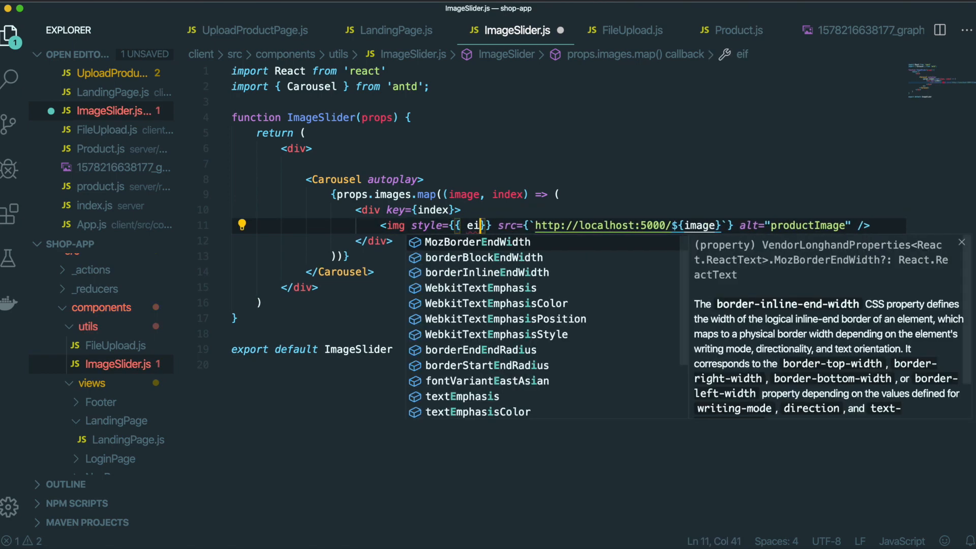
text(width: '100%',)
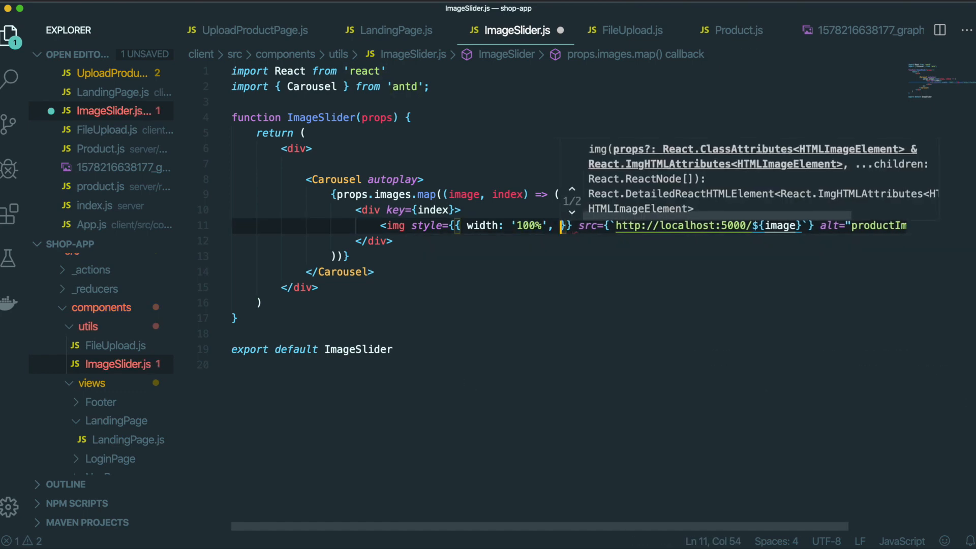
text(maxHeight:')
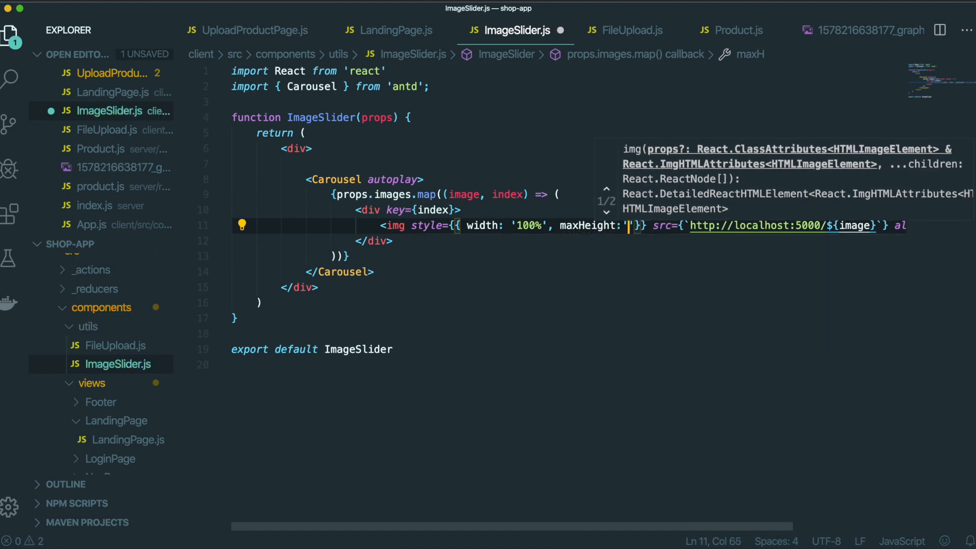
text(150px)
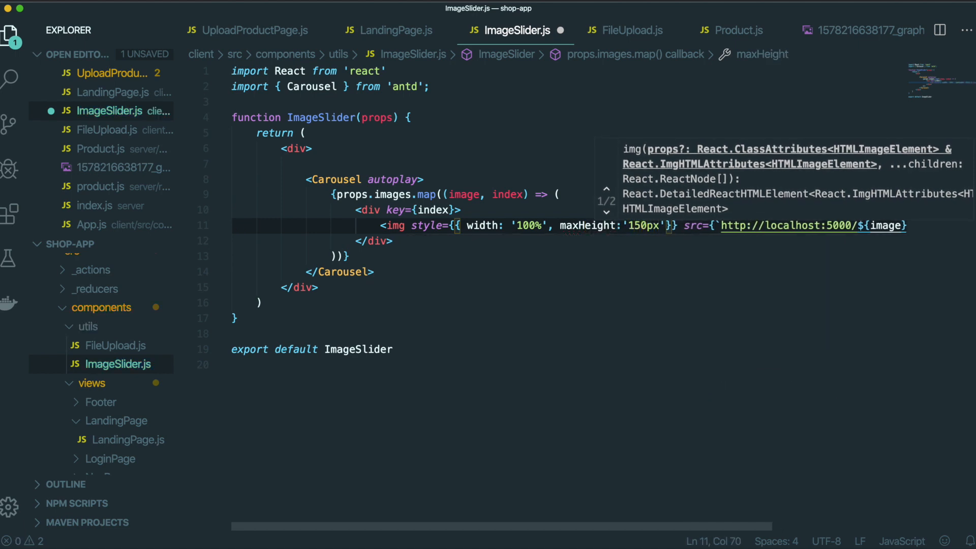
click(9, 77)
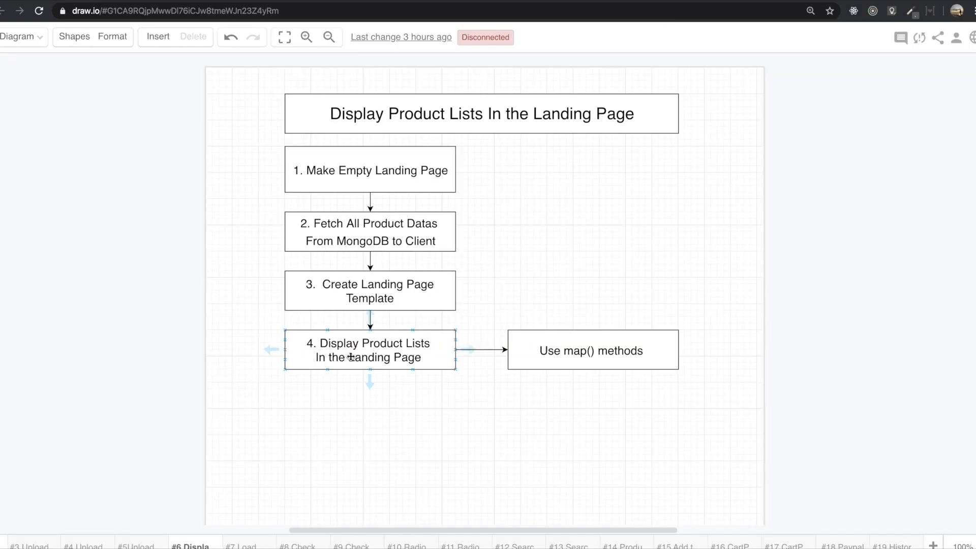
Step: Deselect the step 4 box to show the complete product-list flow diagram
click(435, 384)
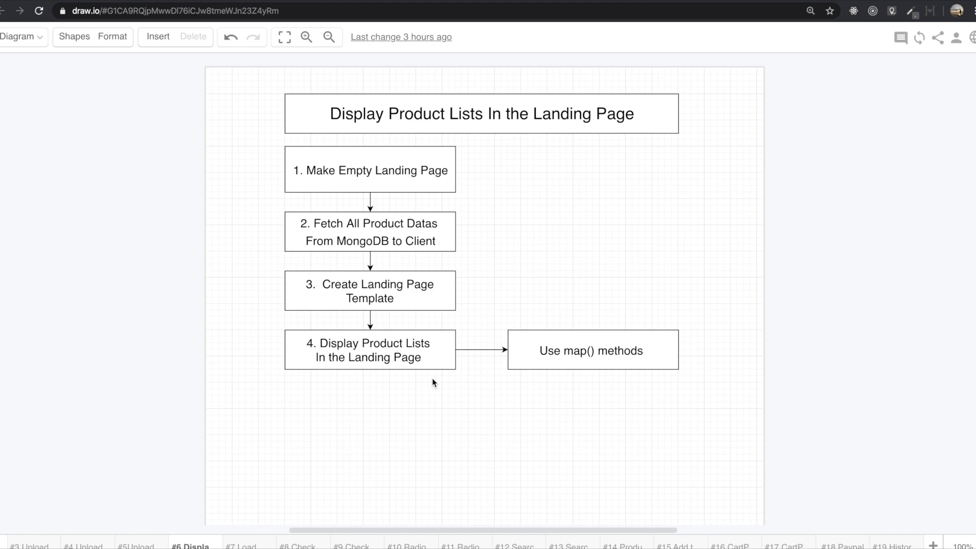